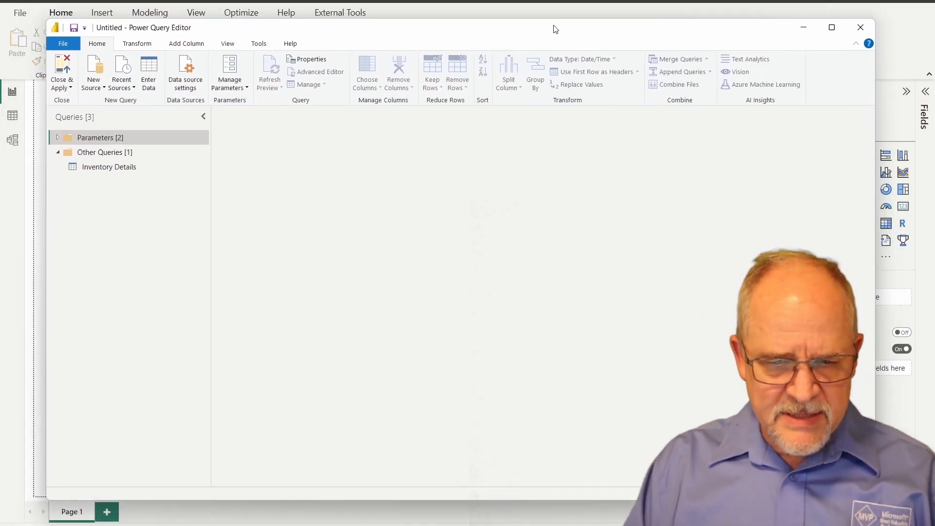
# Step: Preview Inventory Details, comparing the Navigation step's full columns with the Removed Other Columns result
pyautogui.click(108, 166)
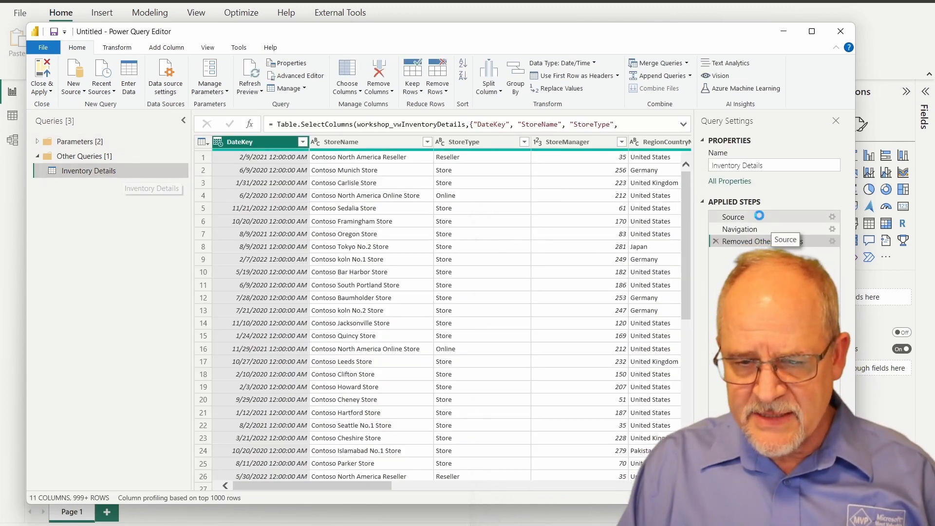
pyautogui.click(732, 216)
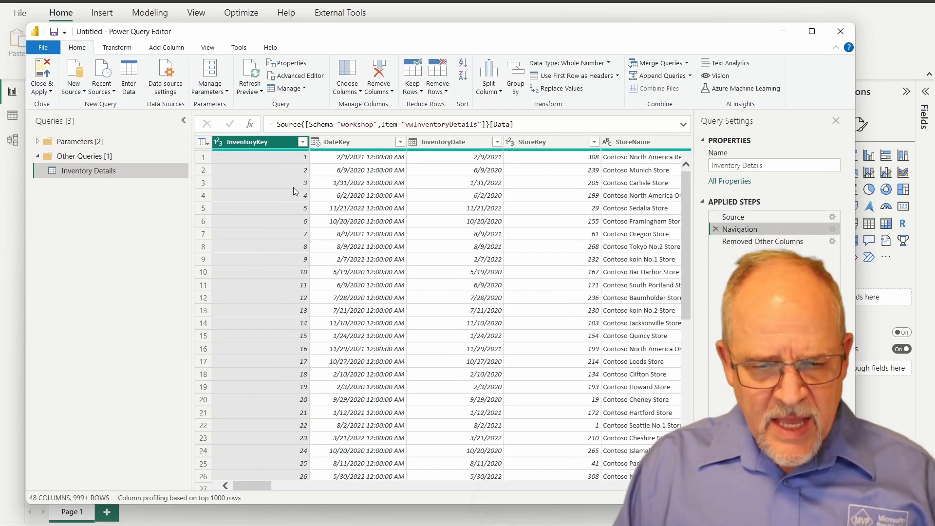
pyautogui.click(761, 241)
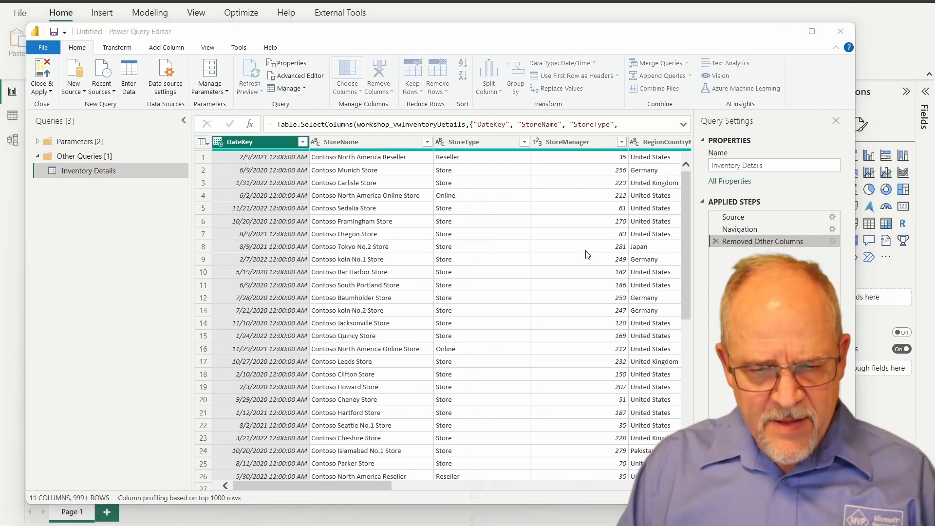
# Step: Review the kept-columns list in the step's settings and cancel without changes
pyautogui.click(346, 75)
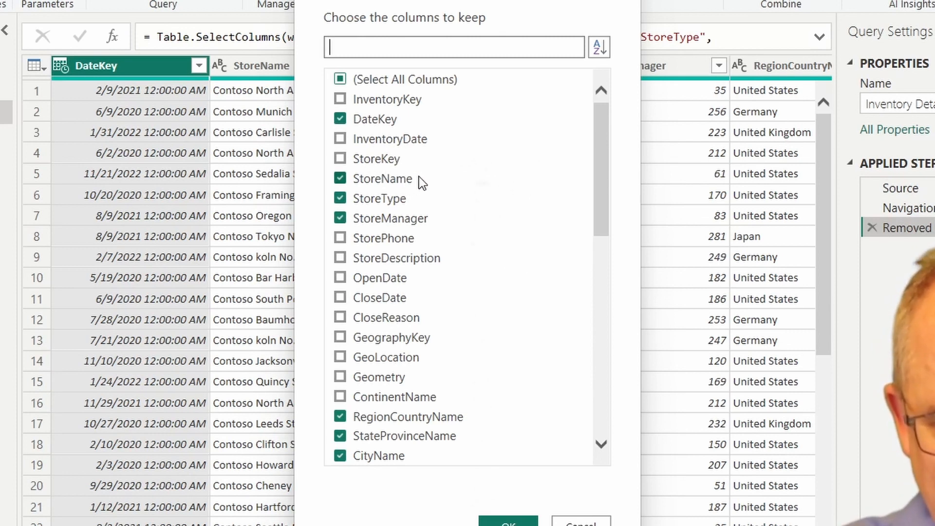
pyautogui.moveTo(418, 190)
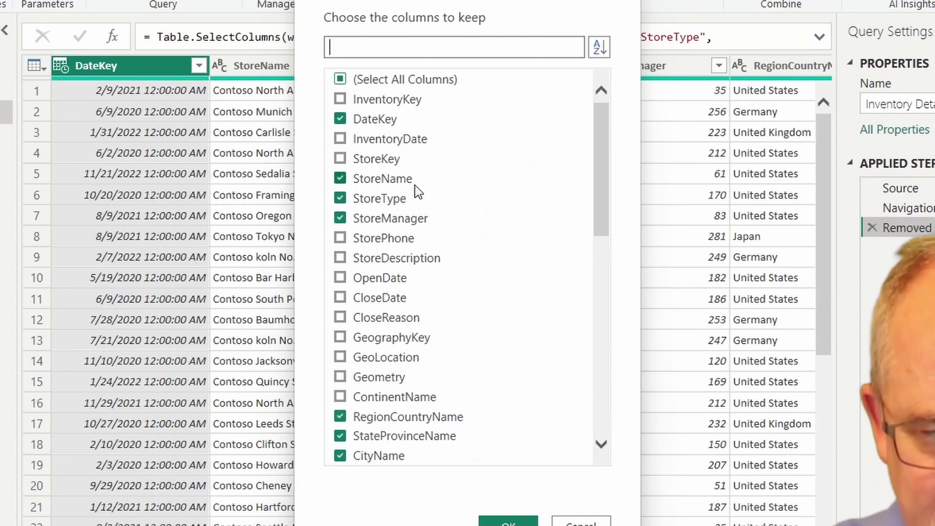
pyautogui.moveTo(442, 177)
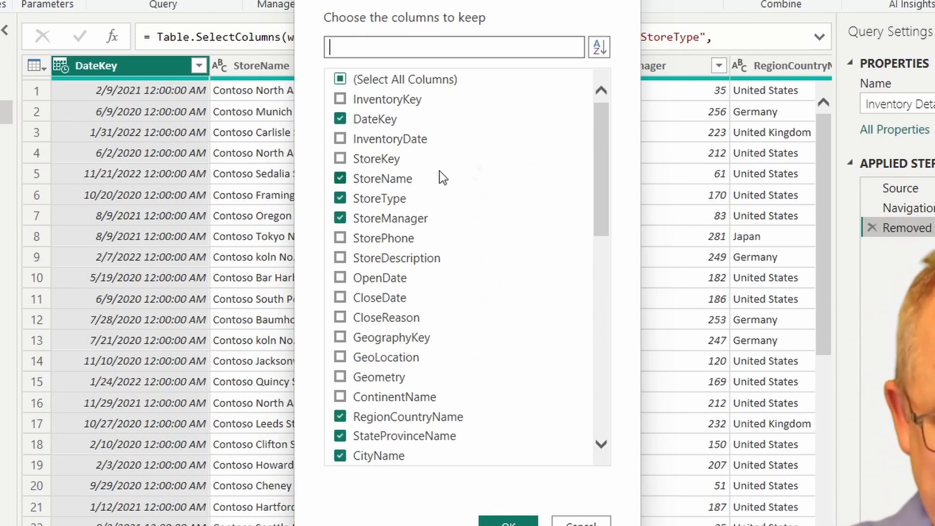
pyautogui.scroll(-3)
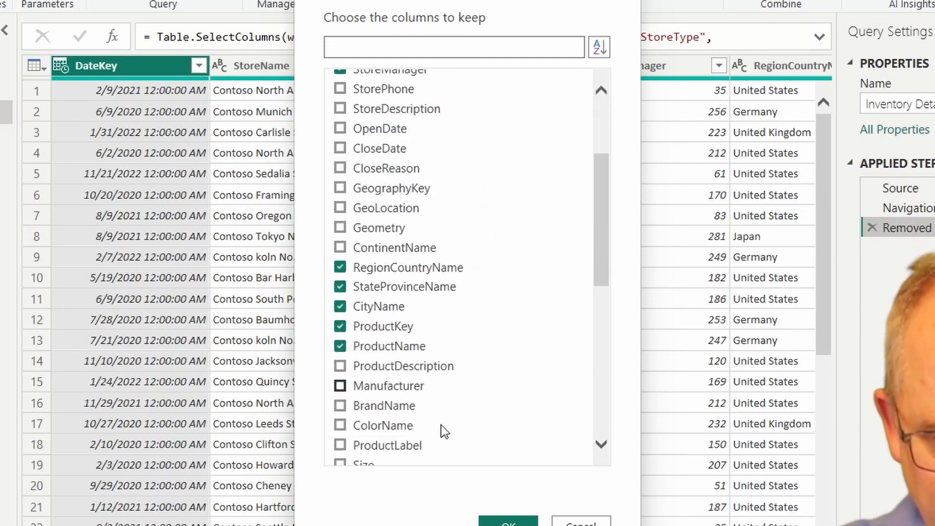
pyautogui.scroll(-3)
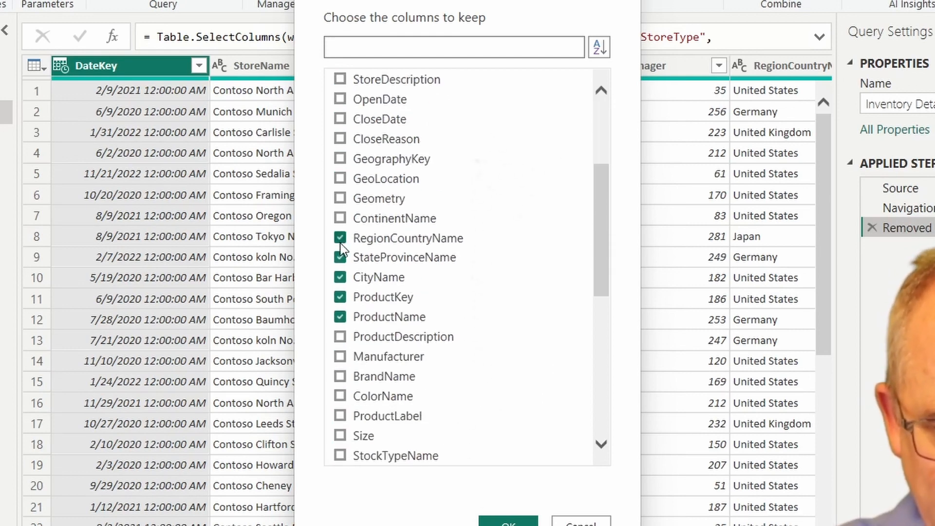
pyautogui.click(507, 523)
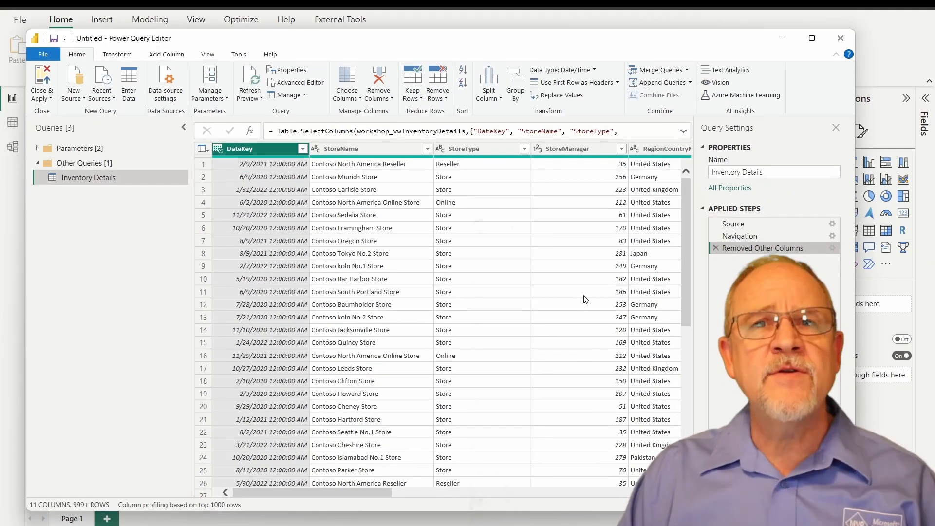
pyautogui.moveTo(393, 248)
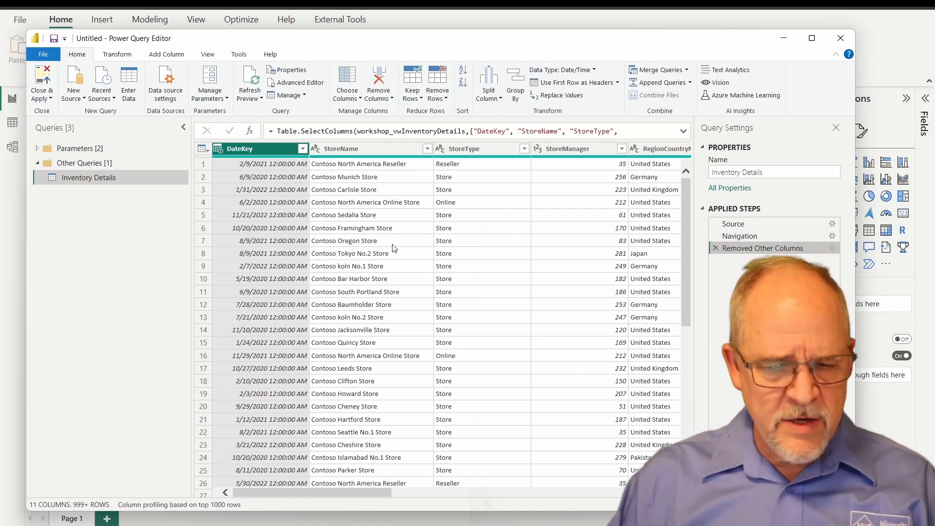
pyautogui.moveTo(428, 204)
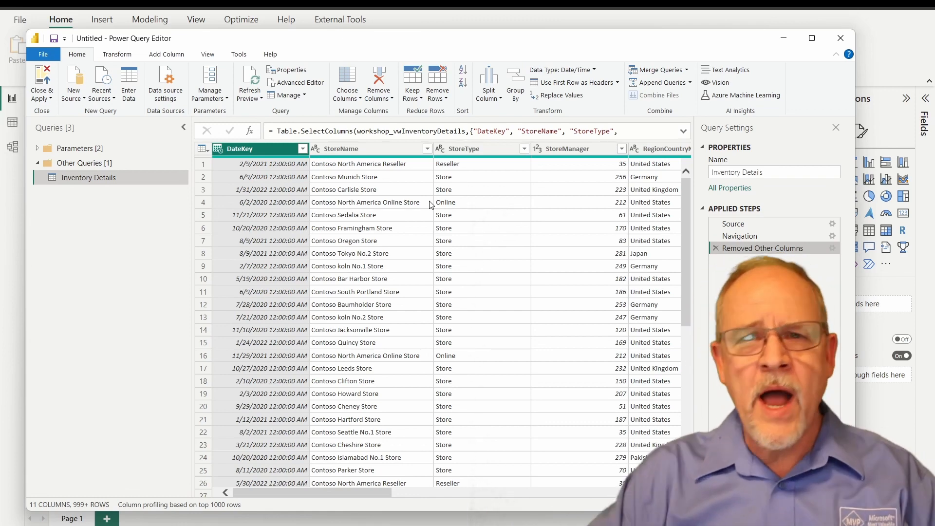
pyautogui.moveTo(43, 192)
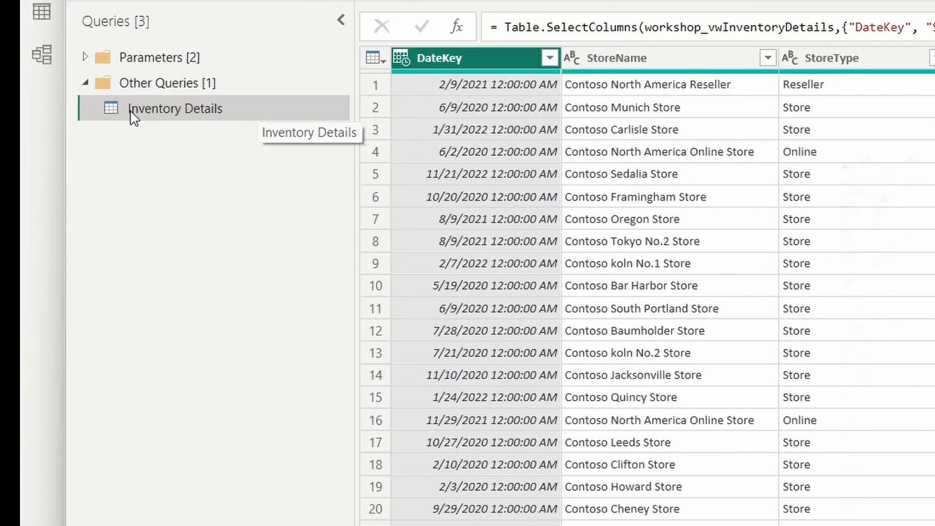
pyautogui.moveTo(174, 118)
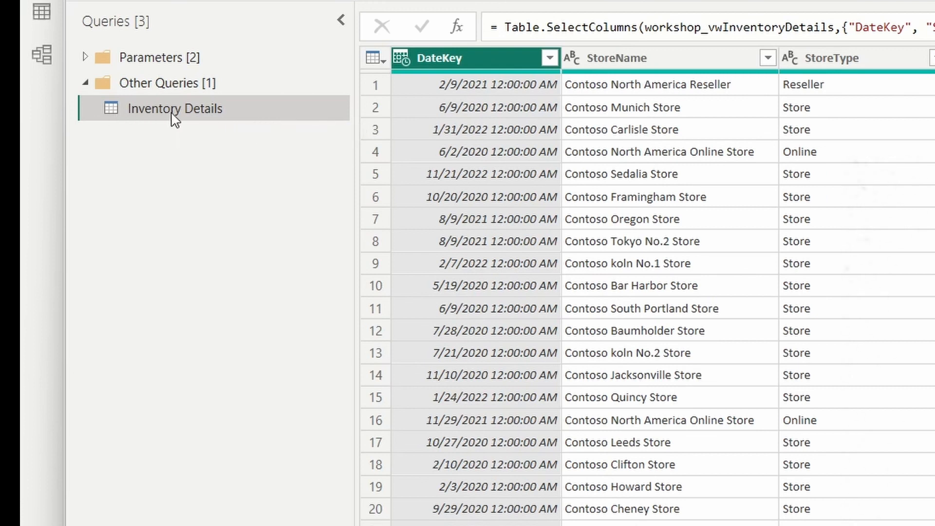
pyautogui.moveTo(382, 100)
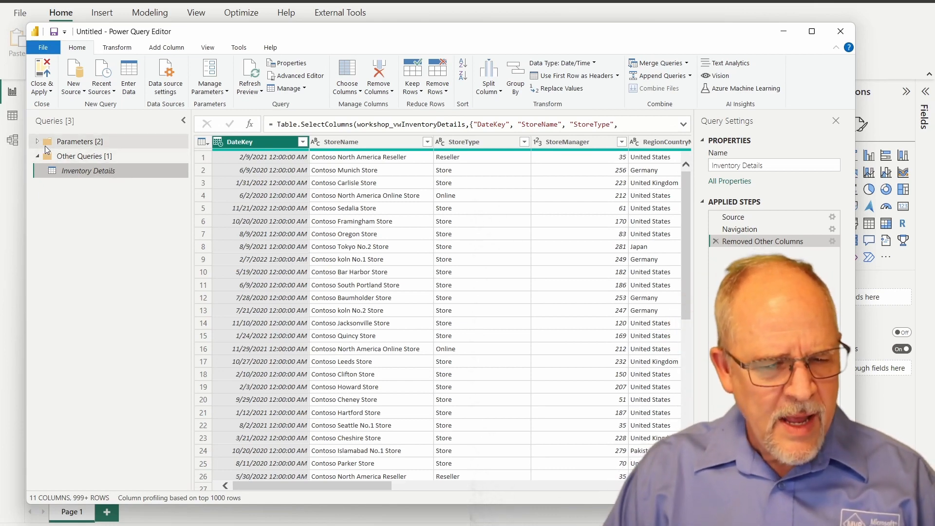
# Step: Expand Parameters and select RangeStart to edit its current value to 1/1/2022
pyautogui.click(37, 141)
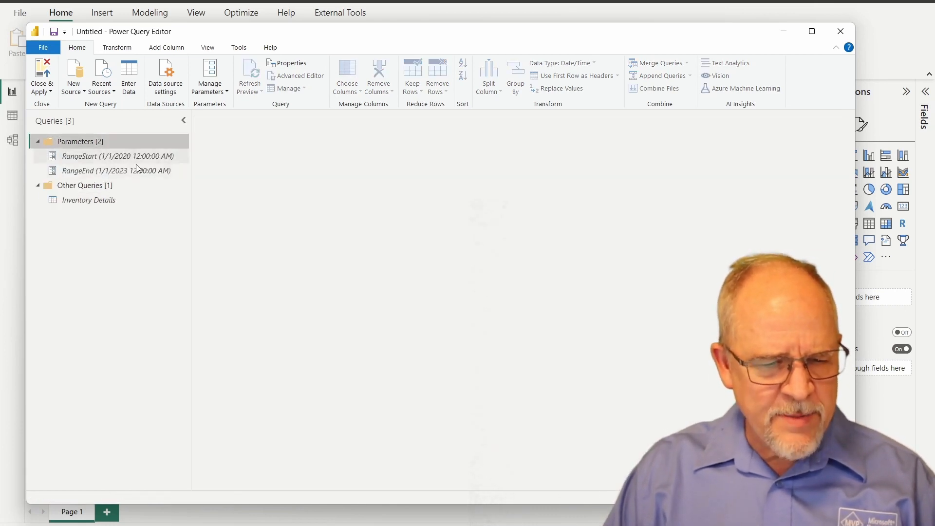
pyautogui.click(117, 156)
pyautogui.write('1/1/2022 12:00:00 AM')
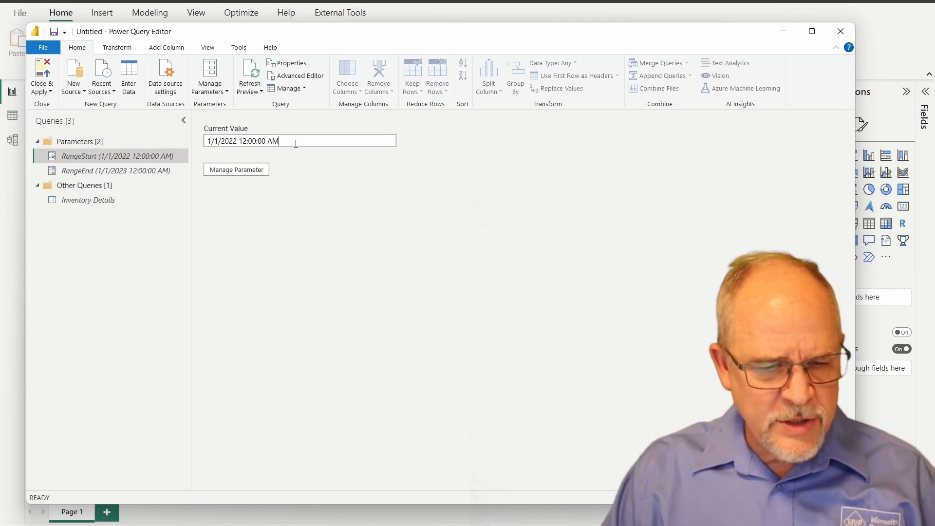
pyautogui.moveTo(93, 275)
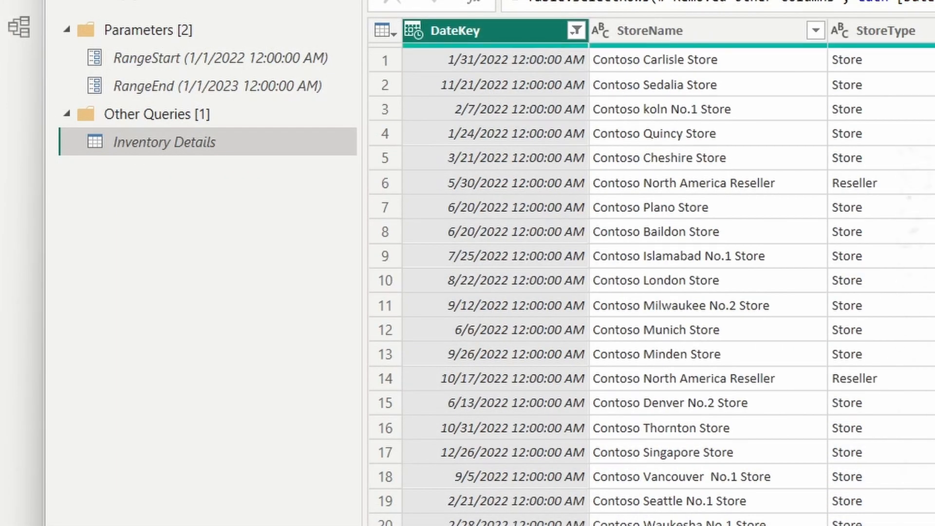
pyautogui.moveTo(387, 182)
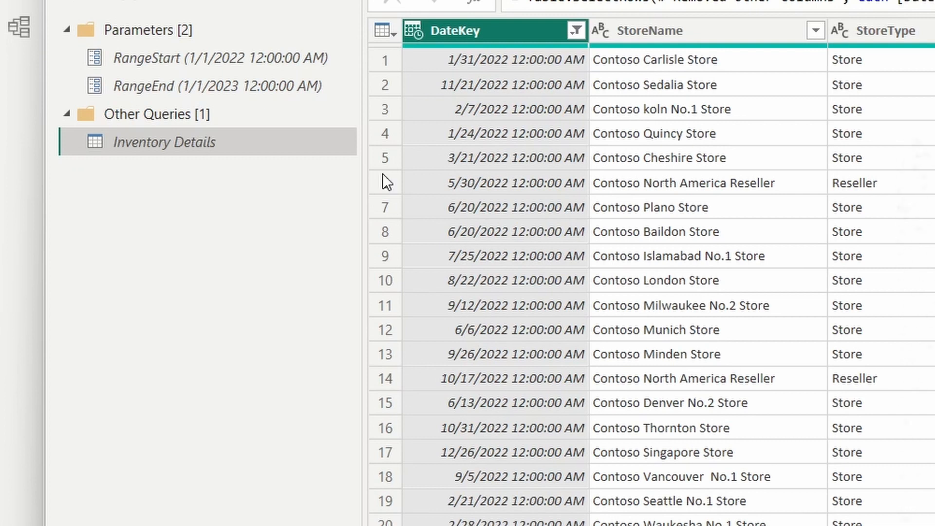
pyautogui.moveTo(199, 114)
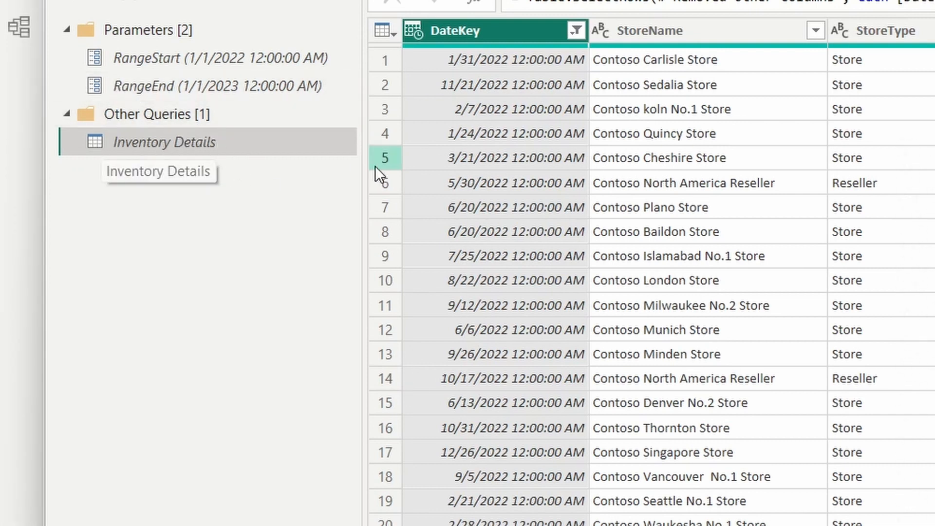
pyautogui.moveTo(385, 158)
pyautogui.write(' Base')
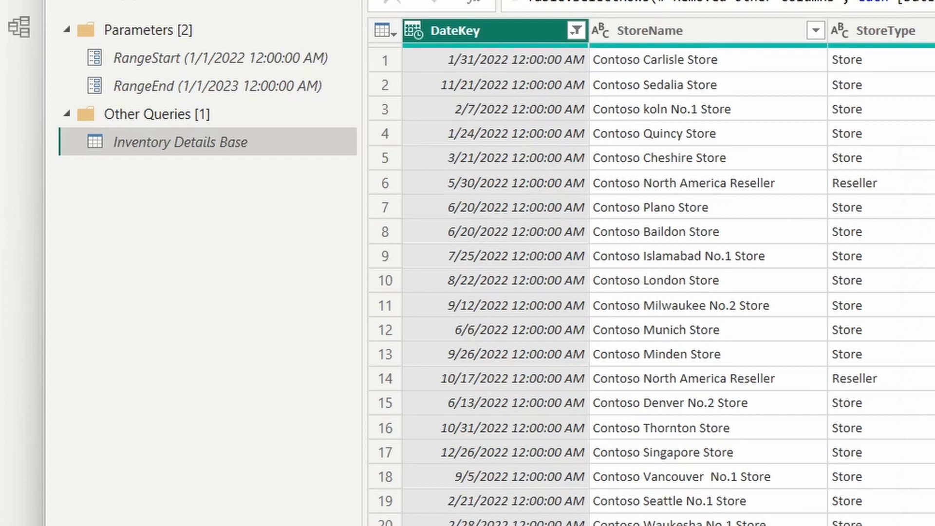
pyautogui.moveTo(179, 193)
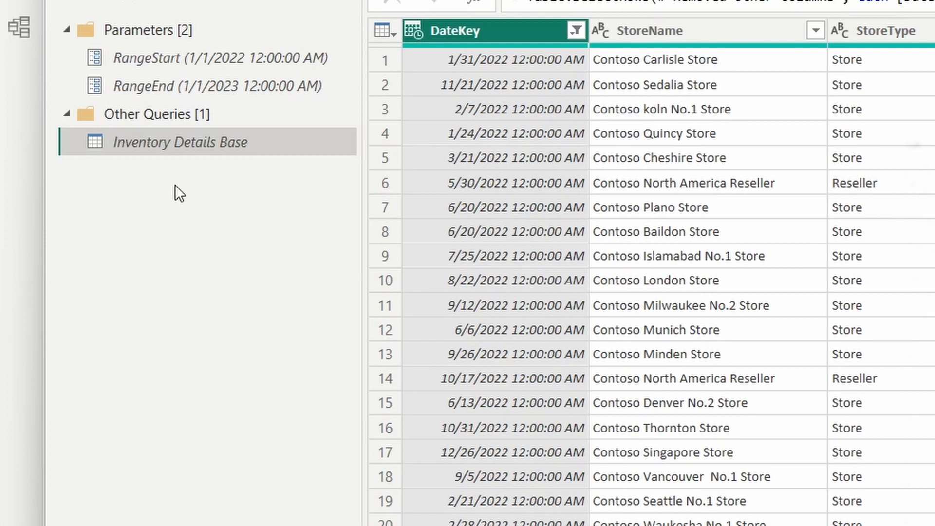
pyautogui.moveTo(564, 97)
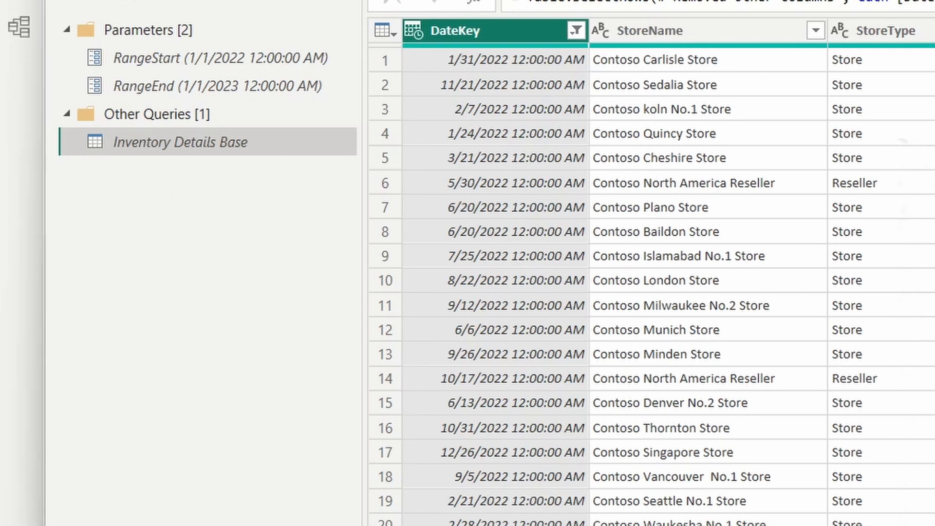
# Step: Create a Prorduct Dim query referencing Inventory Details Base
pyautogui.rightClick(181, 142)
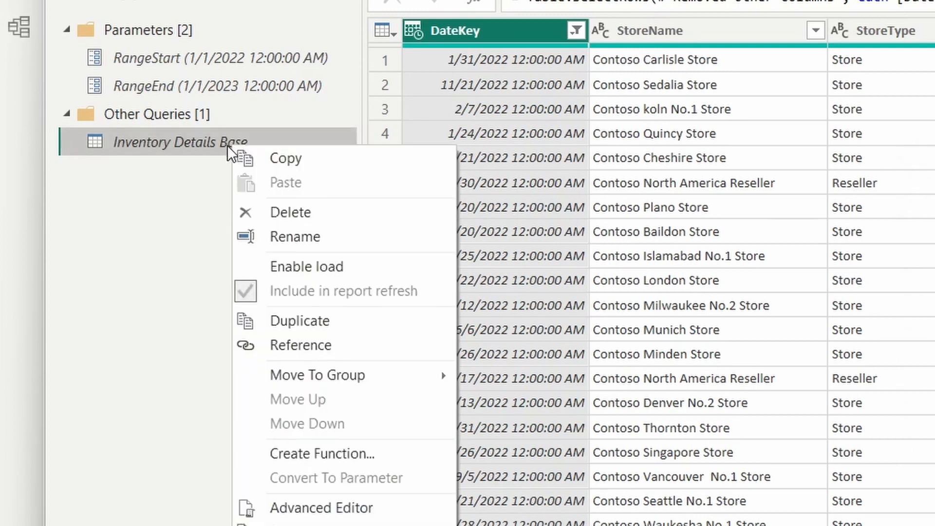
pyautogui.moveTo(206, 160)
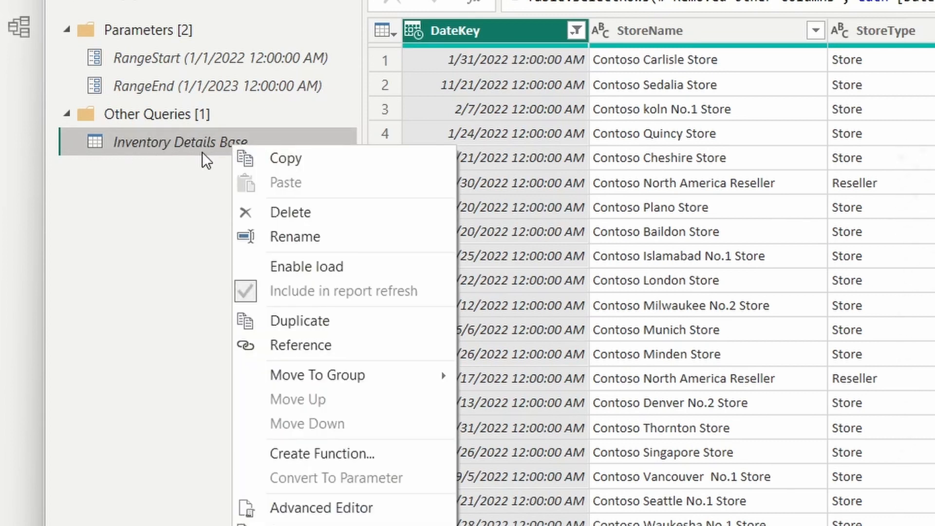
pyautogui.click(299, 320)
pyautogui.write('Product')
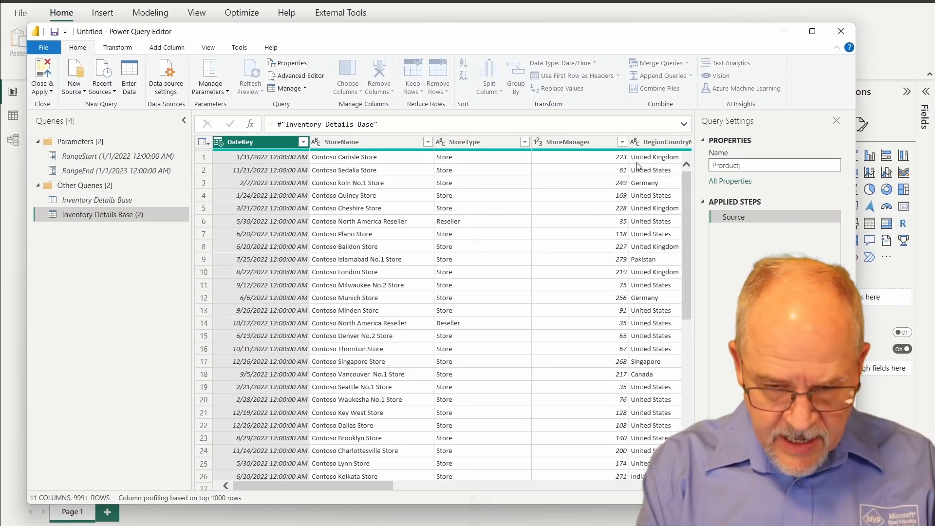
pyautogui.write('Dim')
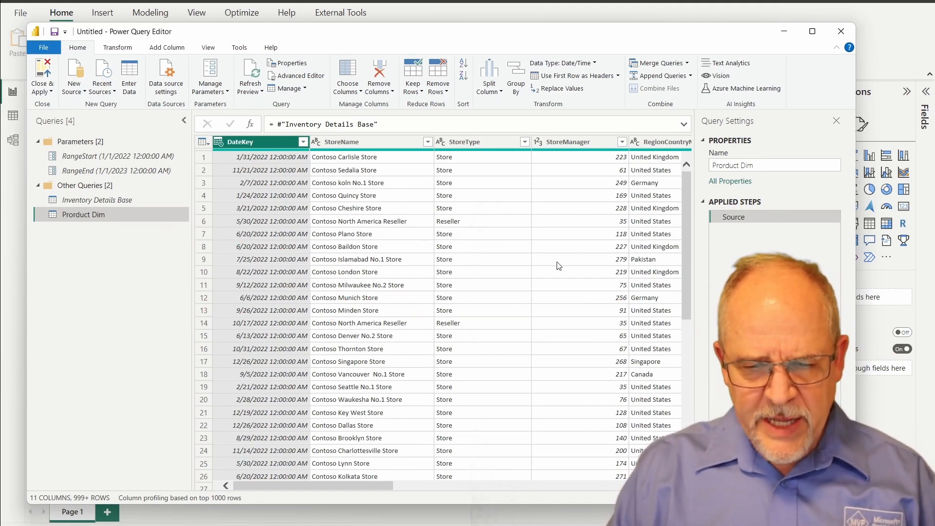
pyautogui.moveTo(240, 221)
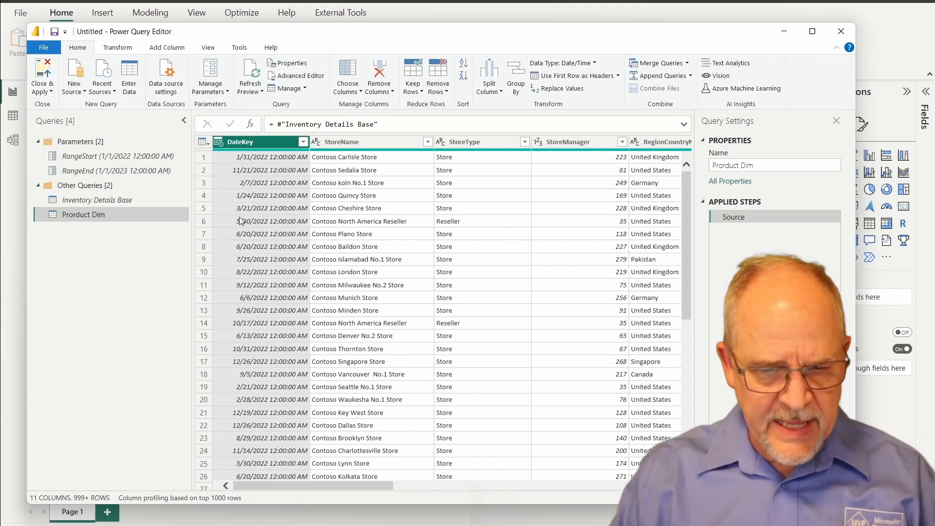
# Step: Keep only ProductKey, ProductName, ProductSubcategoryName and ProductCategoryName via Choose Columns
pyautogui.click(347, 75)
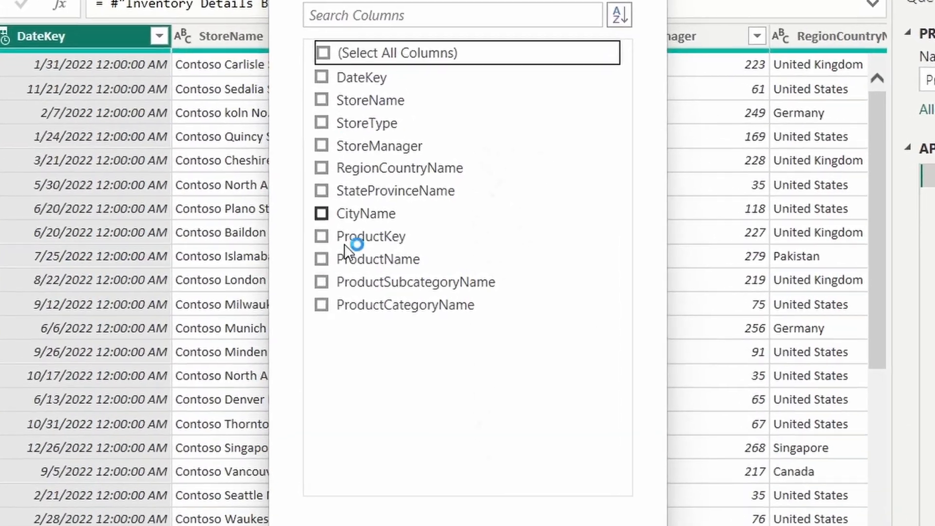
pyautogui.click(323, 235)
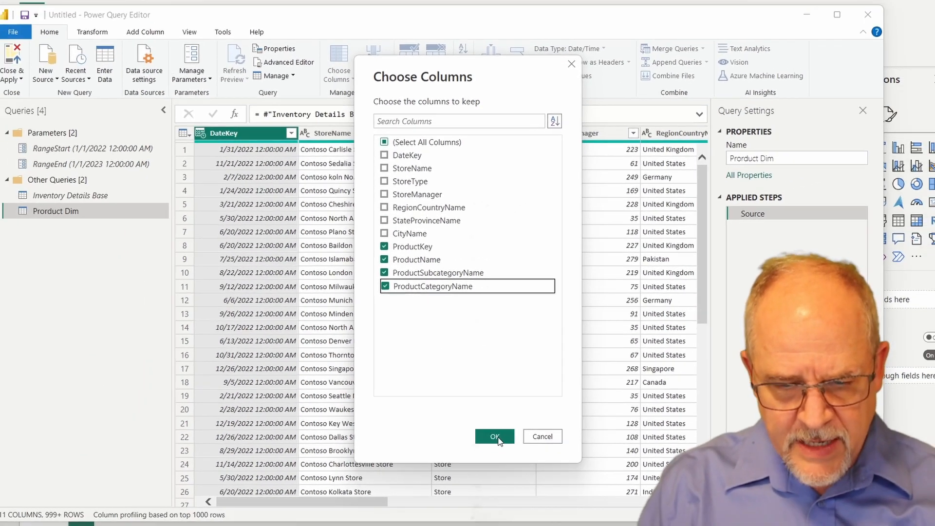
pyautogui.click(493, 436)
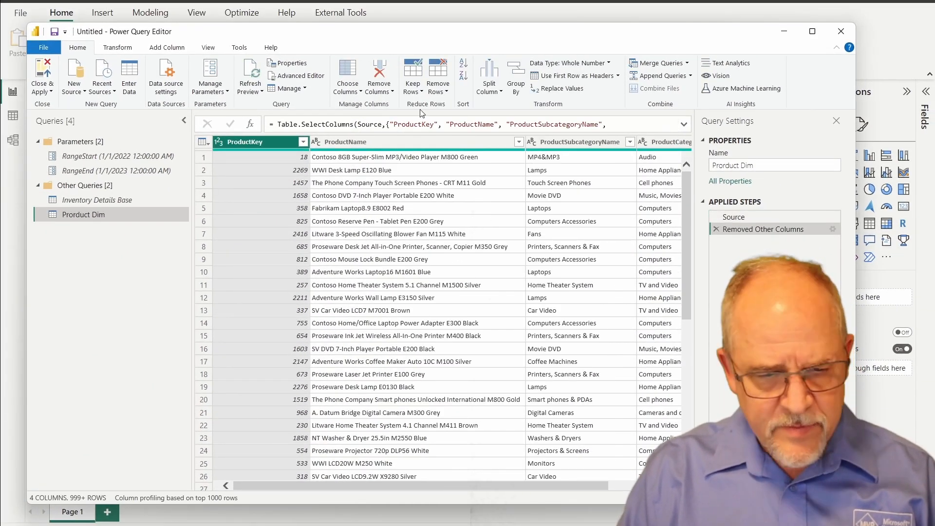
# Step: In Inventory Details Base's Removed Other Columns step, also keep OnHandQuantity, OnOrderQuantity, SafetyStockQuantity and UnitCost
pyautogui.click(97, 200)
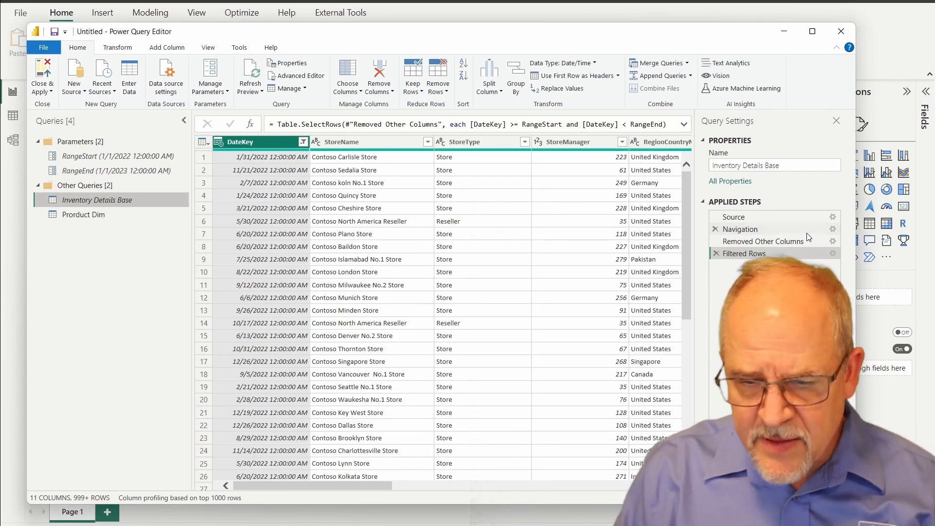
pyautogui.click(763, 241)
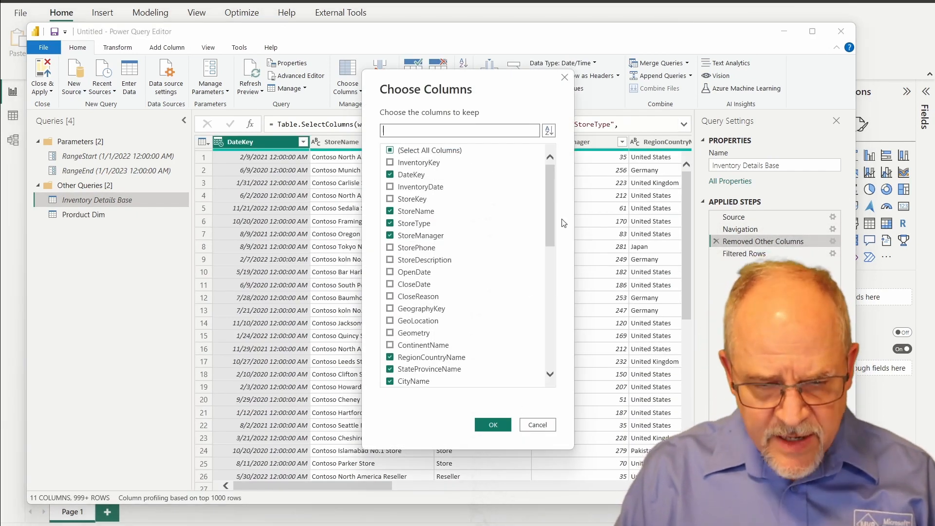
pyautogui.scroll(-3)
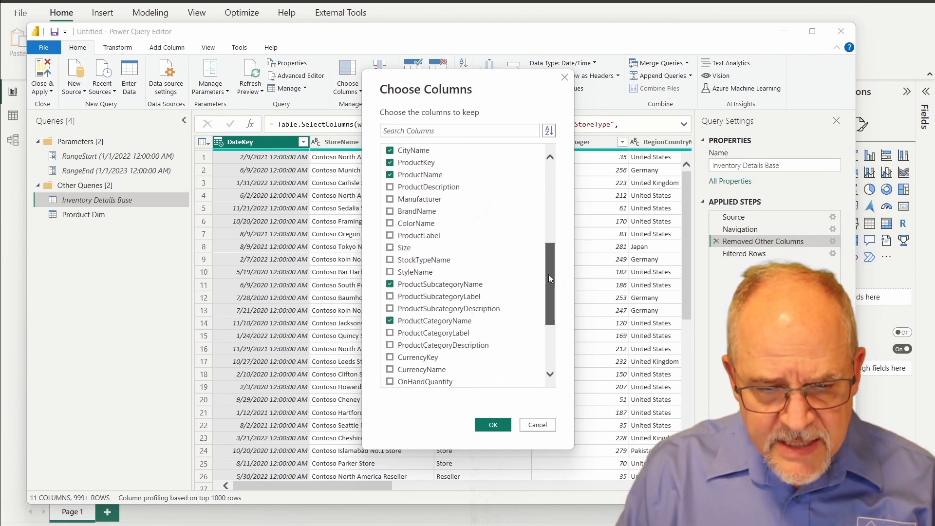
pyautogui.scroll(-3)
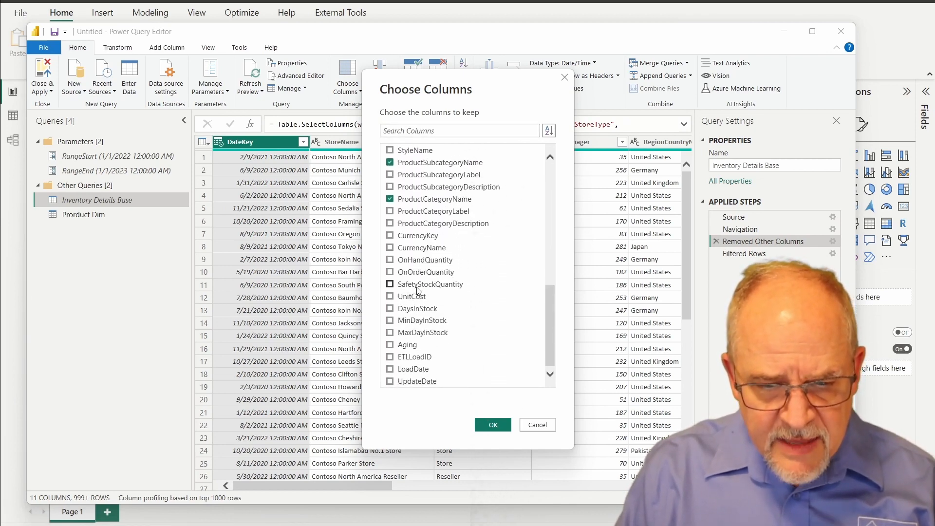
pyautogui.click(390, 259)
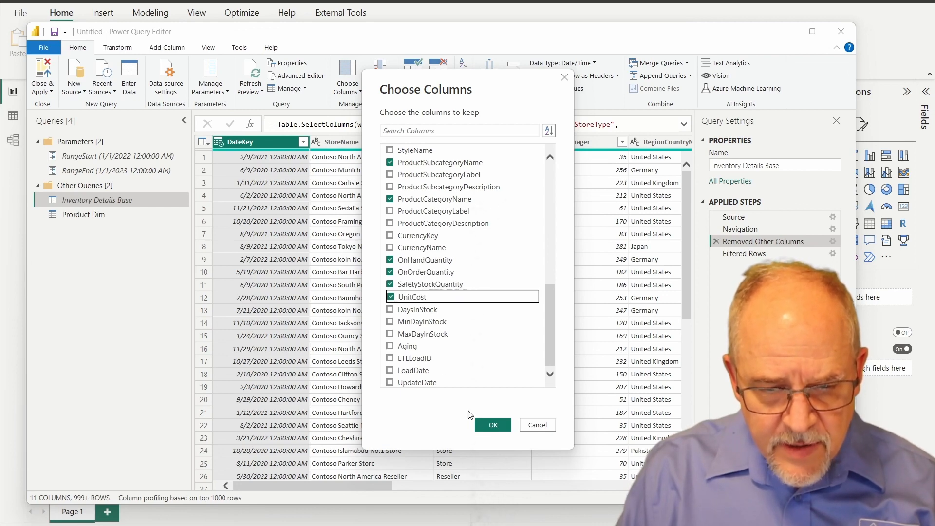
pyautogui.click(491, 425)
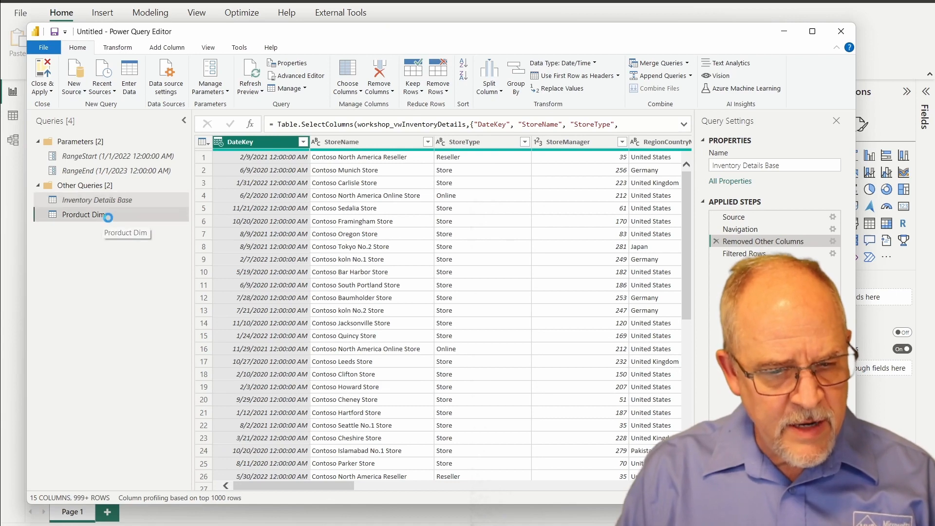
# Step: In Prorduct Dim, check ProductKey for duplicates by sorting, drop the sort, then remove duplicate ProductKey rows
pyautogui.click(83, 214)
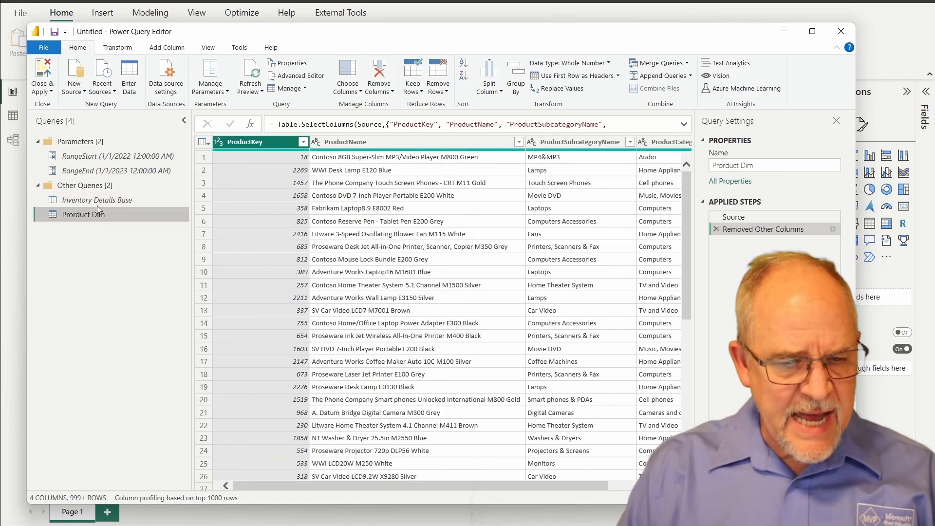
pyautogui.moveTo(579, 218)
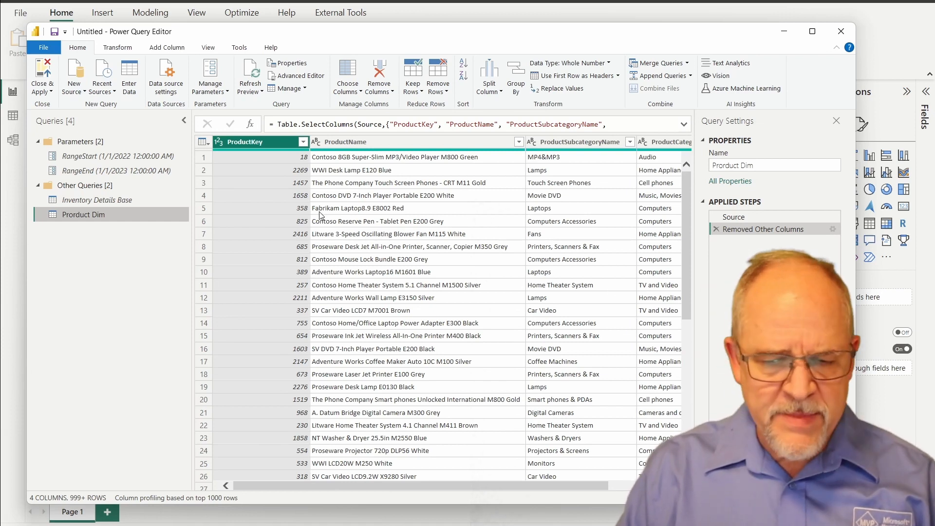
pyautogui.moveTo(288, 208)
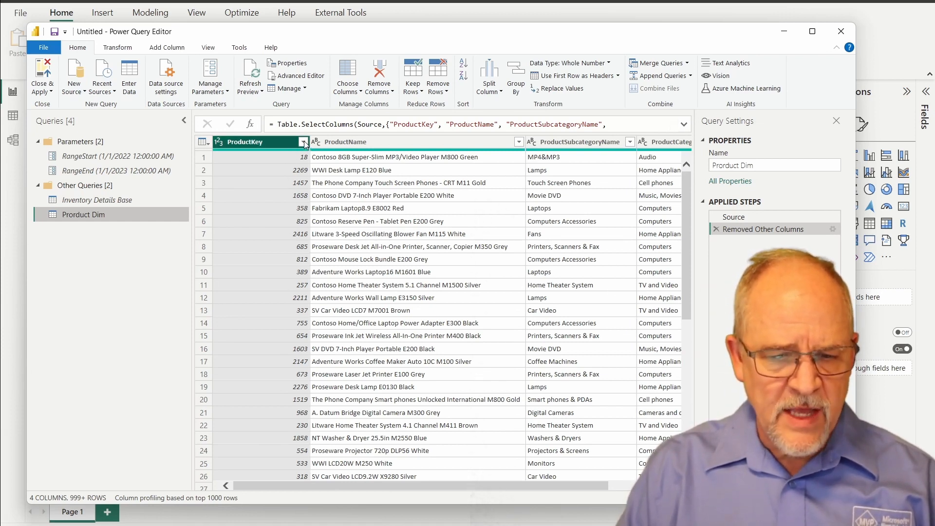
pyautogui.click(303, 143)
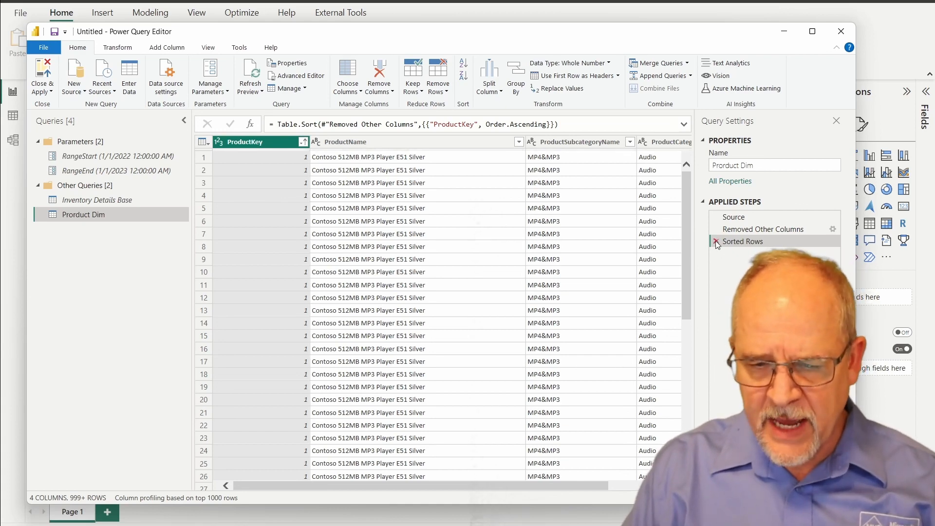
pyautogui.click(715, 243)
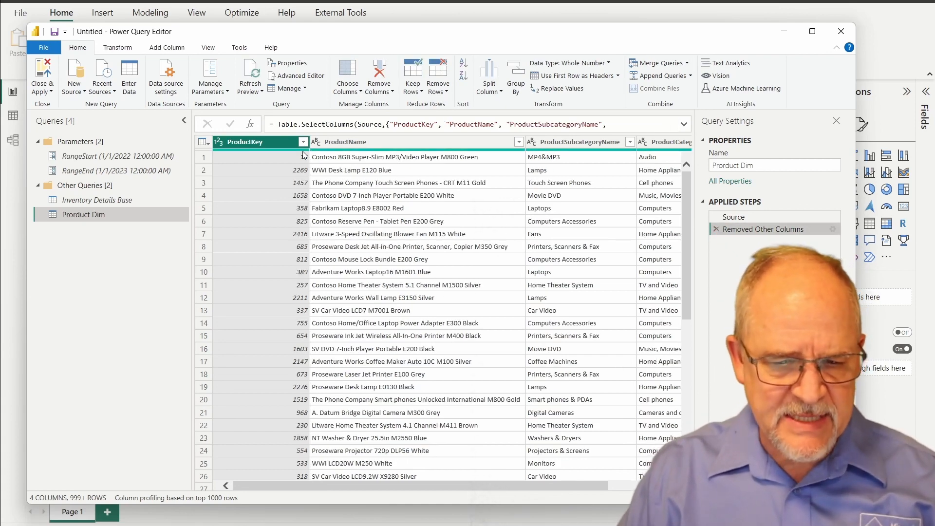
pyautogui.rightClick(242, 143)
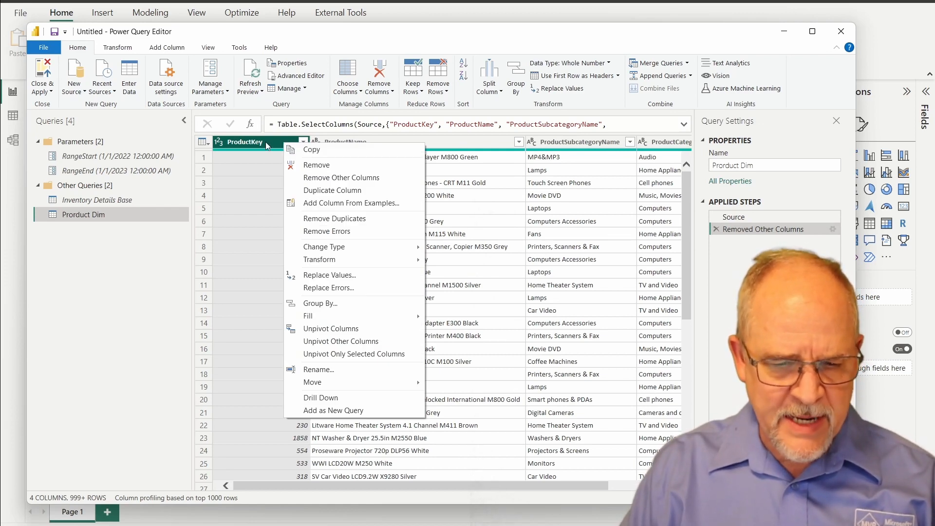
pyautogui.click(334, 218)
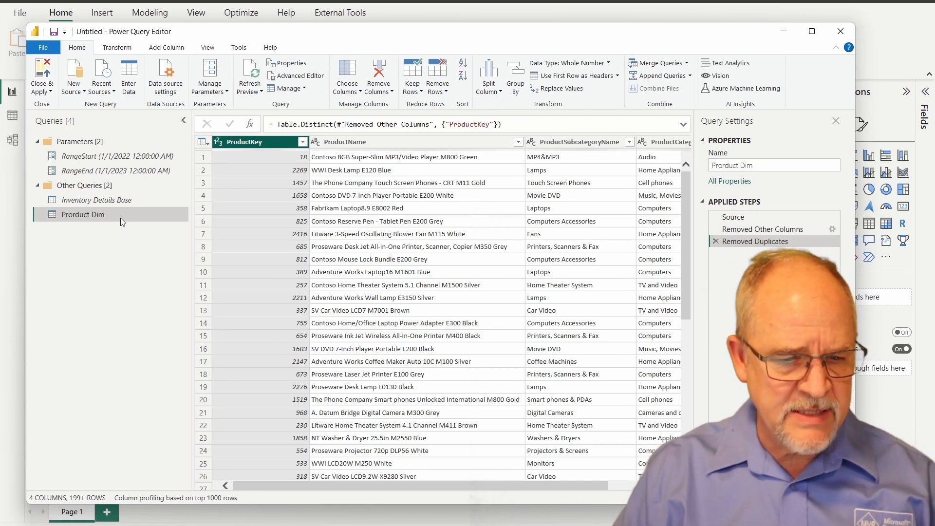
# Step: Reference Inventory Details Base as a new query and name it Store Key
pyautogui.click(96, 200)
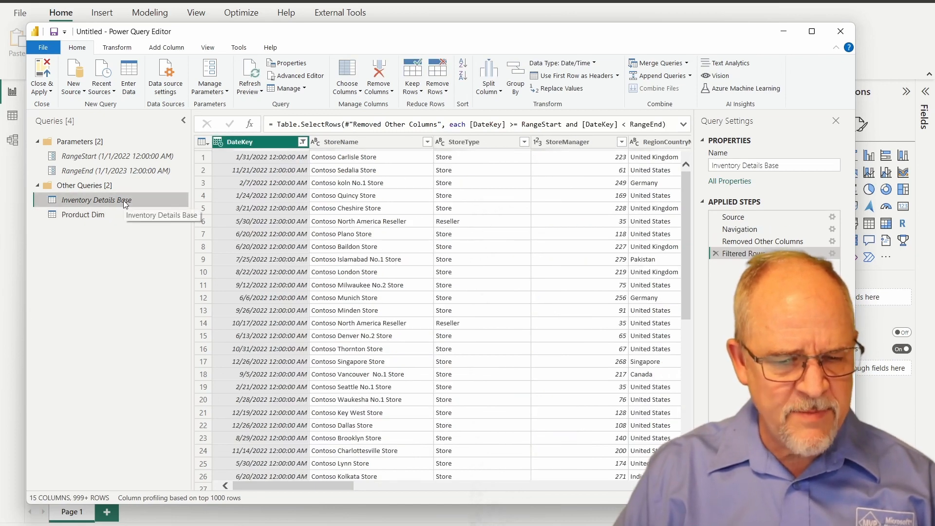
pyautogui.rightClick(96, 200)
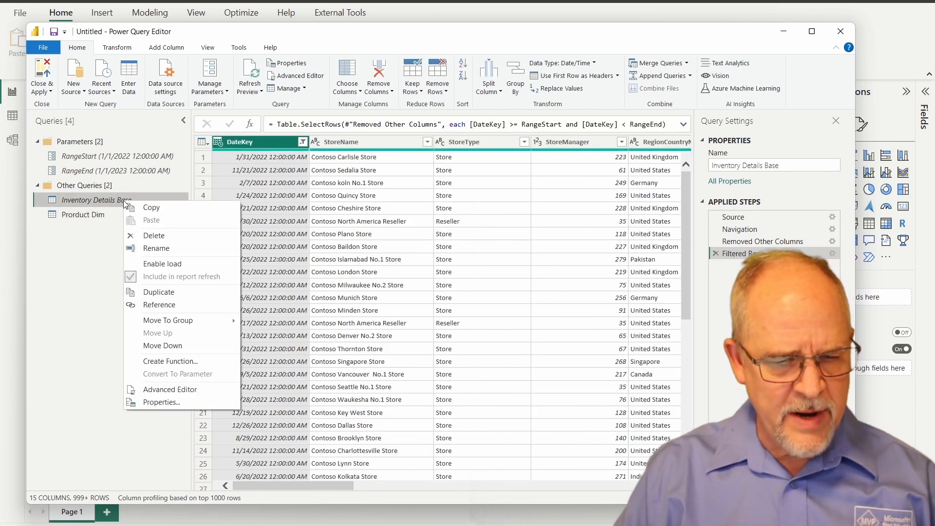
pyautogui.click(159, 291)
pyautogui.write('S')
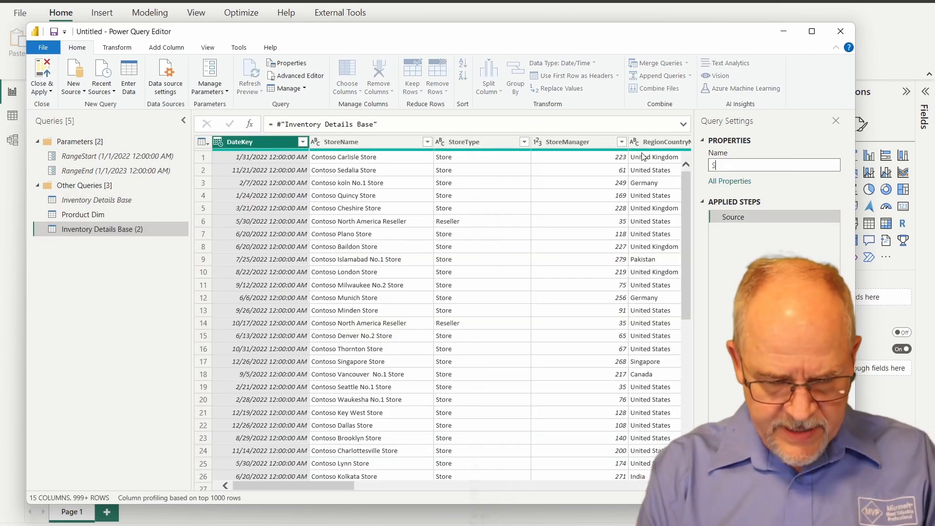
pyautogui.write('Tore Key')
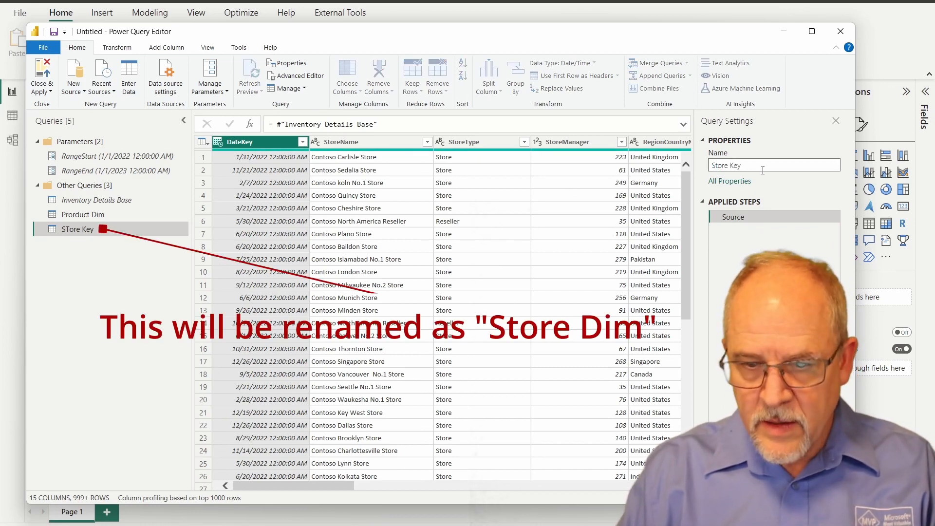
pyautogui.moveTo(483, 459)
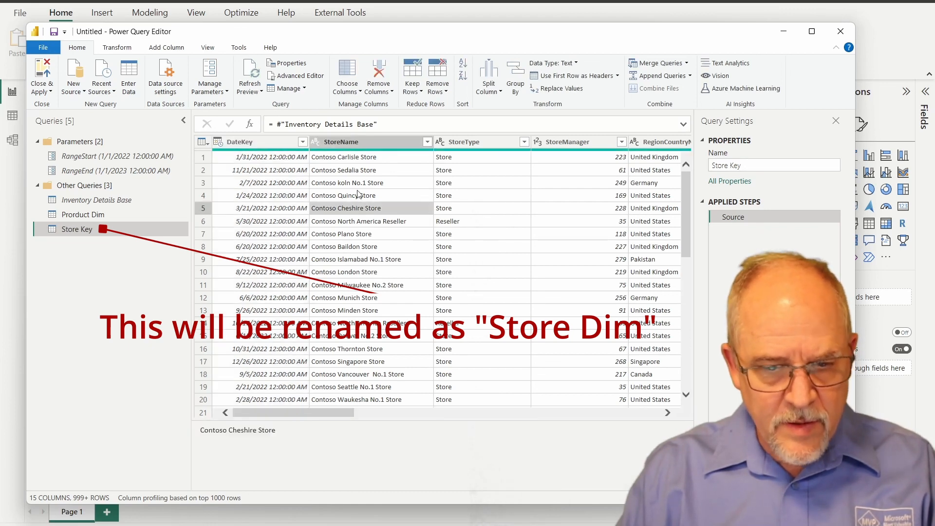
# Step: Keep only StoreName, StoreType, StoreManager, RegionCountryName, StateProvinceName and CityName in Store Key
pyautogui.click(346, 76)
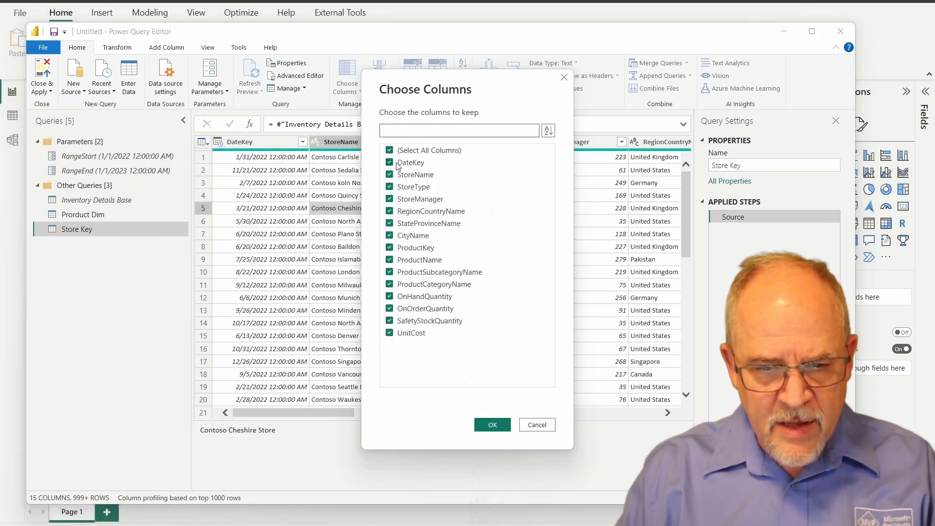
pyautogui.click(390, 150)
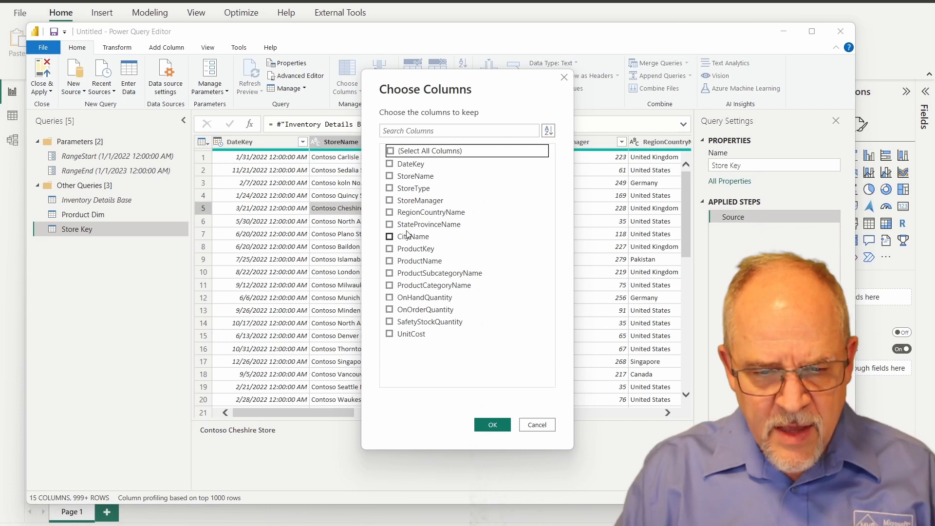
pyautogui.click(390, 176)
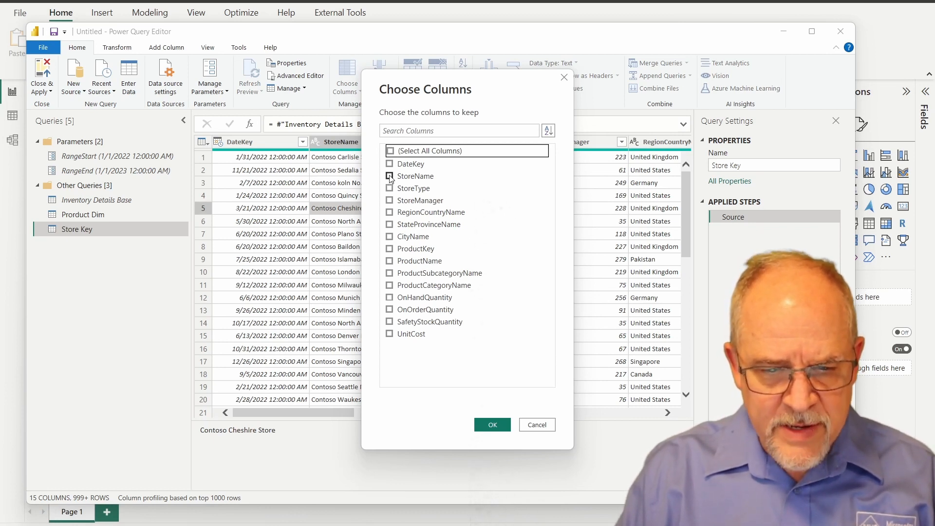
pyautogui.click(390, 199)
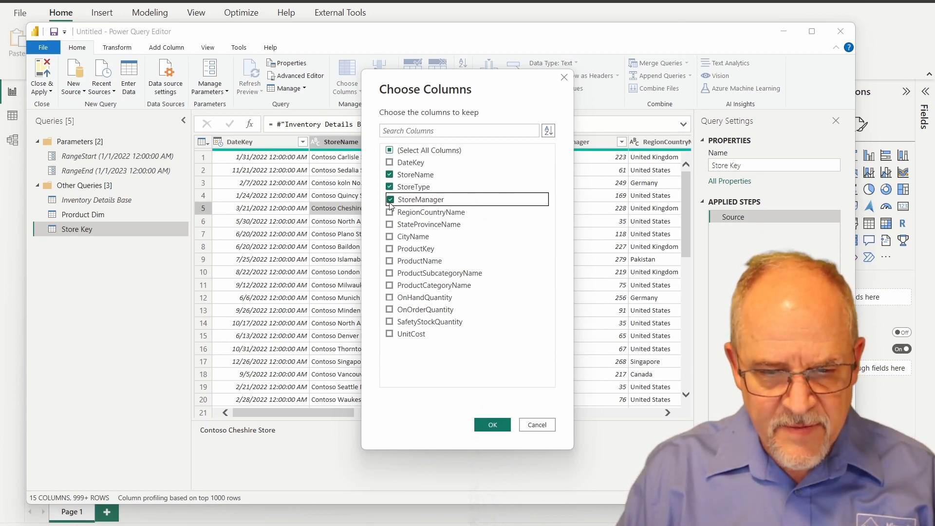
pyautogui.click(389, 211)
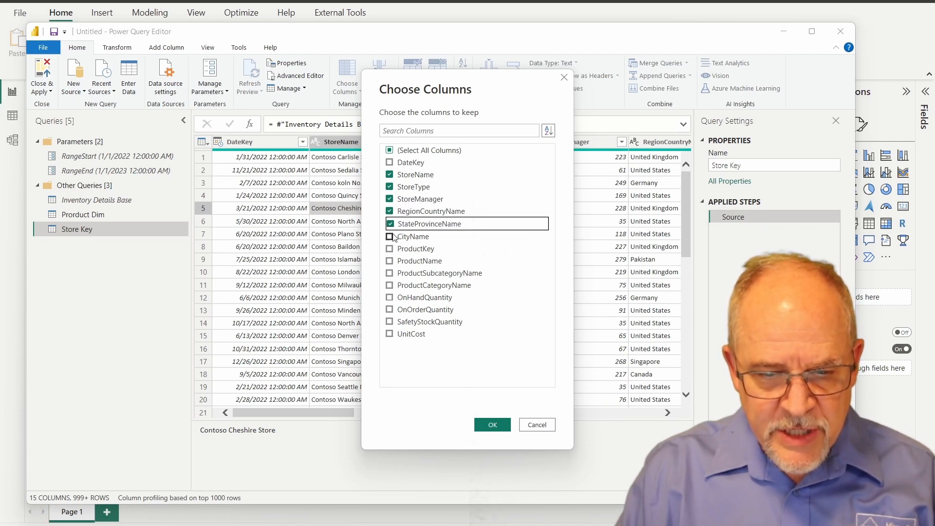
pyautogui.click(390, 236)
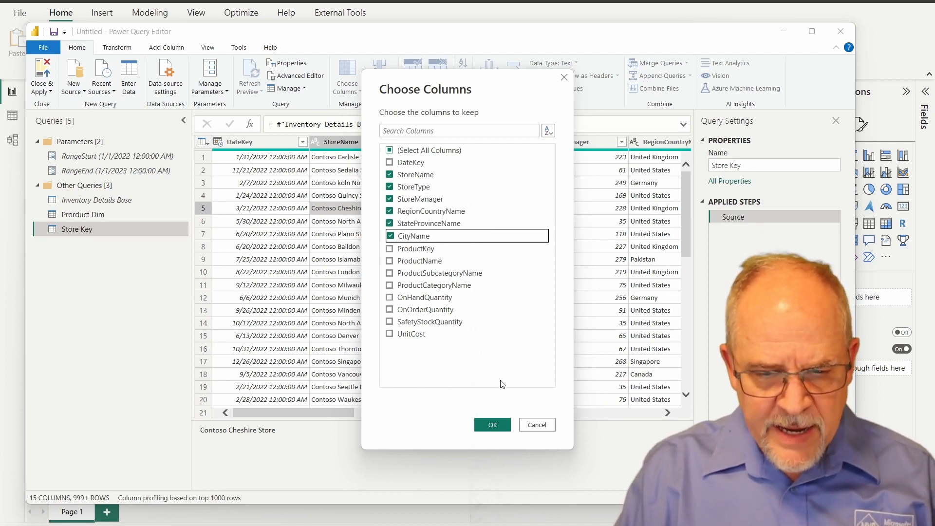
pyautogui.moveTo(415, 178)
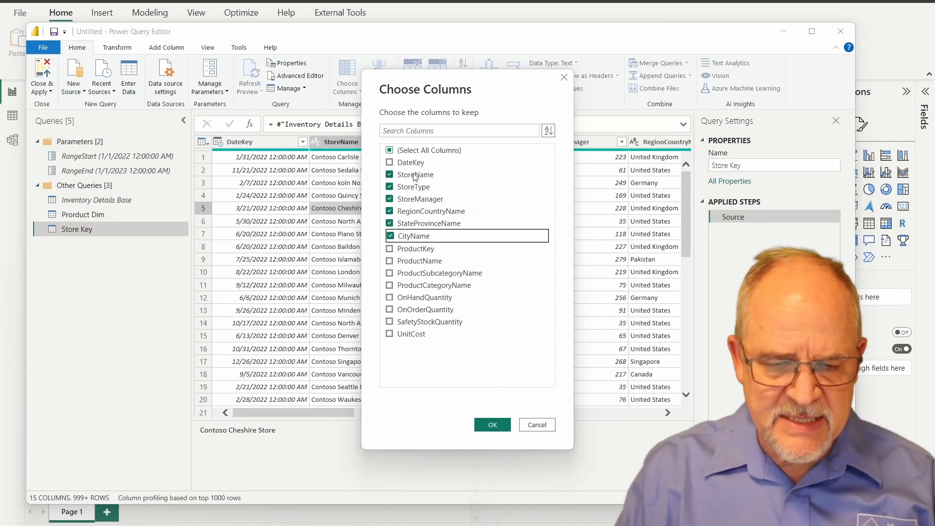
pyautogui.click(492, 424)
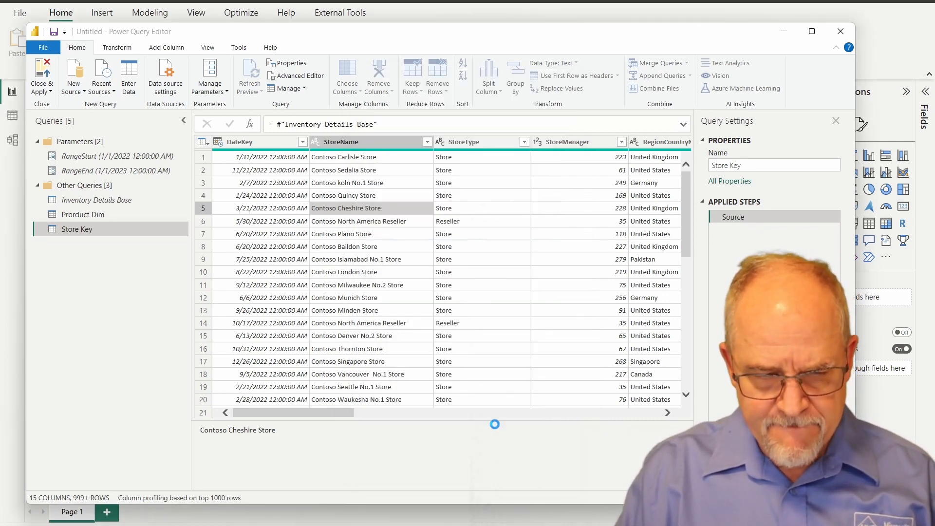
# Step: Remove rows with duplicate StoreName values from Store Key
pyautogui.click(378, 76)
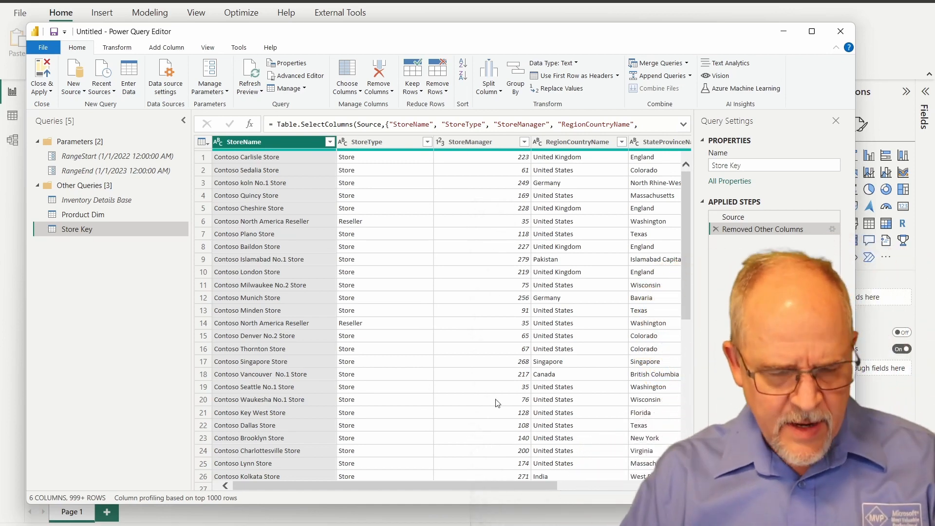
pyautogui.moveTo(287, 199)
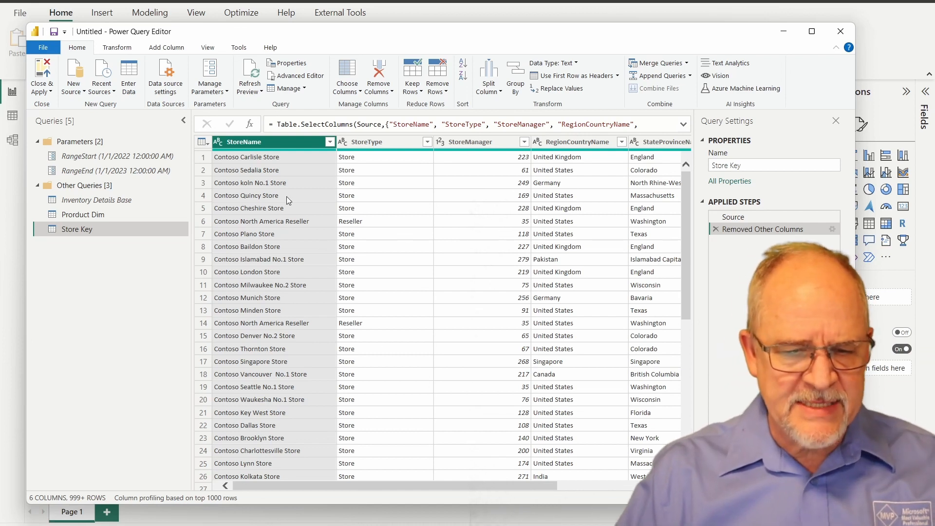
pyautogui.moveTo(400, 145)
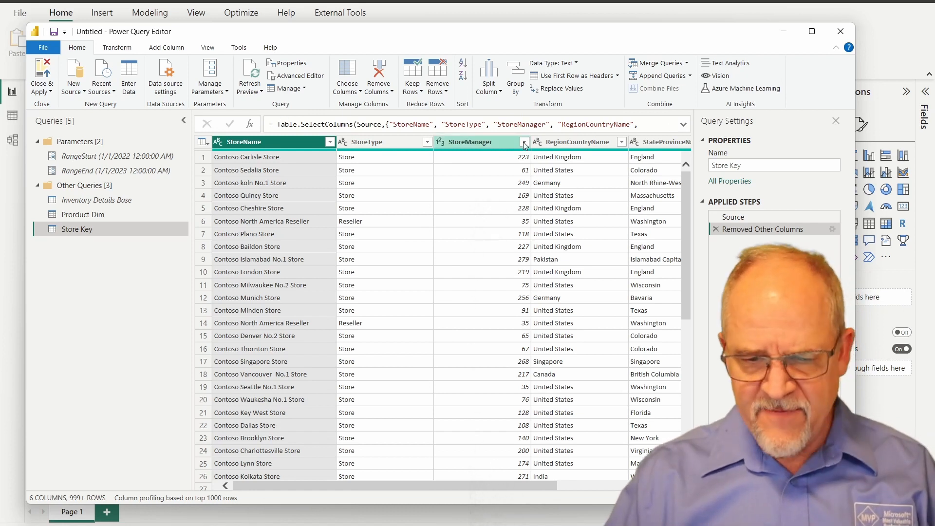
pyautogui.moveTo(338, 173)
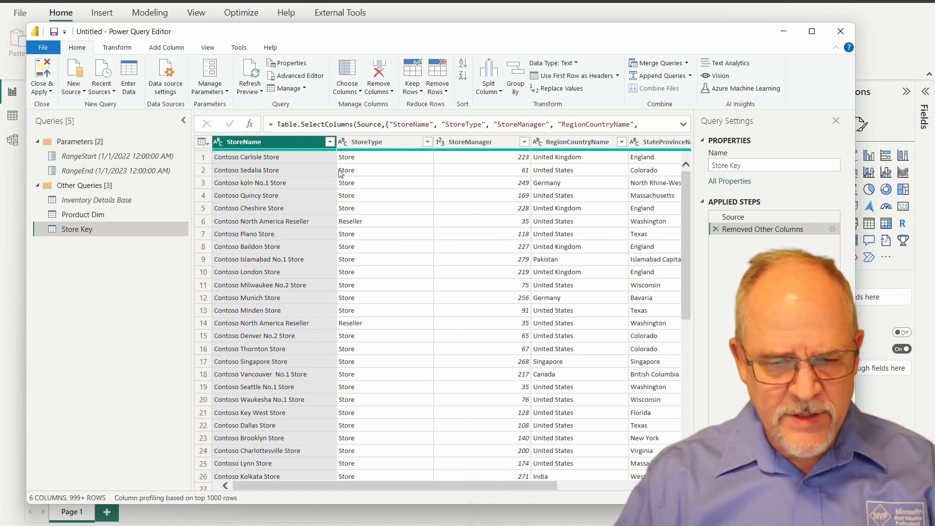
pyautogui.rightClick(244, 142)
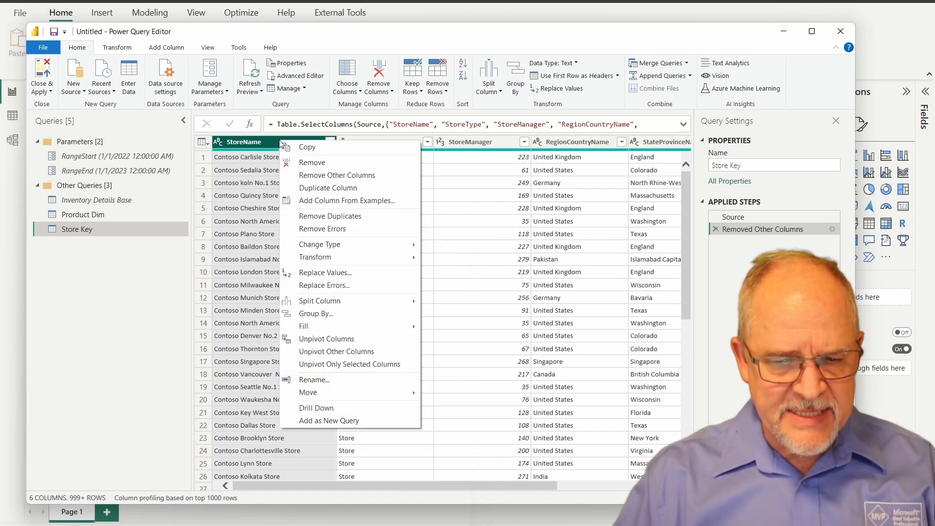
pyautogui.moveTo(336, 174)
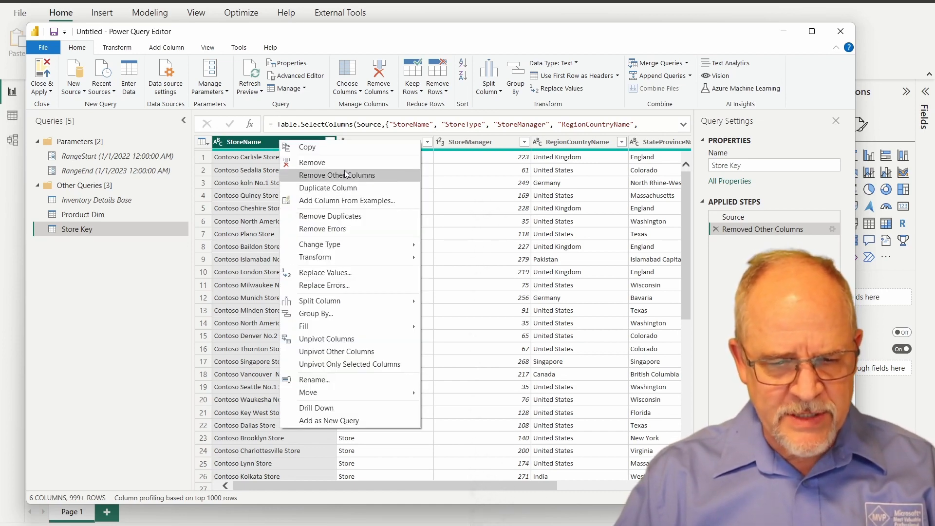
pyautogui.moveTo(345, 179)
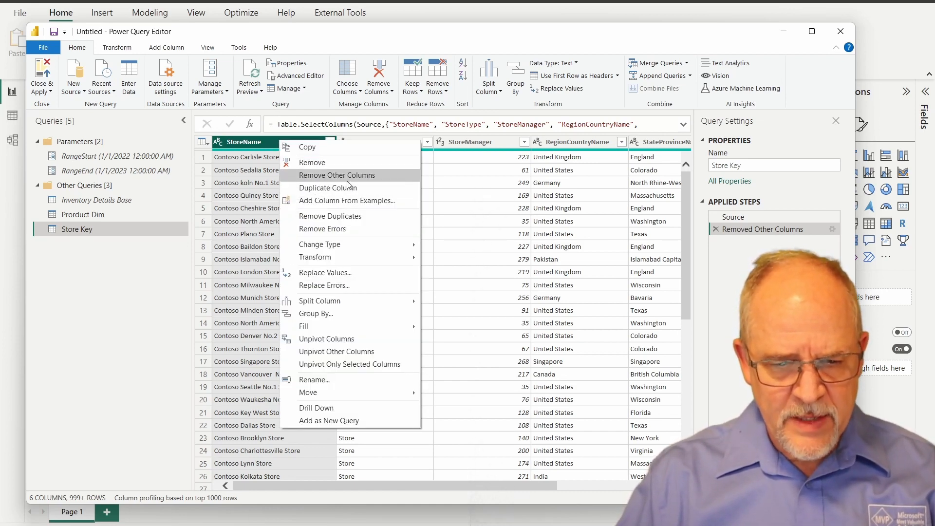
pyautogui.click(330, 216)
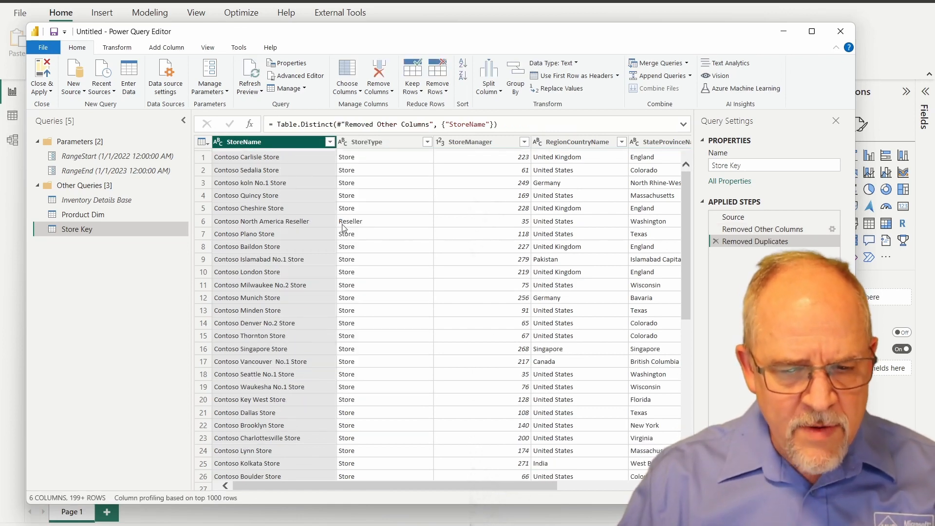
pyautogui.click(167, 47)
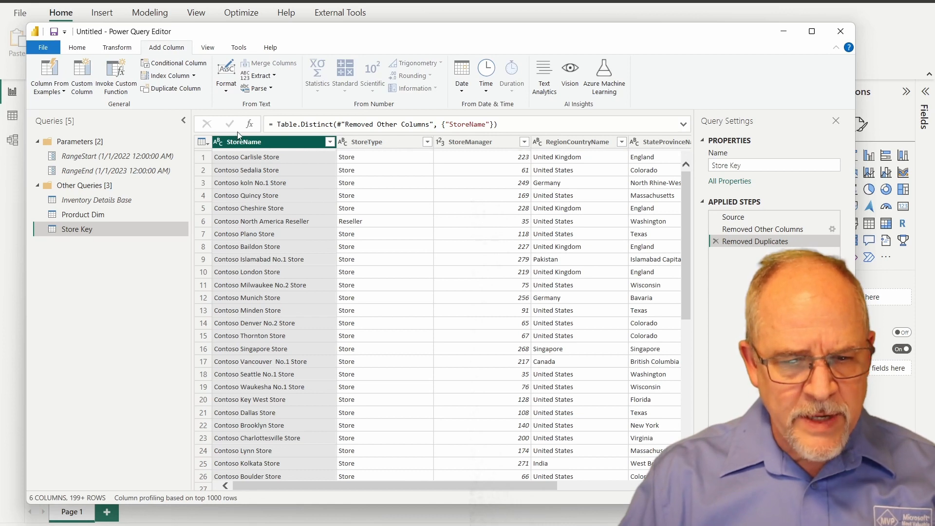
# Step: Add an index column starting from 1 and rename it StoreIndex
pyautogui.click(193, 75)
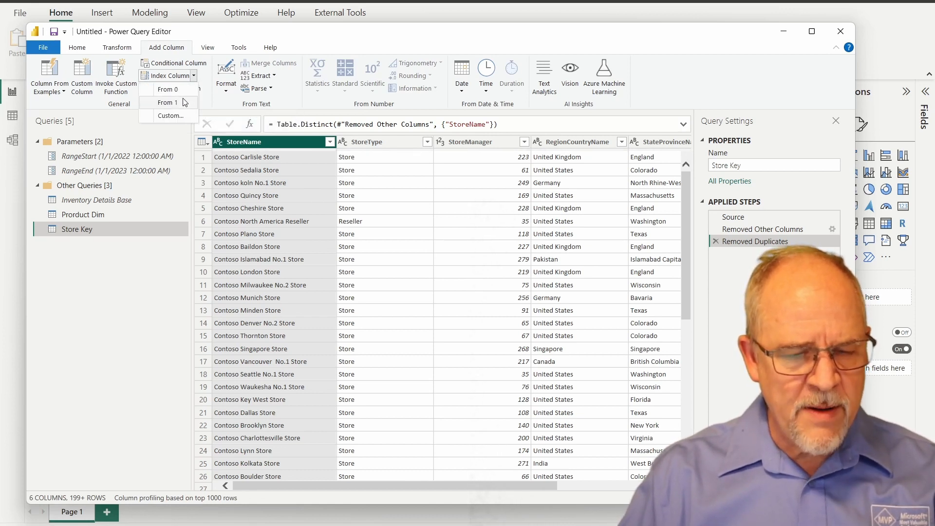
pyautogui.click(166, 103)
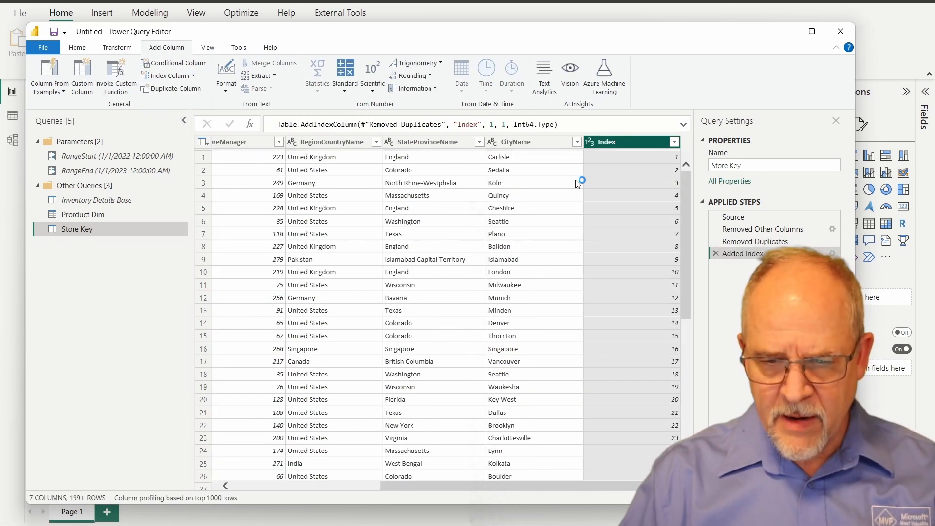
pyautogui.moveTo(629, 154)
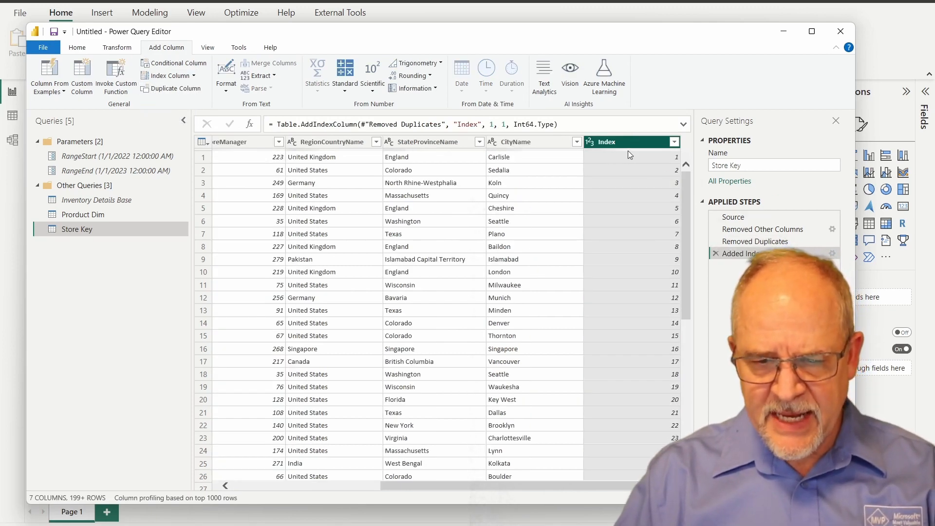
pyautogui.doubleClick(607, 141)
pyautogui.write('Store')
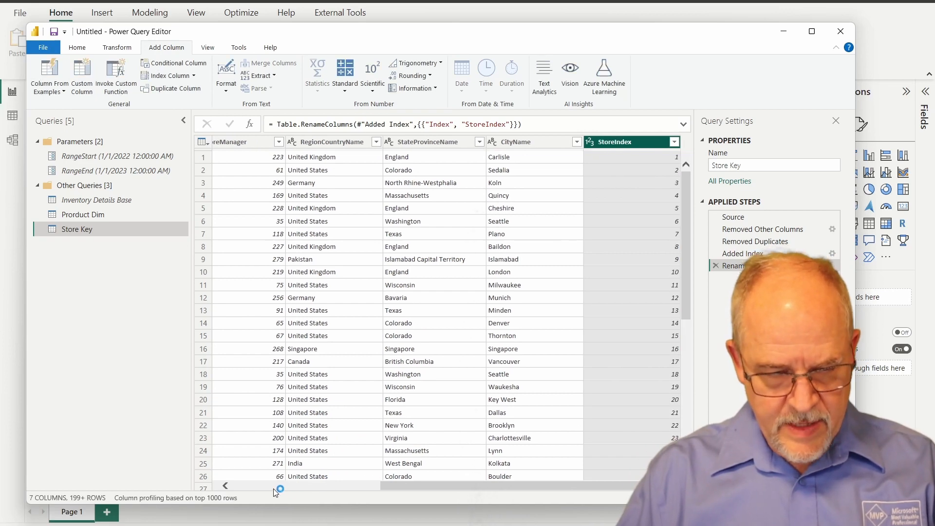
pyautogui.hscroll(-3)
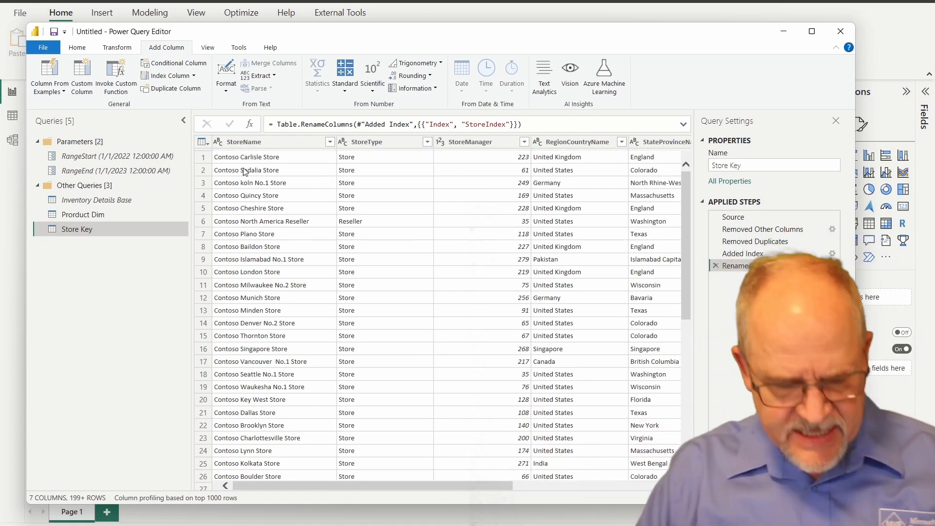
pyautogui.hscroll(3)
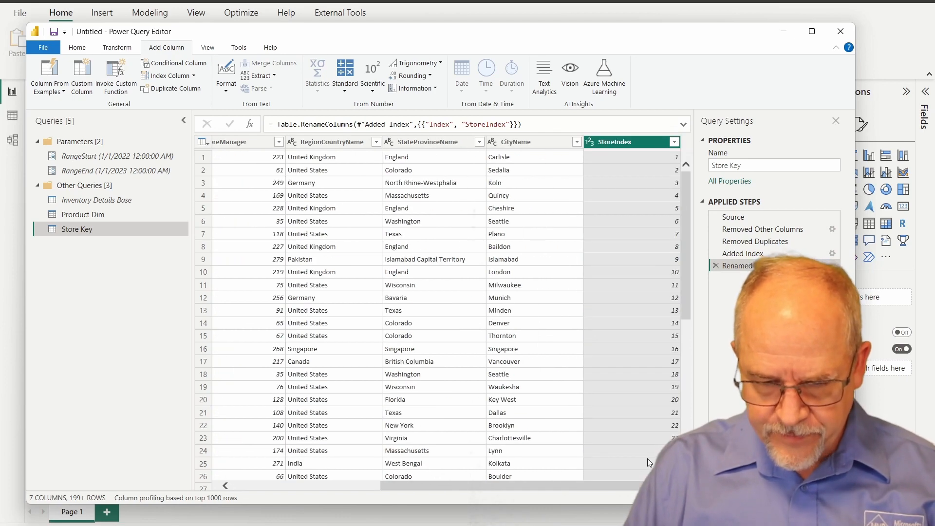
# Step: Move StoreIndex to the first position and rename the query Store Dim, then select Inventory Details Base
pyautogui.click(238, 141)
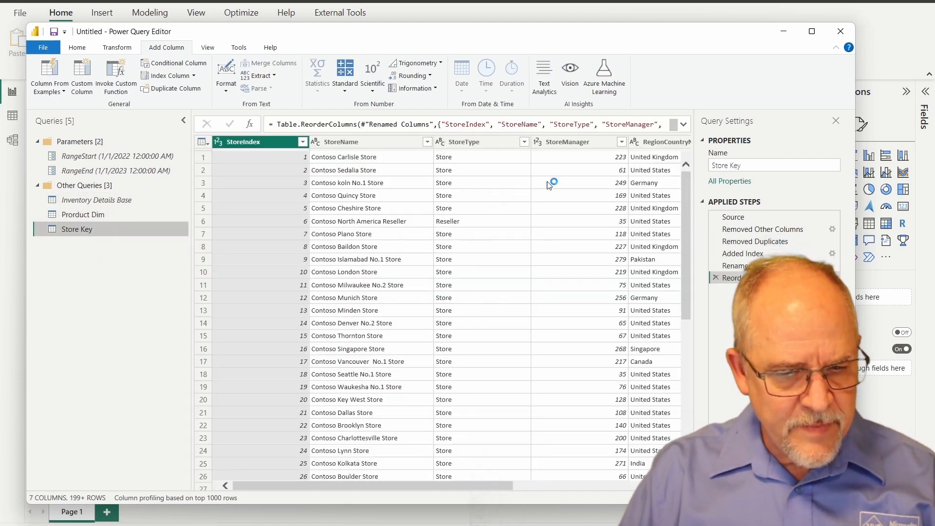
pyautogui.click(769, 165)
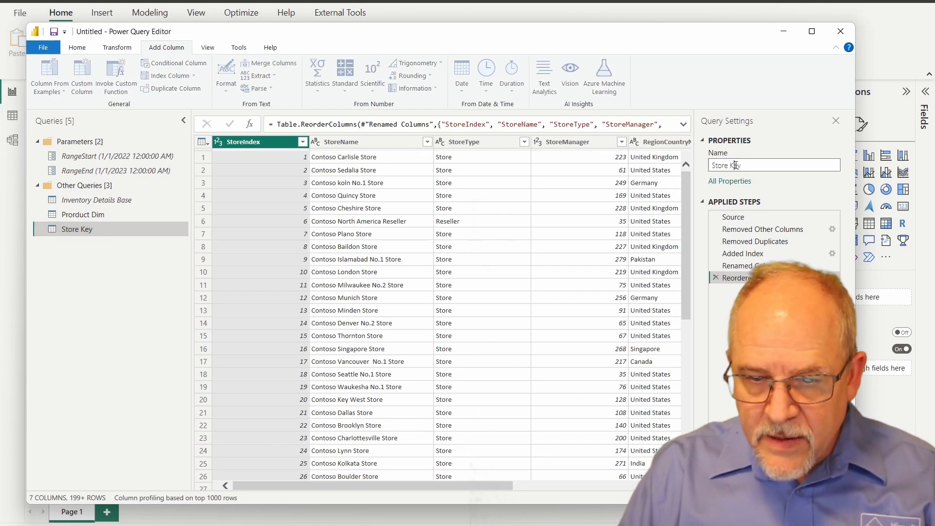
pyautogui.write('Store Dim')
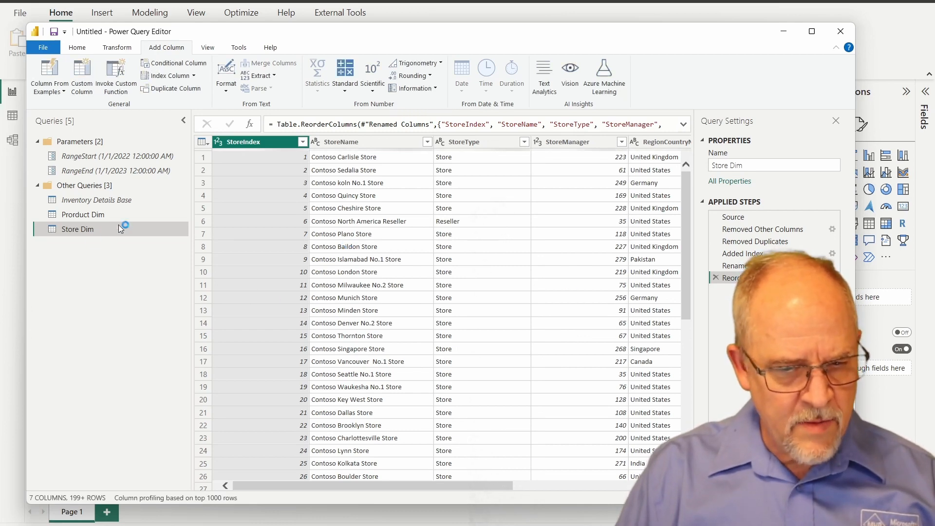
pyautogui.click(96, 200)
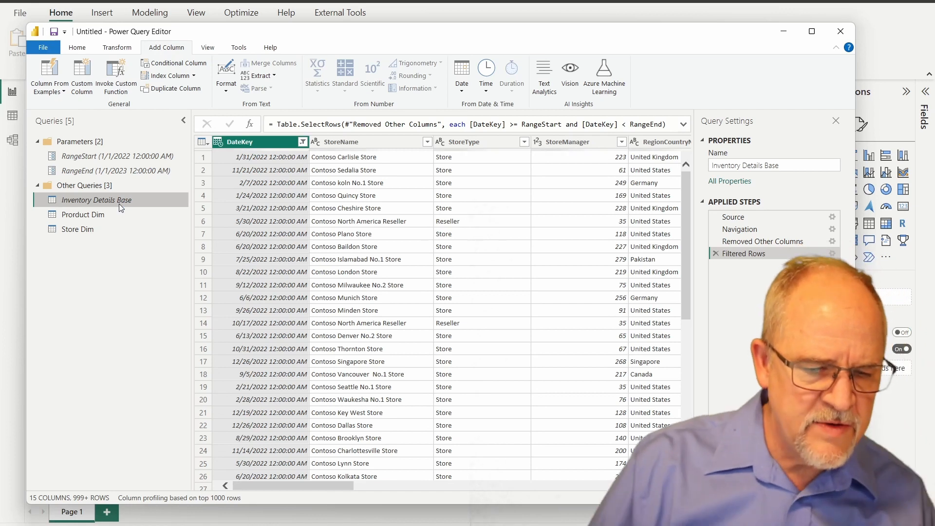
# Step: Duplicate the Inventory Details Base query and name the copy 'Inventory Details'
pyautogui.rightClick(96, 200)
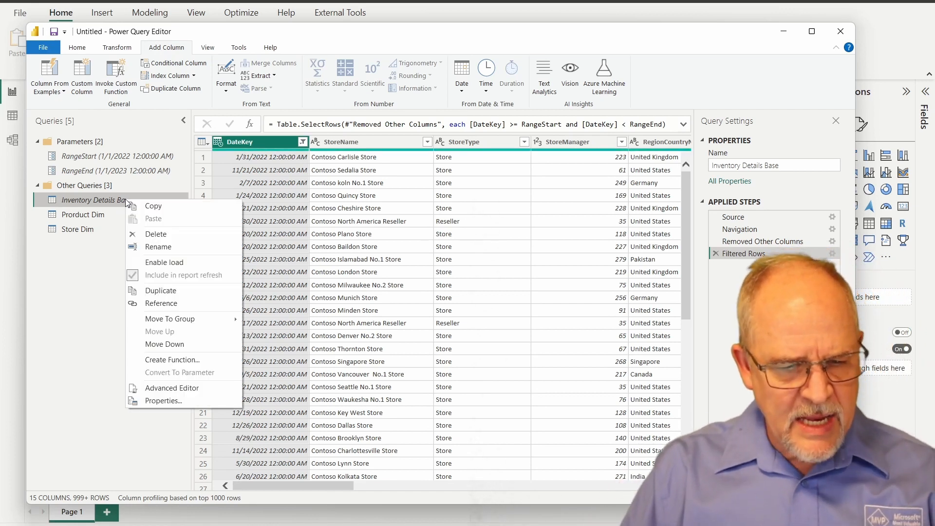
pyautogui.moveTo(173, 296)
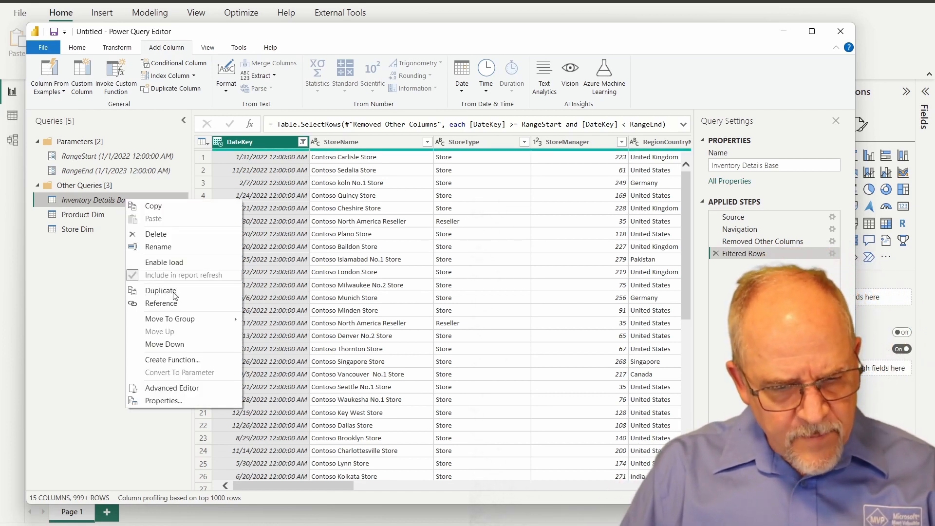
pyautogui.click(159, 291)
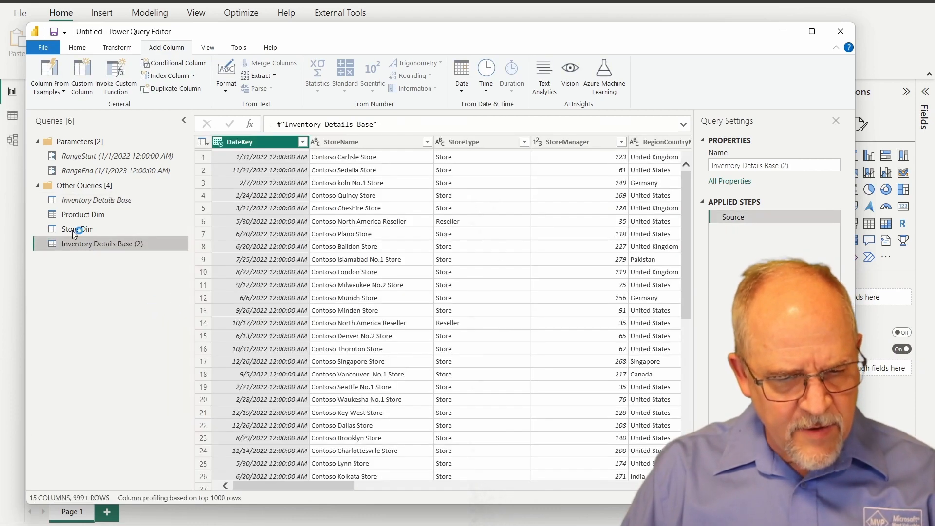
pyautogui.click(773, 166)
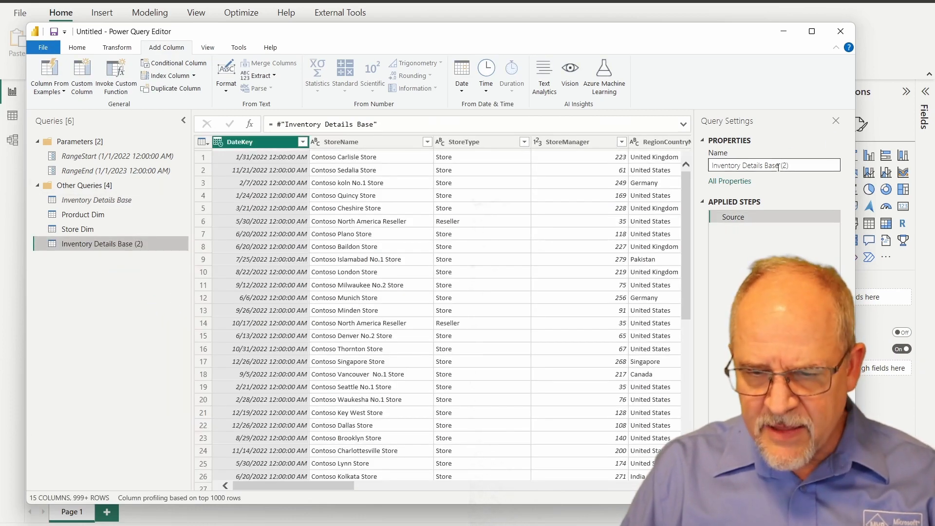
pyautogui.write('Inventory Details')
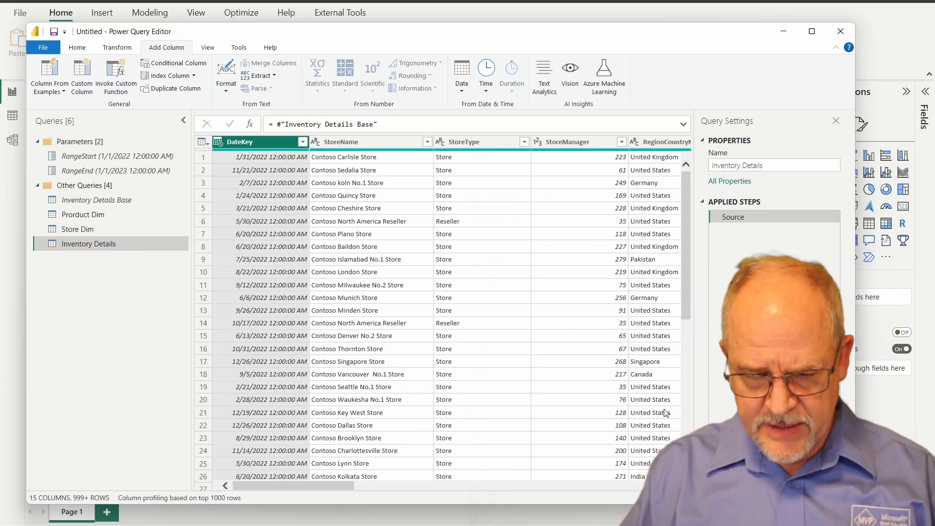
pyautogui.moveTo(461, 446)
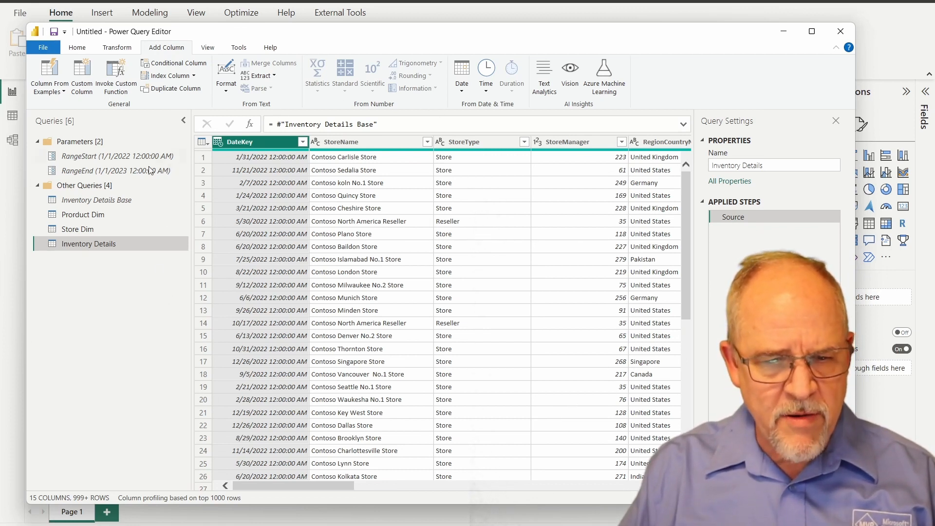
pyautogui.click(76, 47)
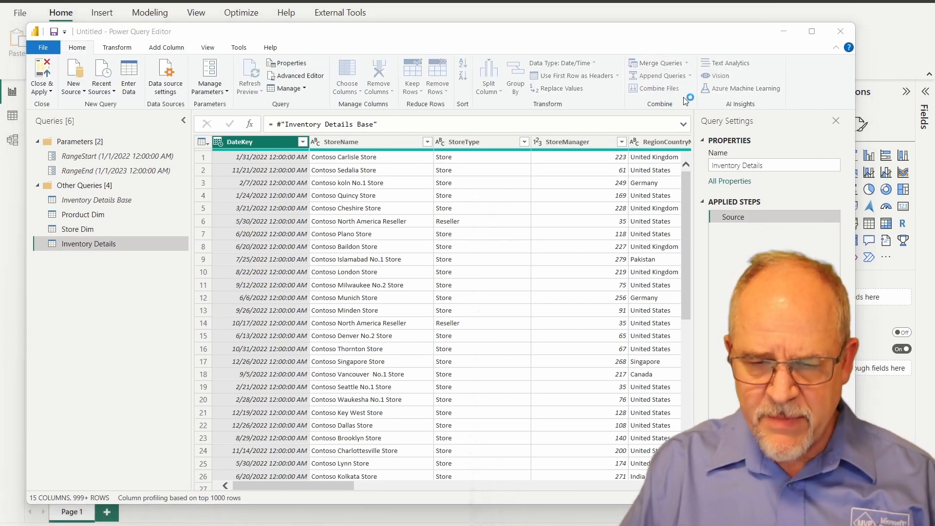
# Step: Merge Store Dim into Inventory Details on StoreName using a left outer join
pyautogui.click(655, 63)
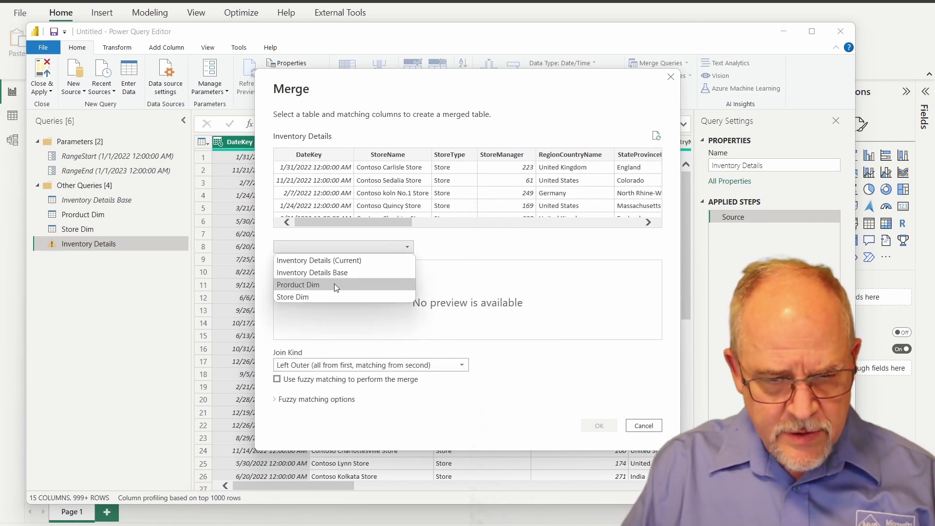
pyautogui.click(293, 296)
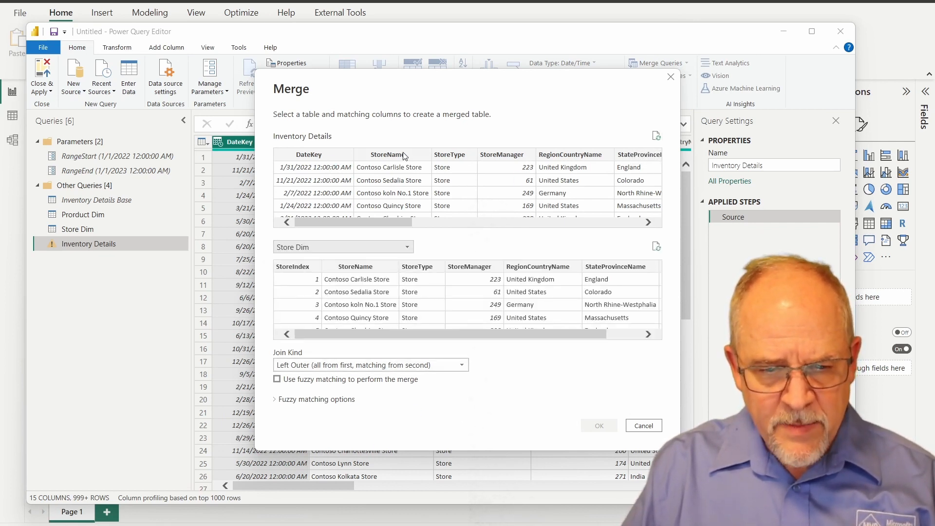
pyautogui.click(387, 154)
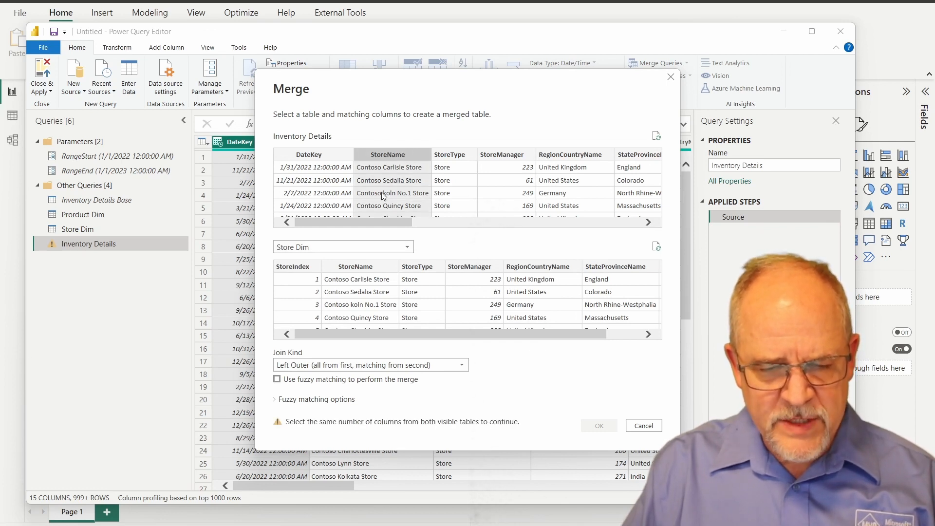
pyautogui.click(354, 266)
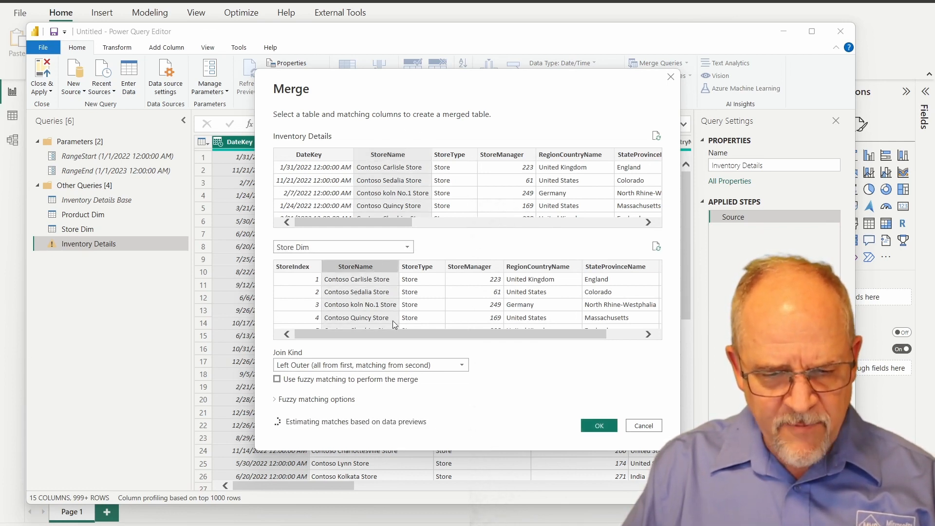
pyautogui.moveTo(301, 374)
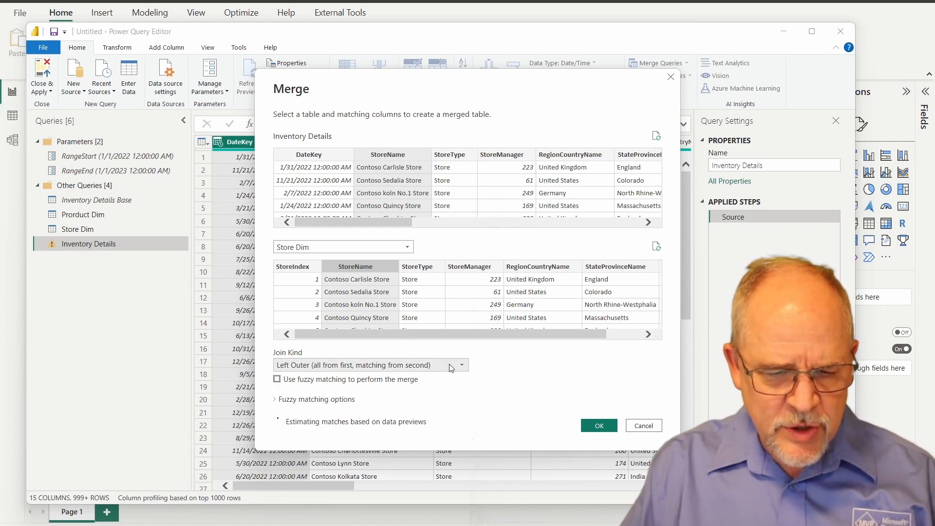
pyautogui.moveTo(501, 426)
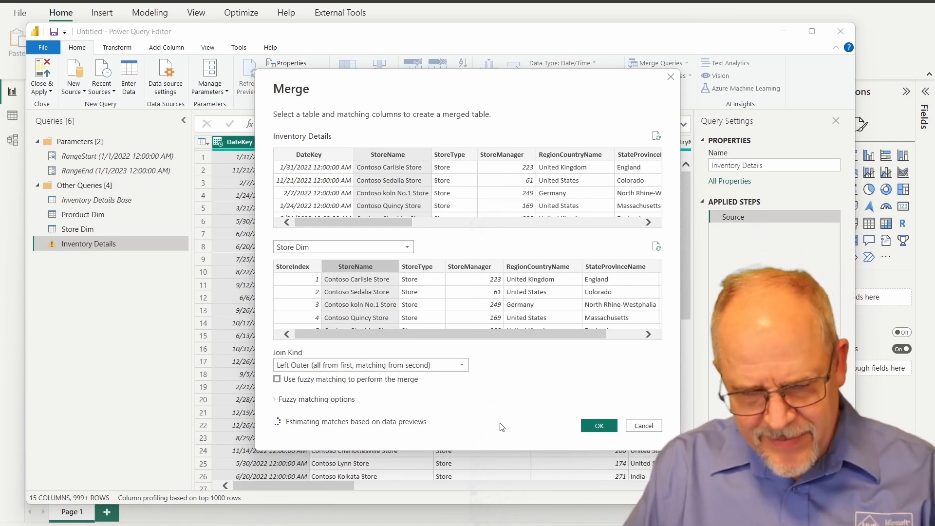
pyautogui.moveTo(599, 425)
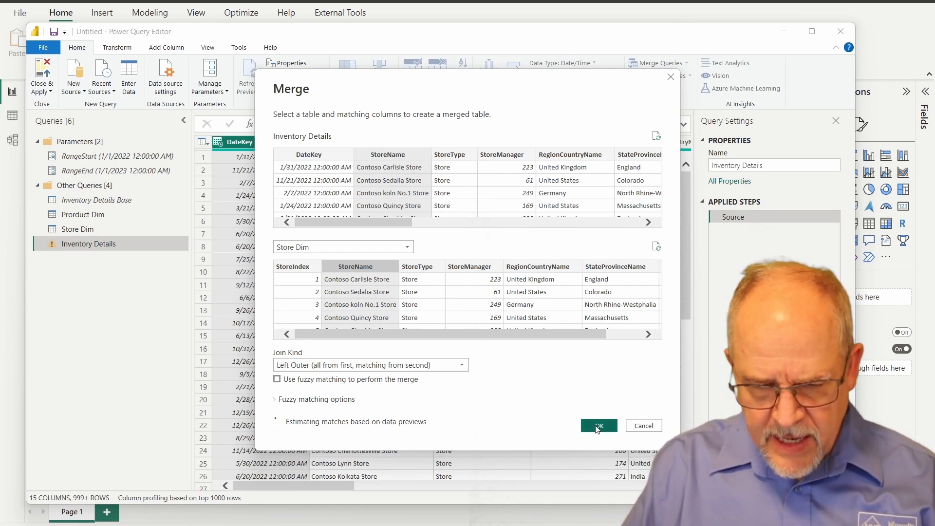
pyautogui.click(598, 425)
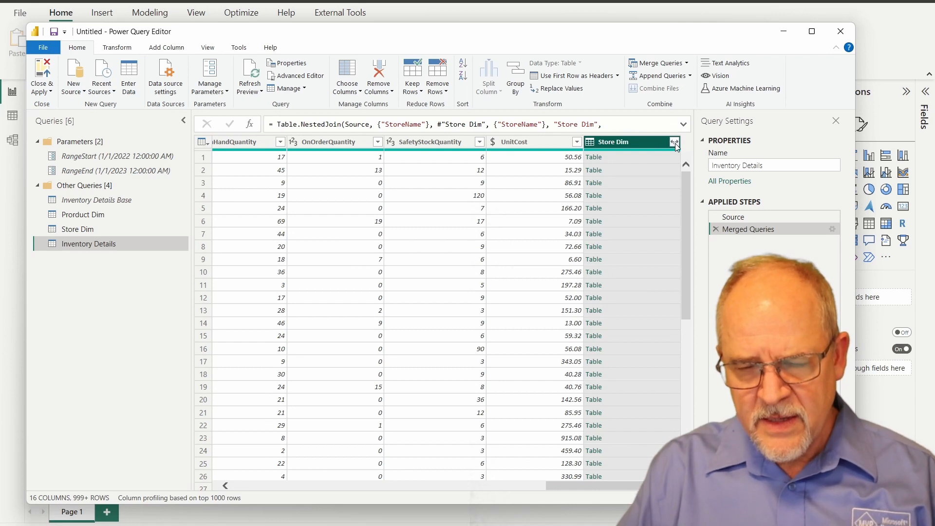
# Step: Expand the Store Dim column to only StoreIndex, without the original-name prefix
pyautogui.click(674, 142)
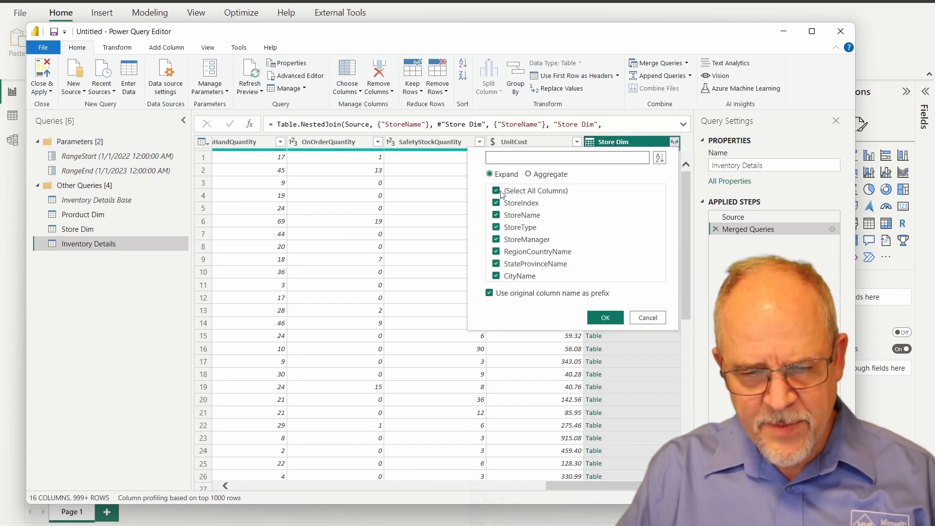
pyautogui.click(495, 191)
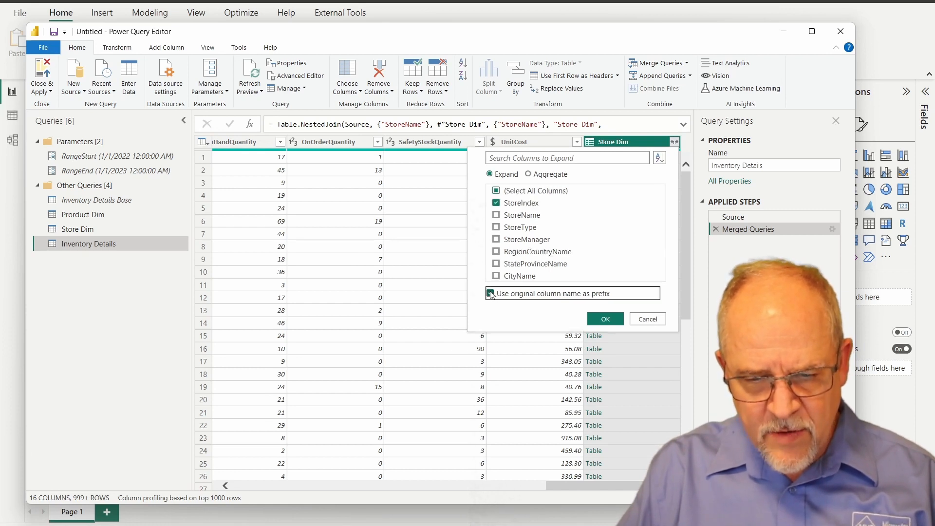
pyautogui.click(489, 294)
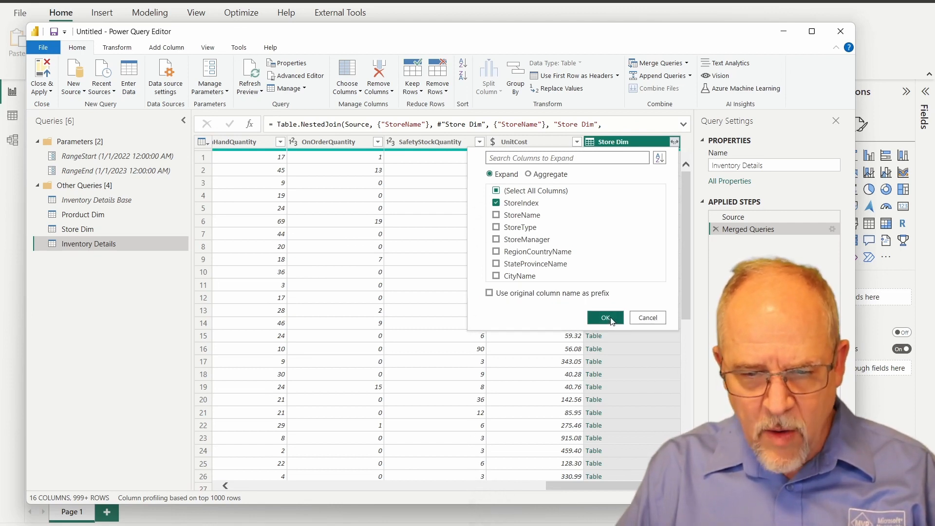
pyautogui.click(604, 317)
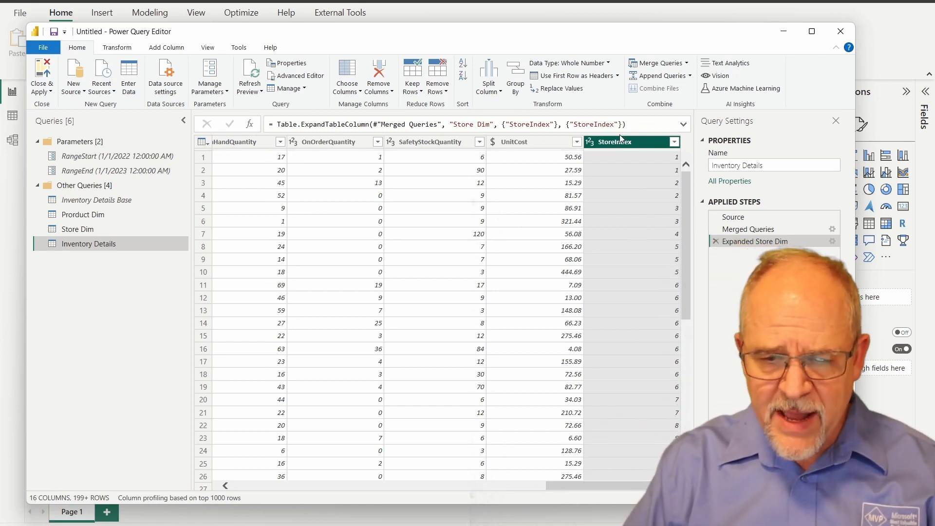
pyautogui.moveTo(634, 140)
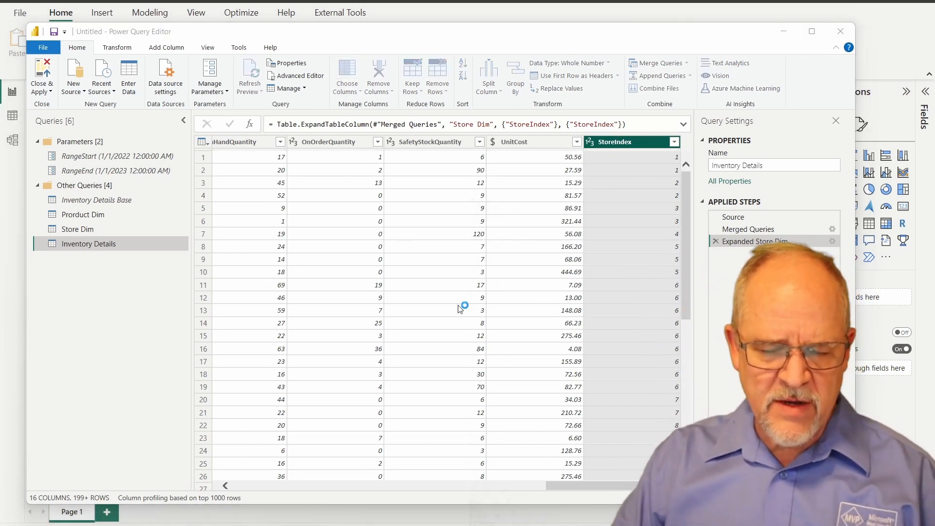
pyautogui.moveTo(459, 310)
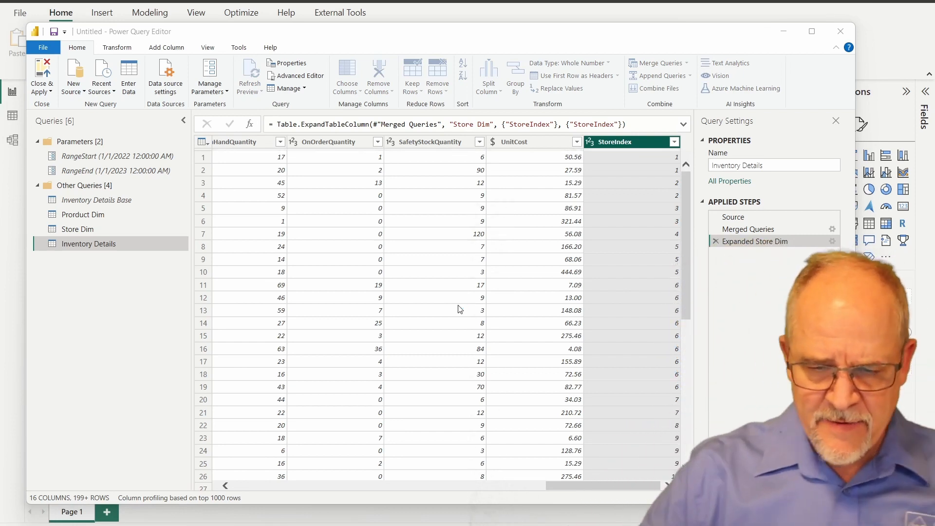
# Step: Keep only DateKey, ProductKey, the three quantity columns, UnitCost and StoreIndex via Choose Columns
pyautogui.click(347, 76)
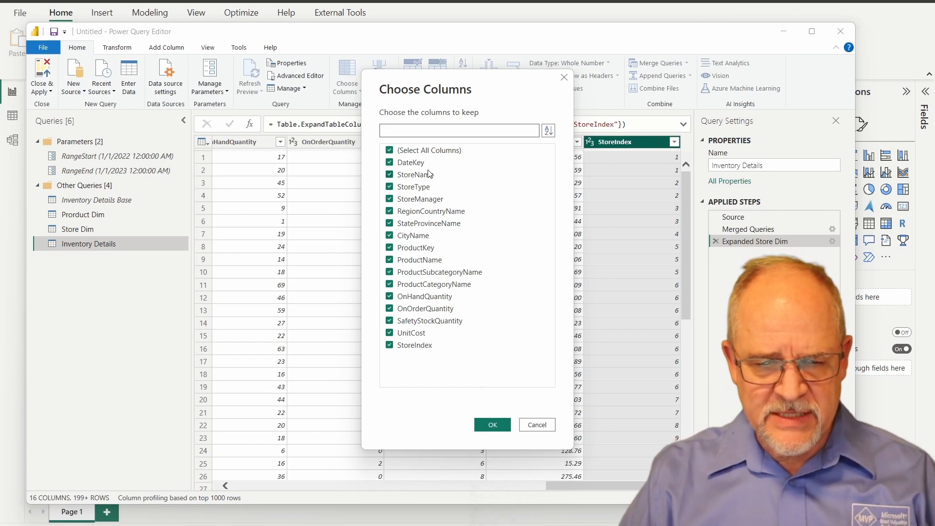
pyautogui.click(390, 150)
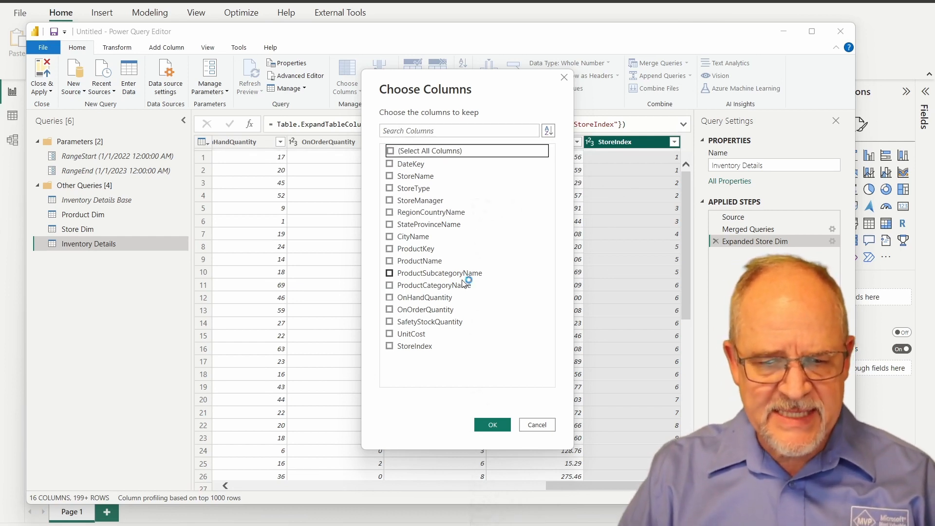
pyautogui.click(389, 163)
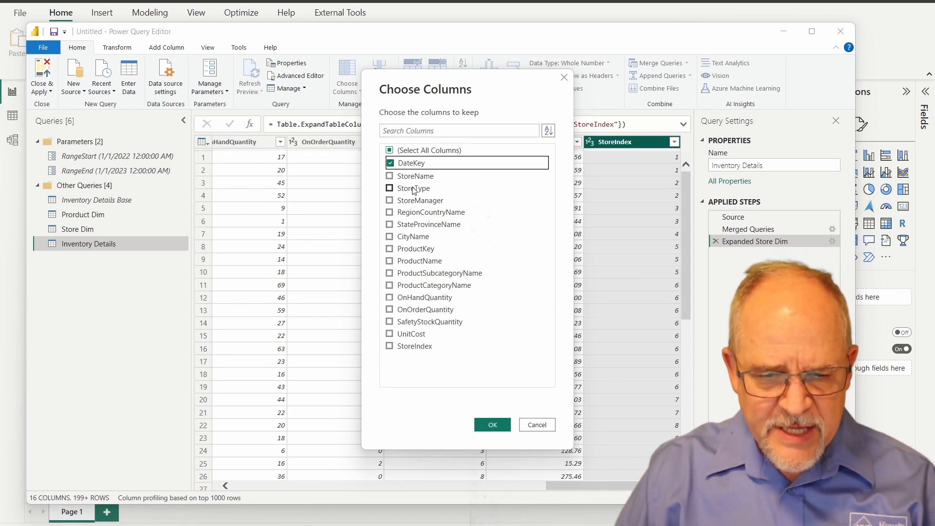
pyautogui.moveTo(389, 346)
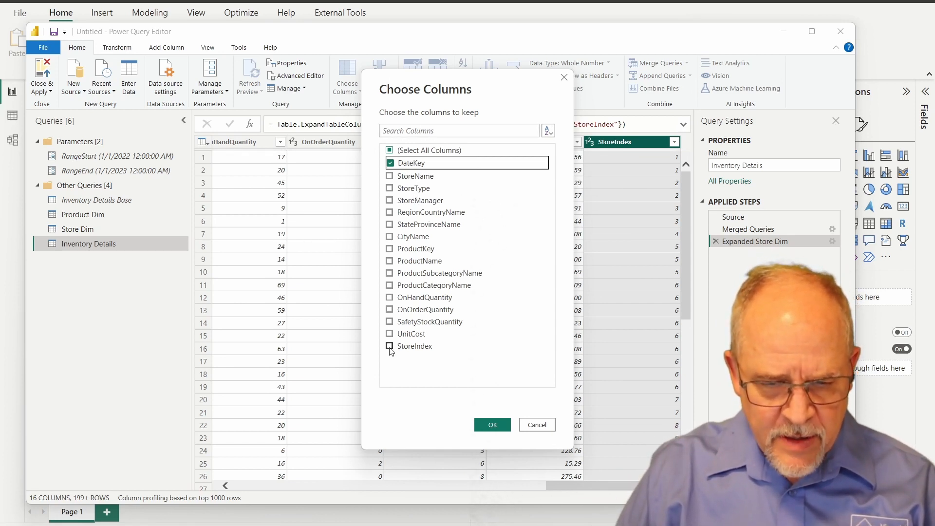
pyautogui.click(389, 346)
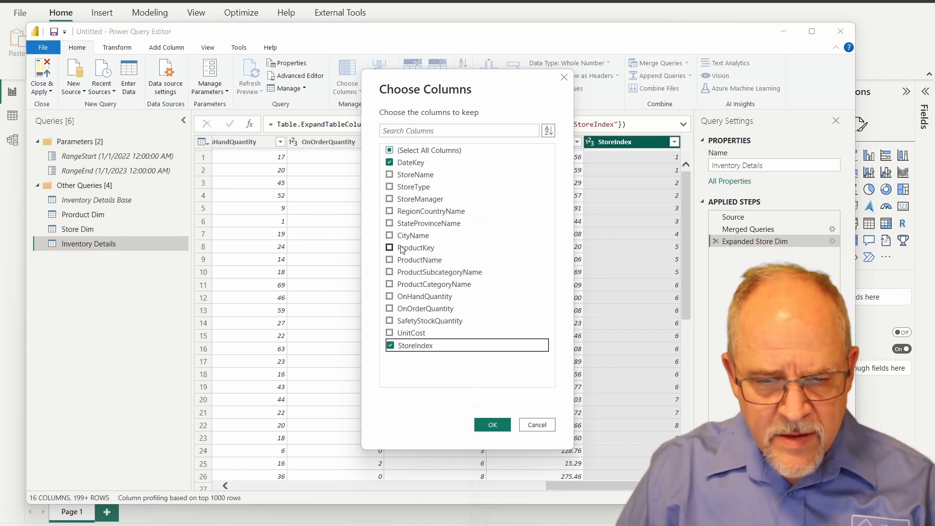
pyautogui.click(390, 248)
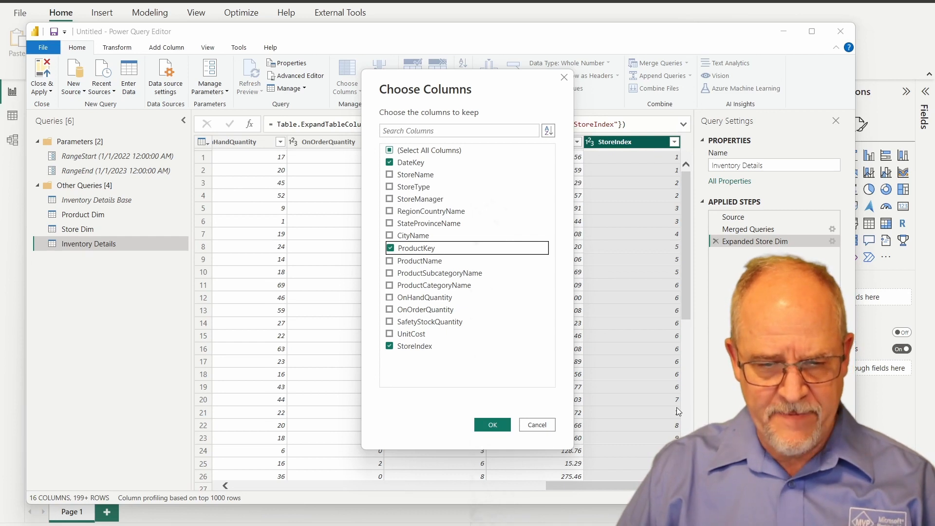
pyautogui.moveTo(428, 301)
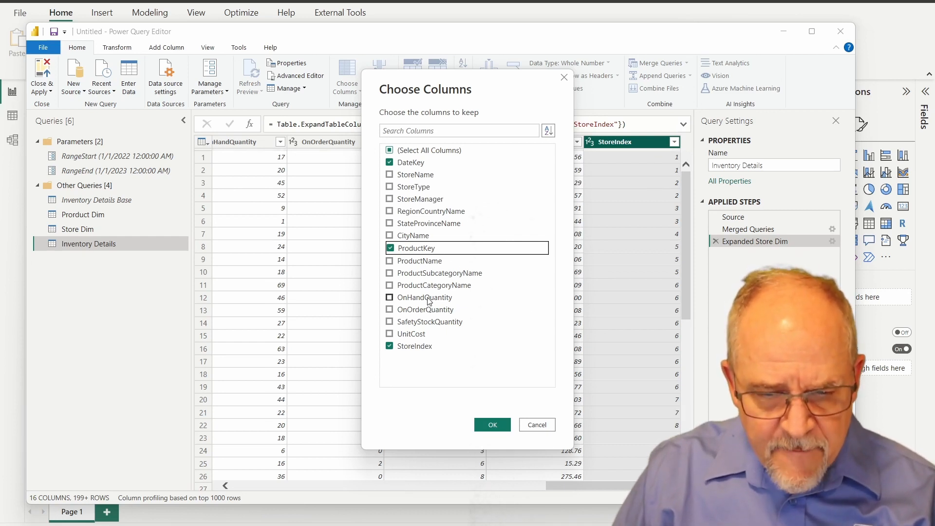
pyautogui.click(389, 296)
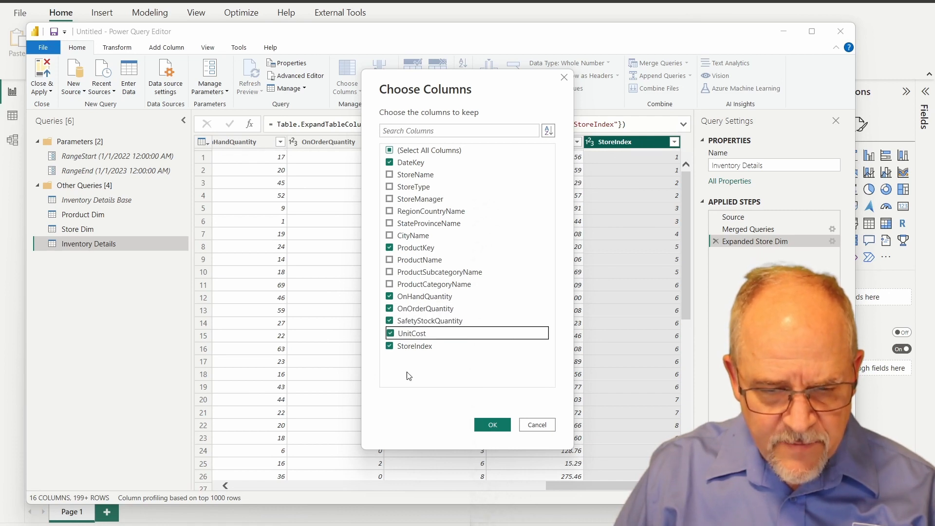
pyautogui.moveTo(449, 356)
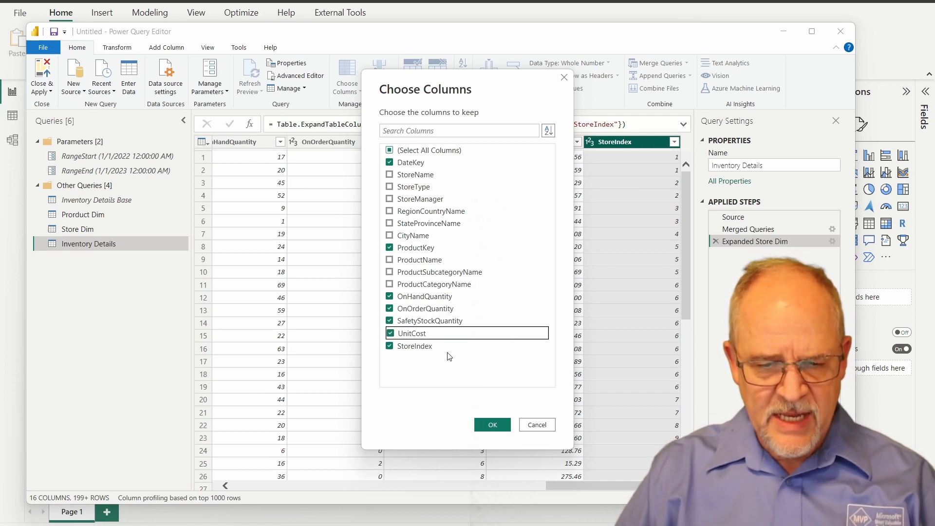
pyautogui.moveTo(604, 327)
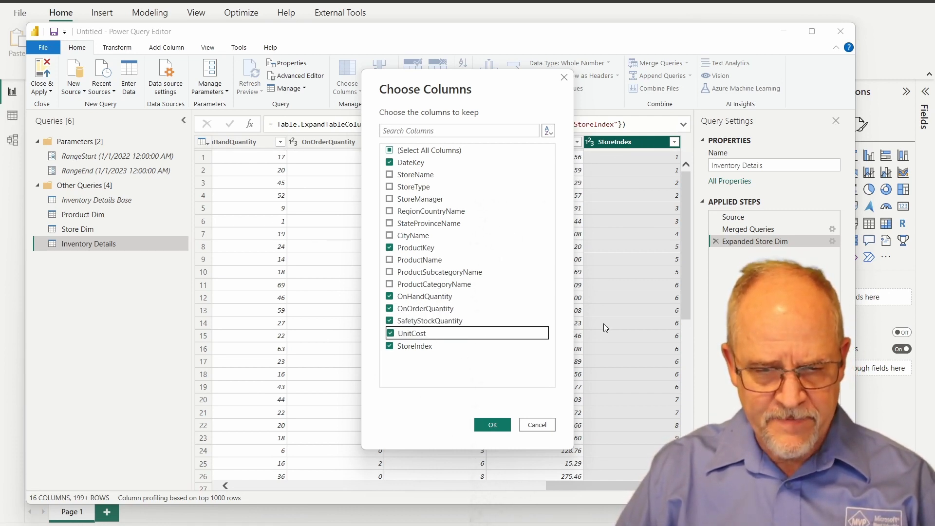
pyautogui.moveTo(411, 162)
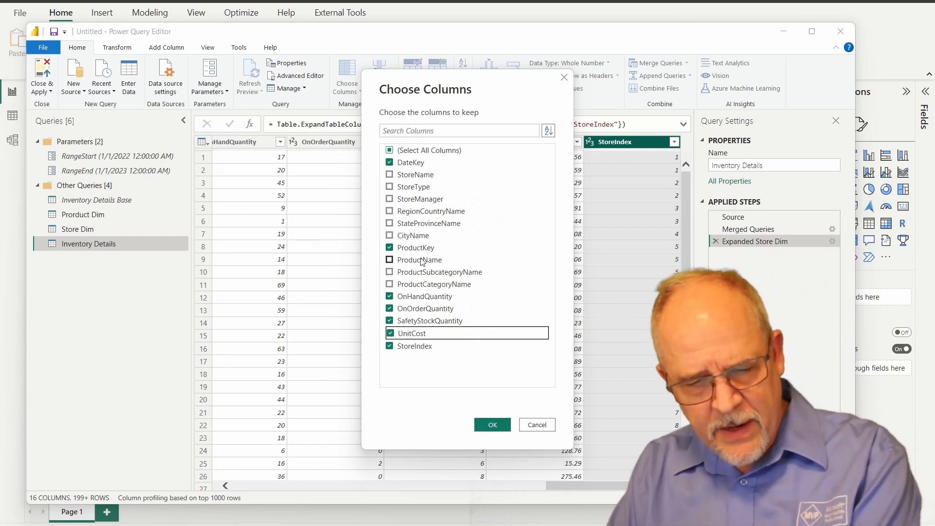
pyautogui.click(390, 259)
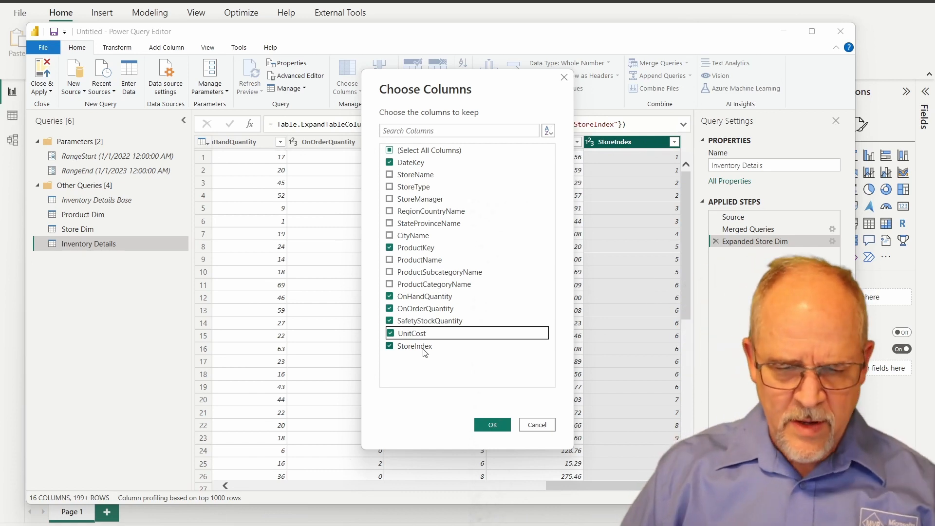
pyautogui.moveTo(411, 297)
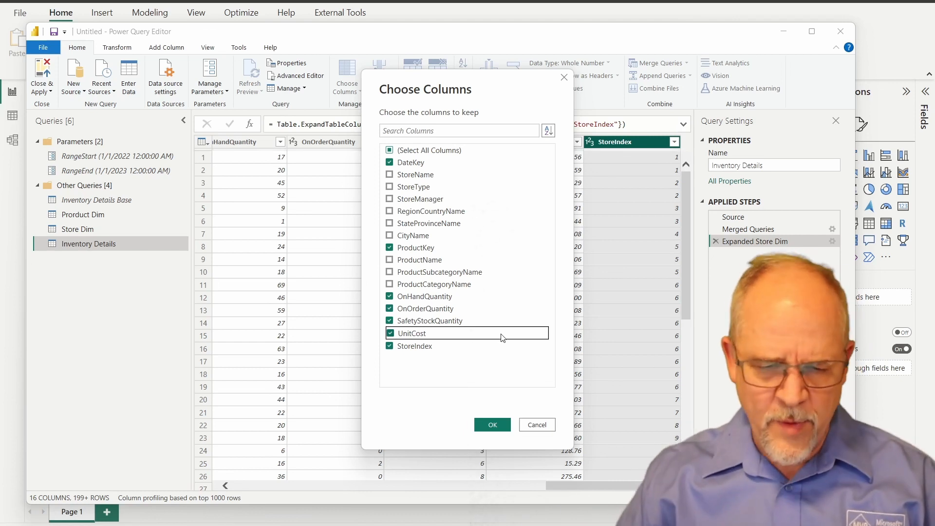
pyautogui.click(491, 424)
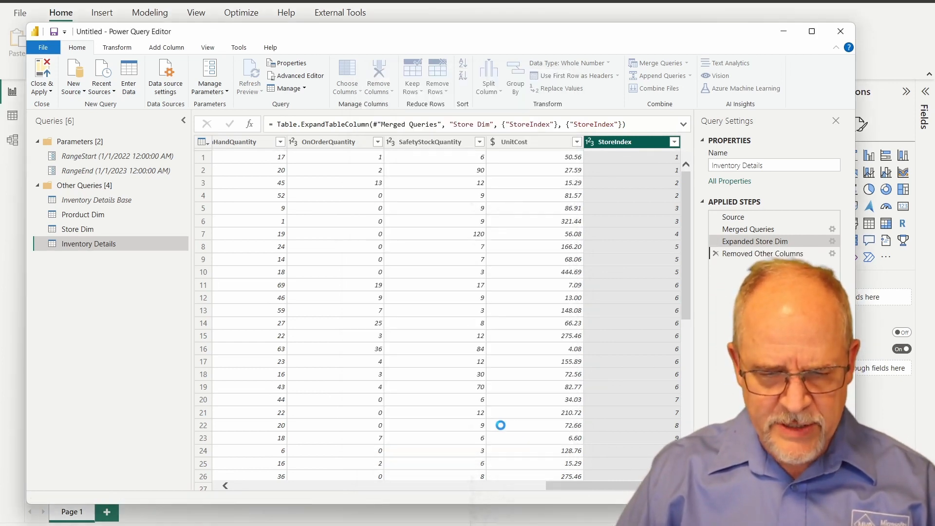
# Step: Add a new blank query, Query1, from the New Source list
pyautogui.click(767, 253)
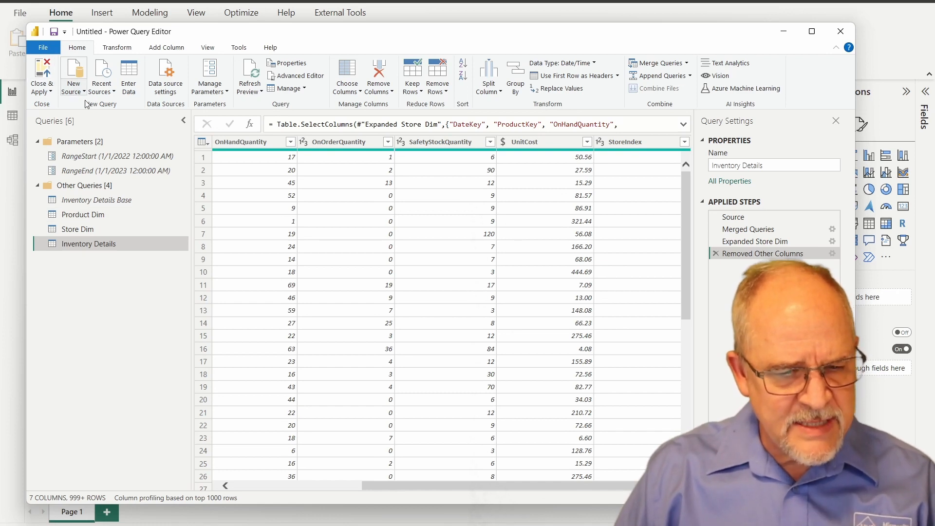
pyautogui.click(73, 76)
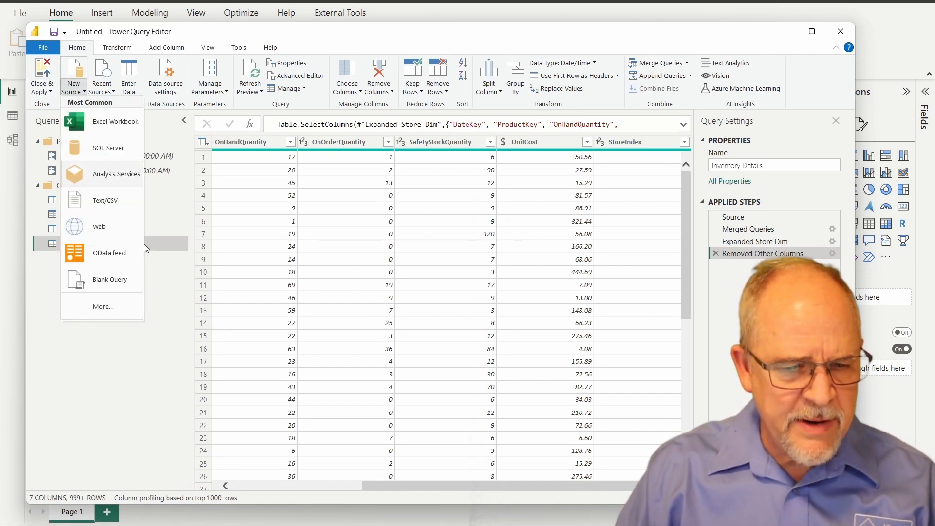
pyautogui.moveTo(102, 306)
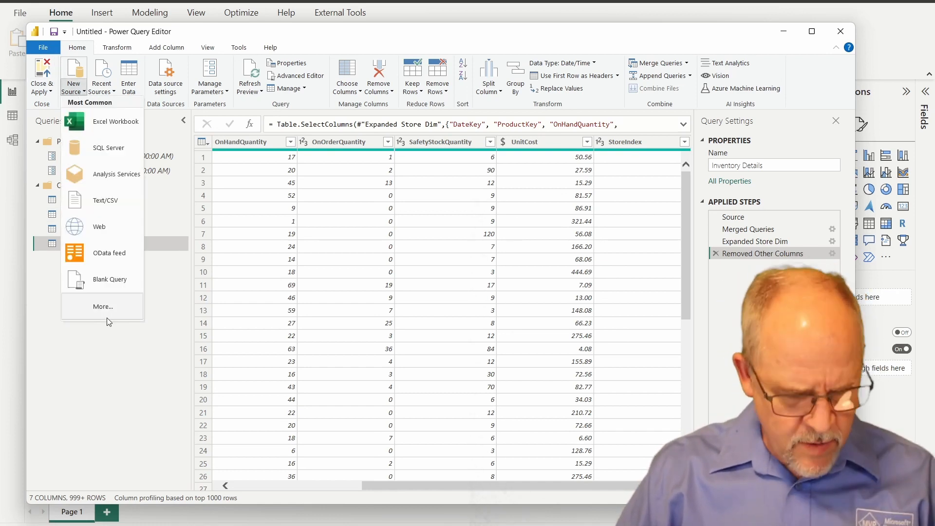
pyautogui.moveTo(110, 279)
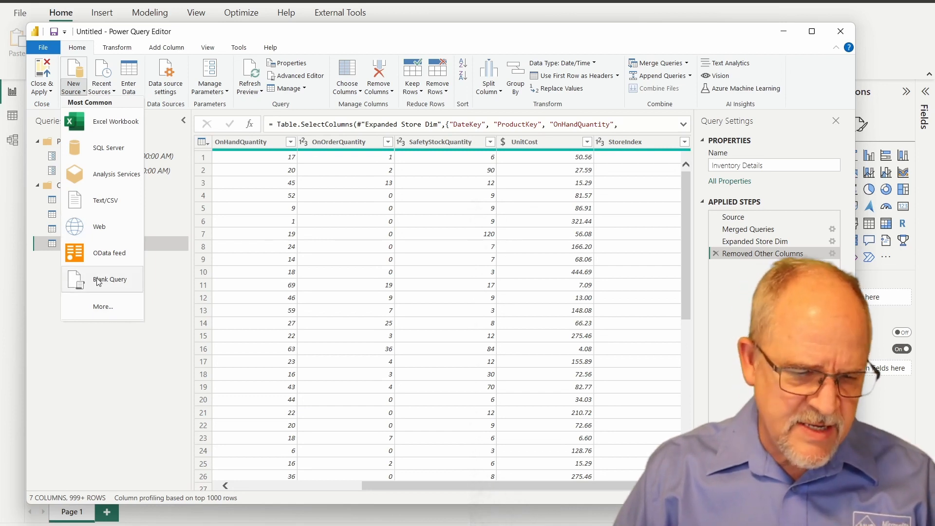
pyautogui.moveTo(105, 284)
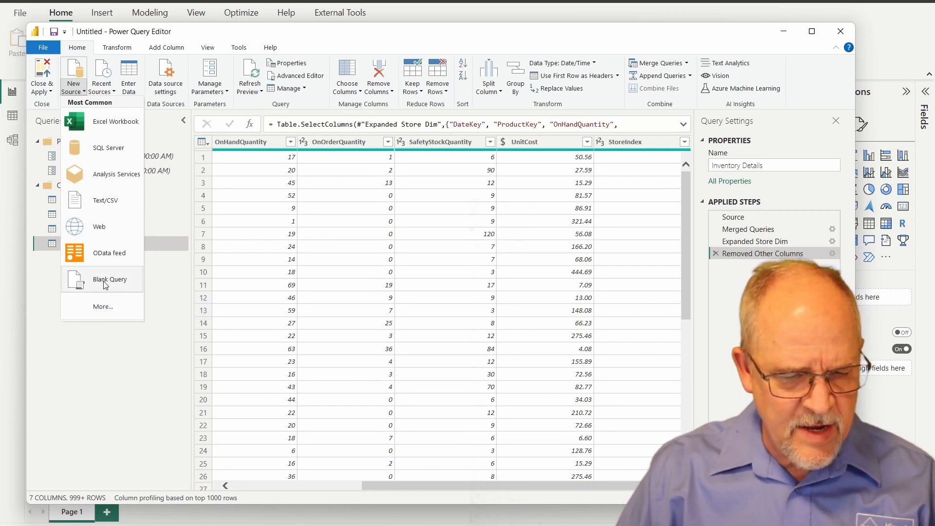
pyautogui.click(110, 280)
pyautogui.write('={1..100}')
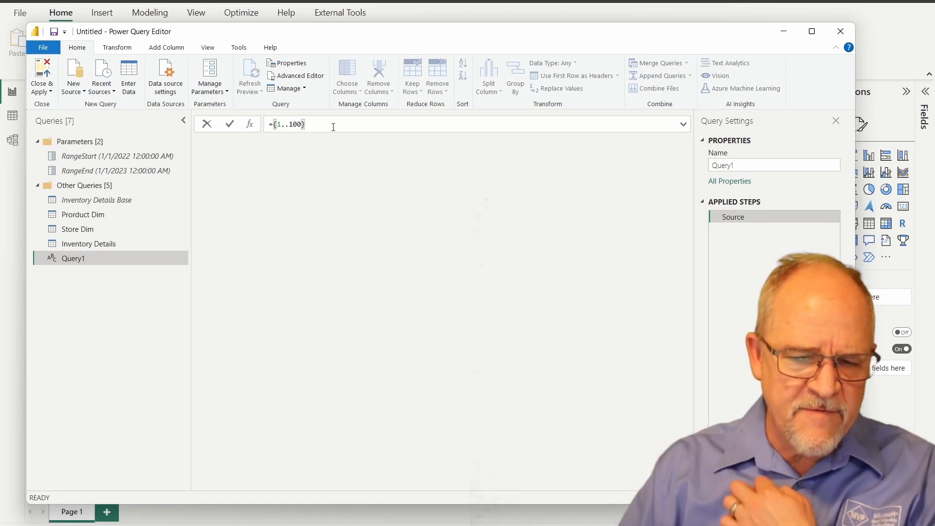
pyautogui.moveTo(521, 261)
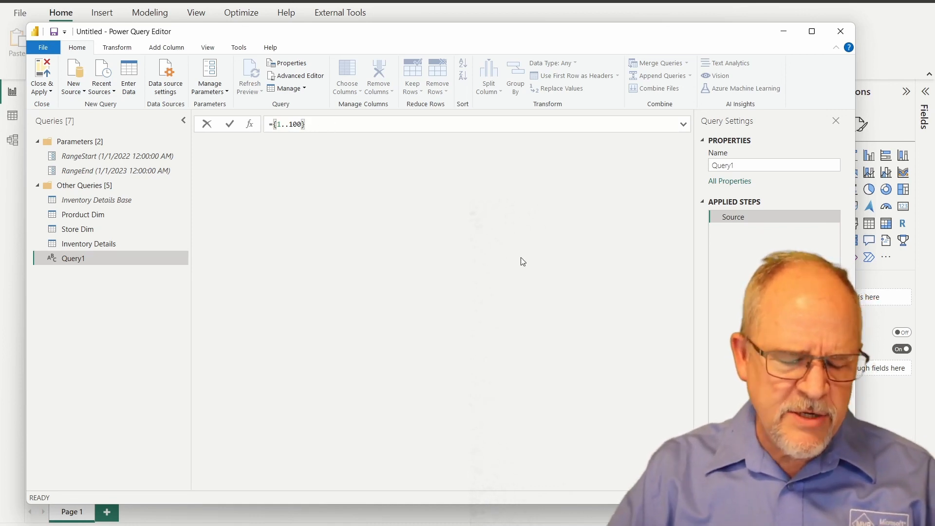
pyautogui.moveTo(526, 250)
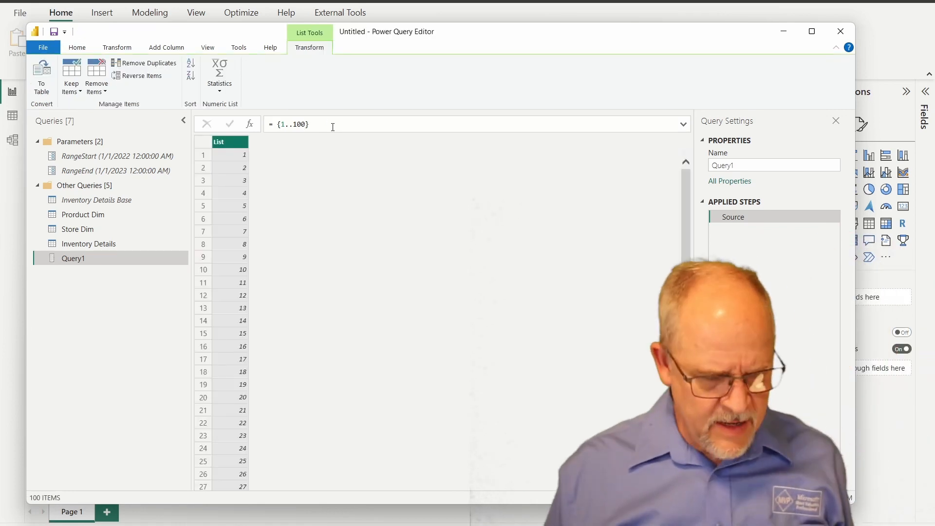
pyautogui.moveTo(342, 121)
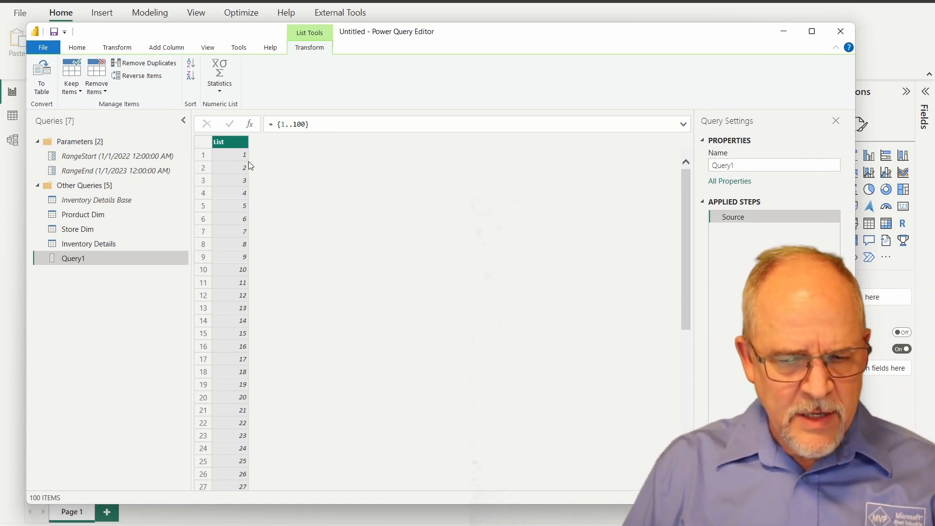
pyautogui.moveTo(315, 123)
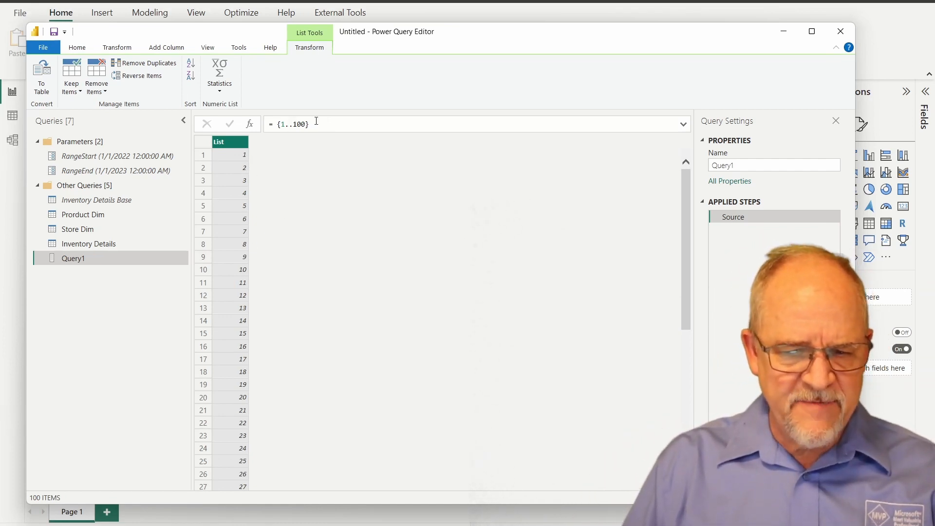
# Step: Replace the list's start value with Number.From(#date(2021,1,1))
pyautogui.click(316, 123)
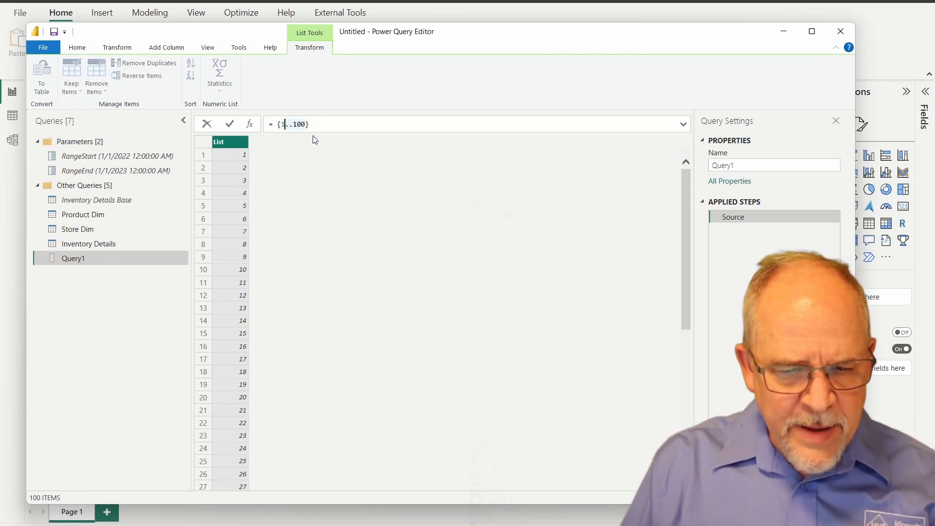
pyautogui.moveTo(341, 155)
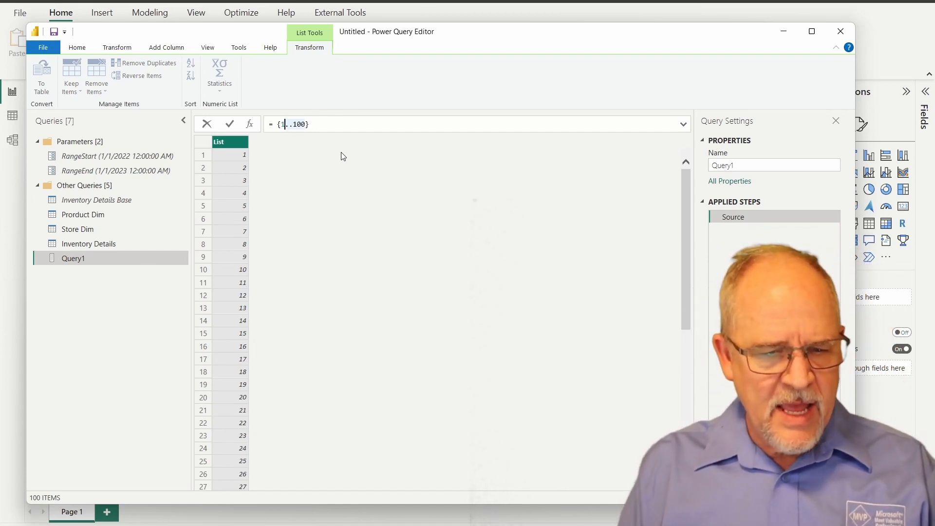
pyautogui.moveTo(114, 158)
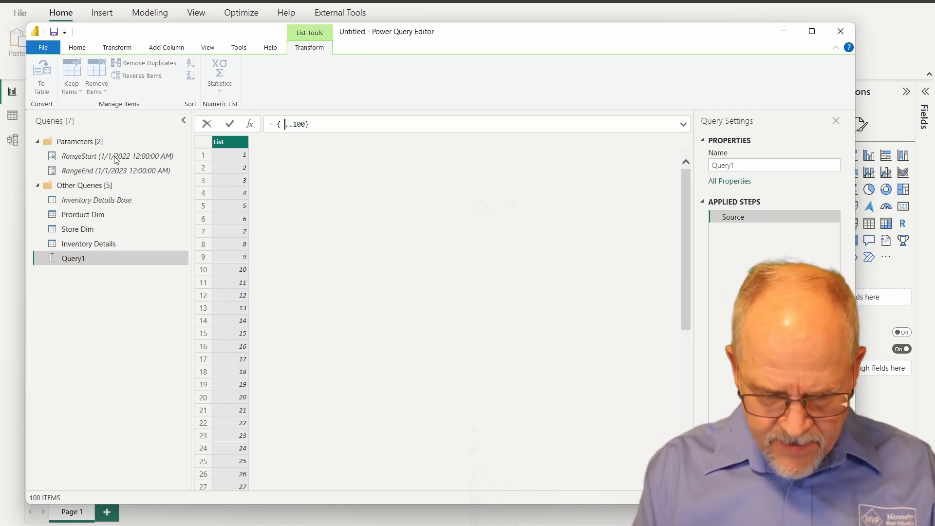
pyautogui.write('Number.From(')
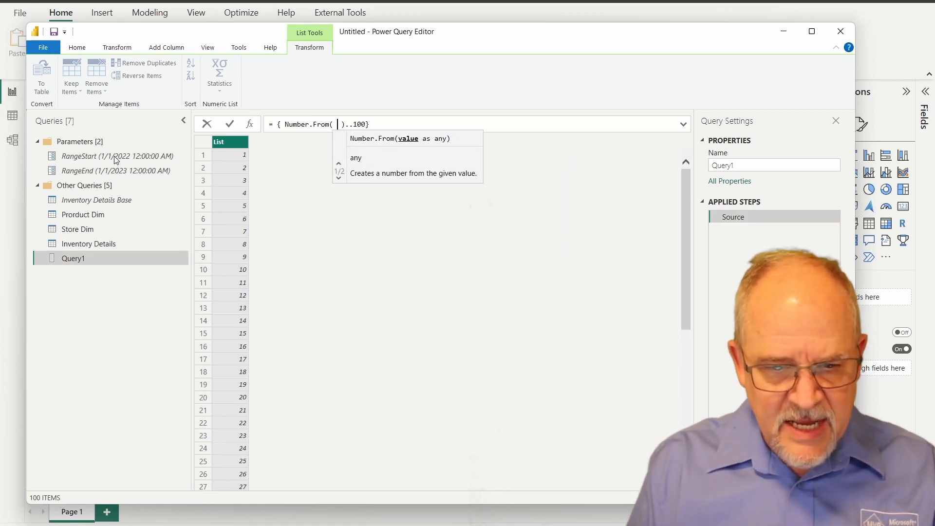
pyautogui.write('#')
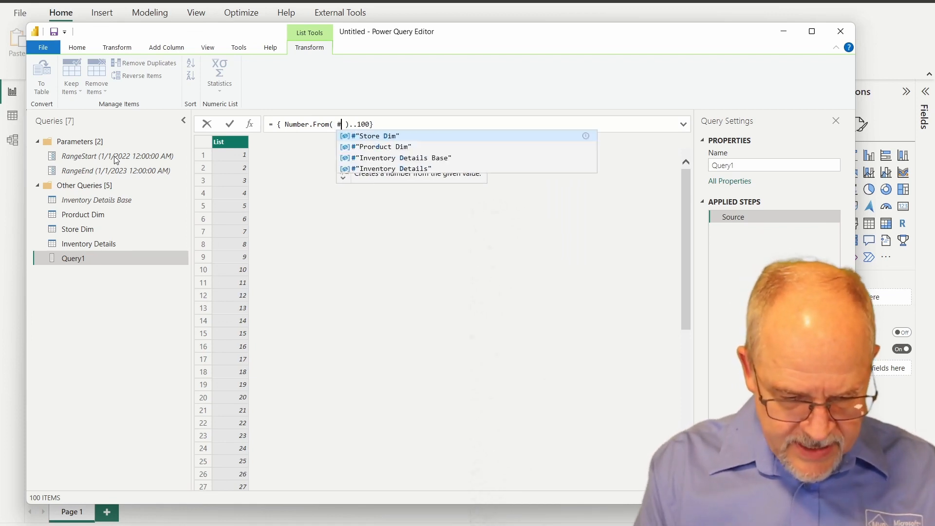
pyautogui.write('date(2')
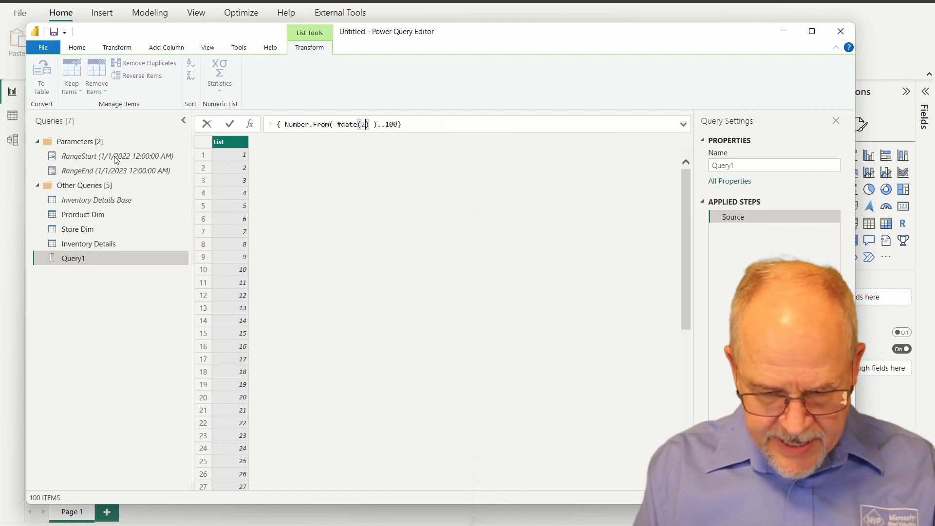
pyautogui.write('021,')
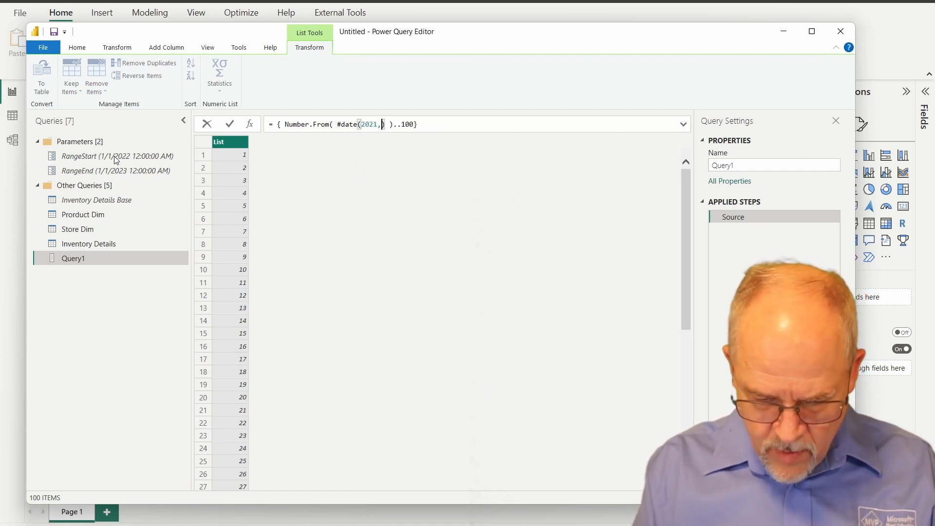
pyautogui.write('1,1')
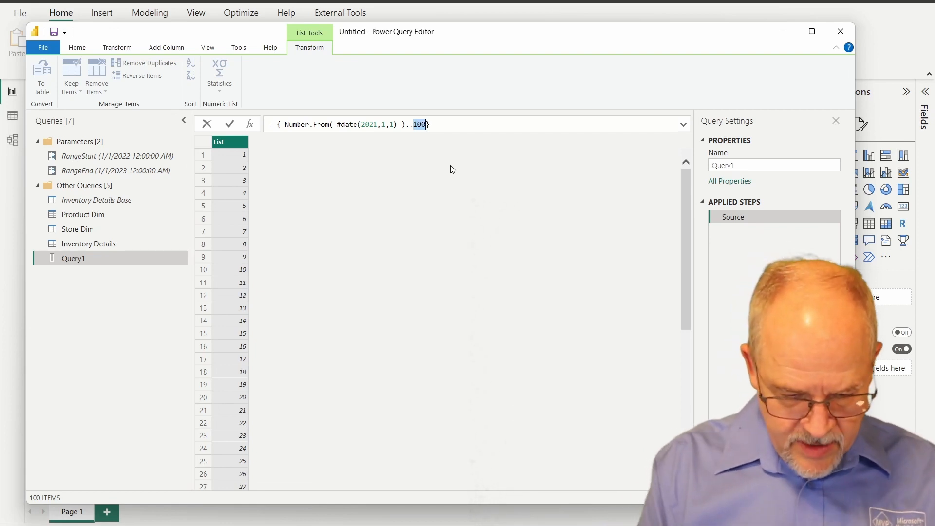
# Step: Replace the end value with Number.From(#date(2022,12,31)) and apply, giving 730 serial numbers
pyautogui.write('Number.')
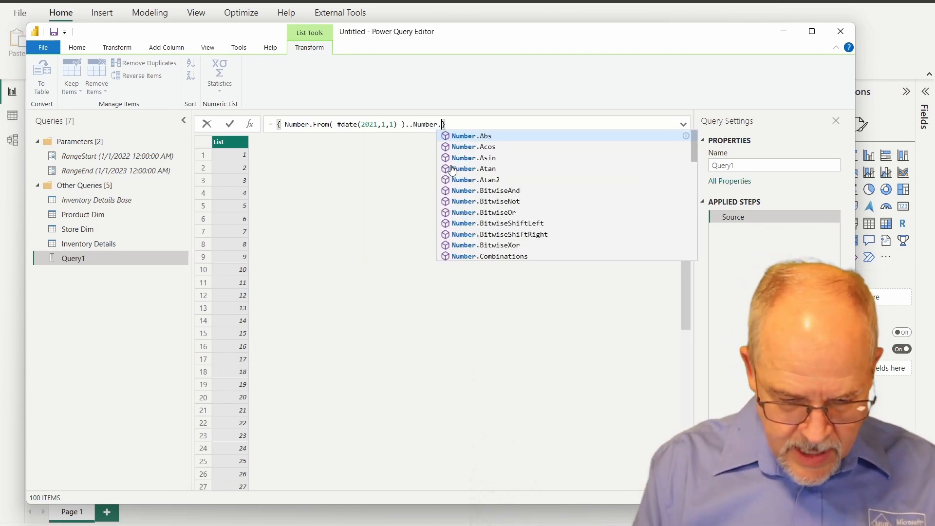
pyautogui.write('From(')
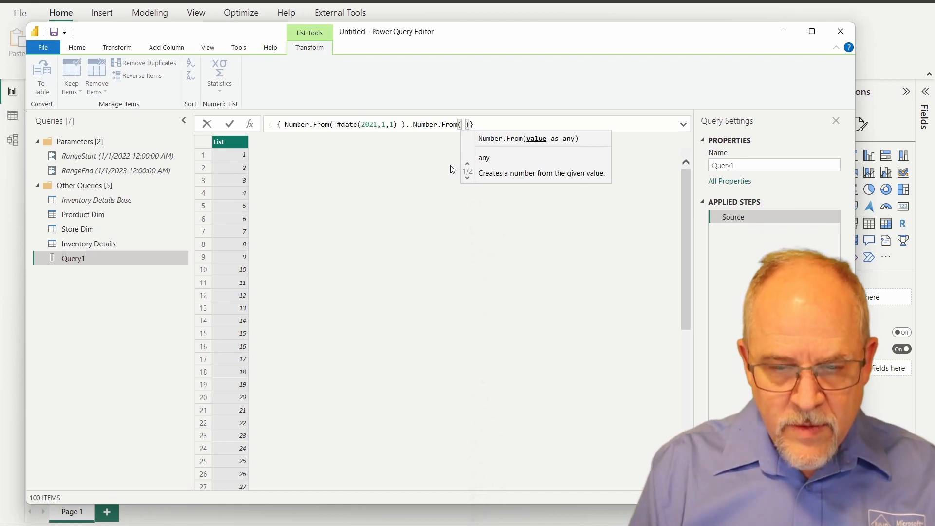
pyautogui.write('#')
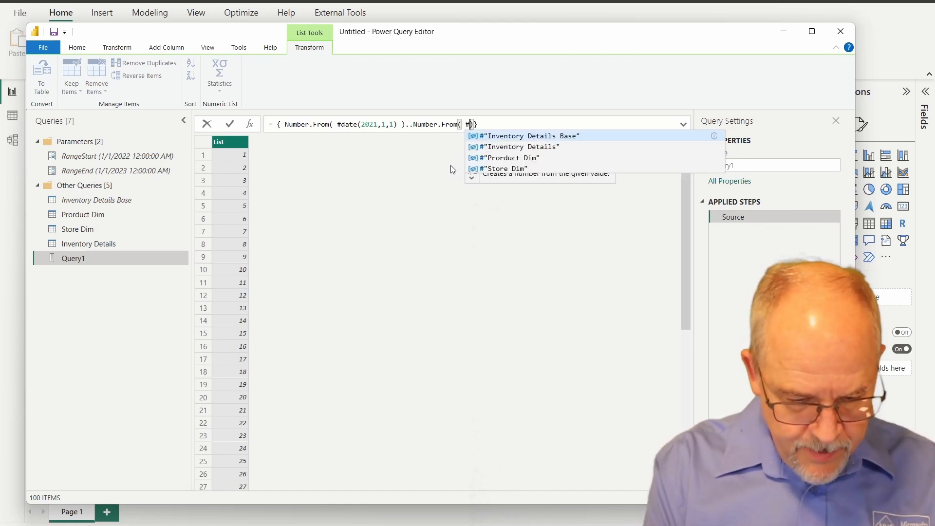
pyautogui.write('date')
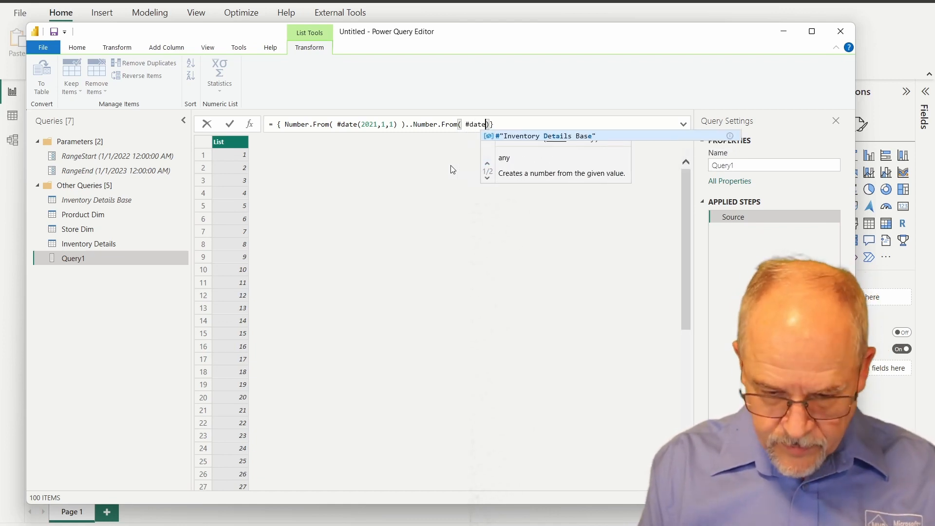
pyautogui.write('(20')
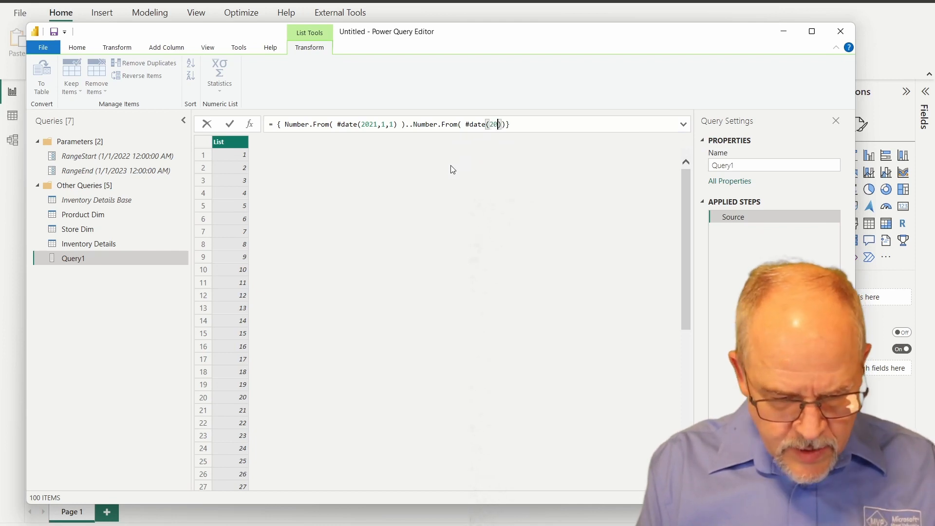
pyautogui.write('22')
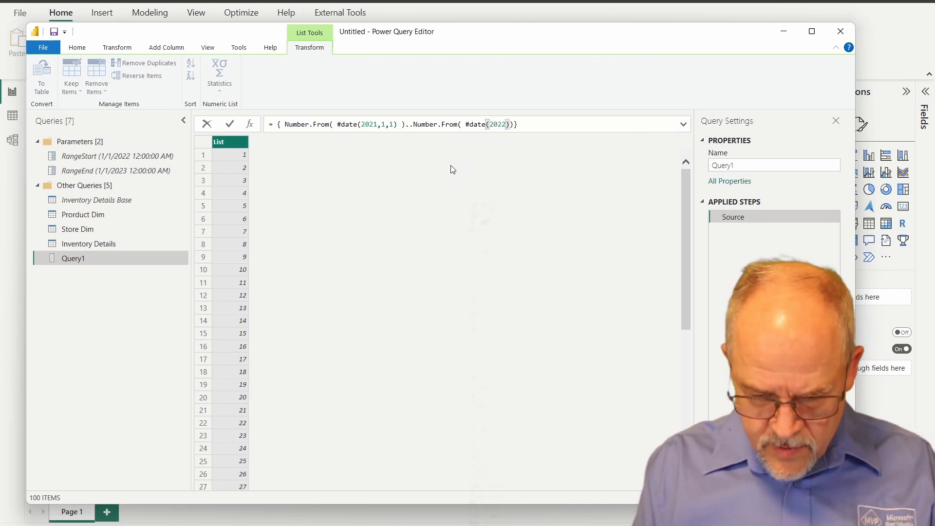
pyautogui.write(',12,3')
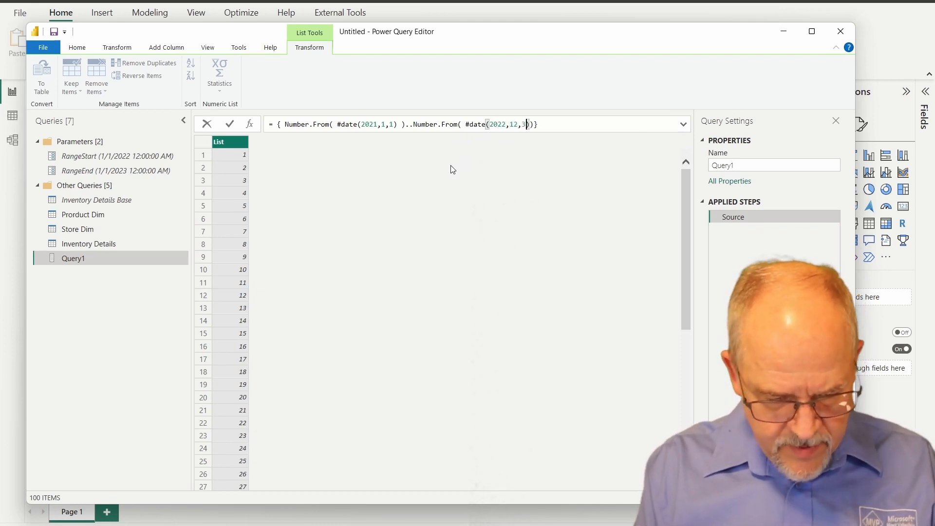
pyautogui.write('1')
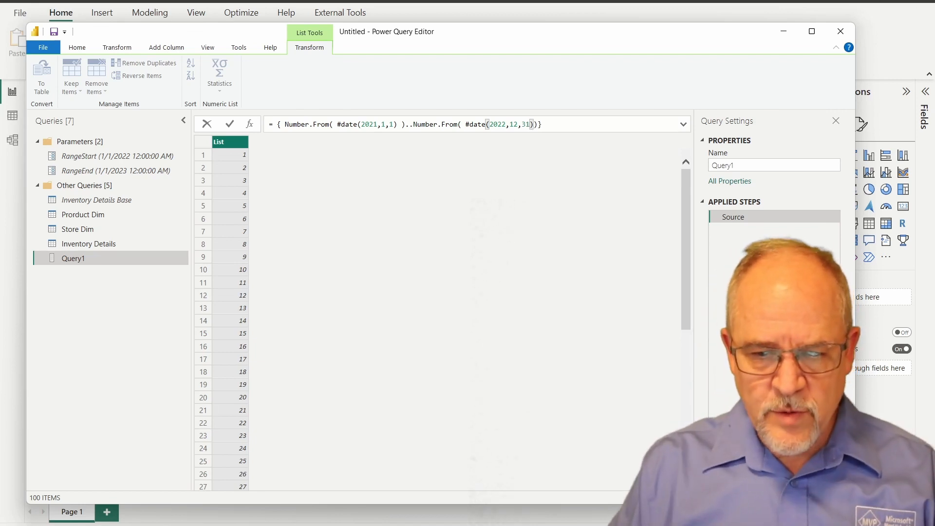
pyautogui.press('Return')
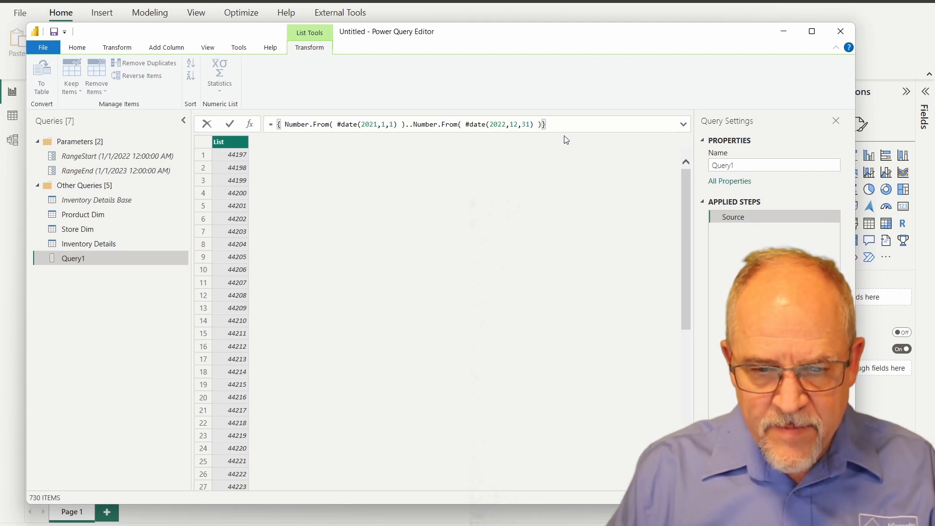
# Step: Convert the list to a table, set Column1's type to Date and rename it 'Date'
pyautogui.click(545, 124)
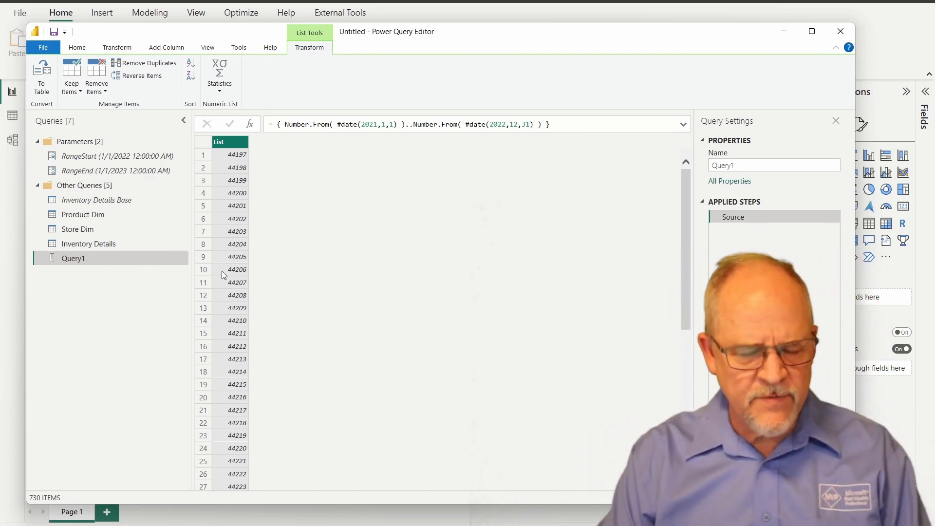
pyautogui.moveTo(272, 309)
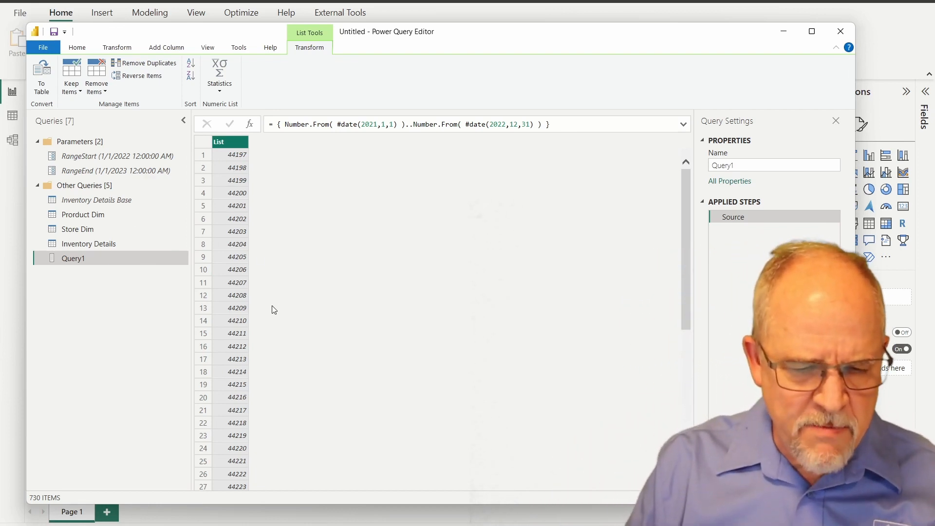
pyautogui.moveTo(403, 150)
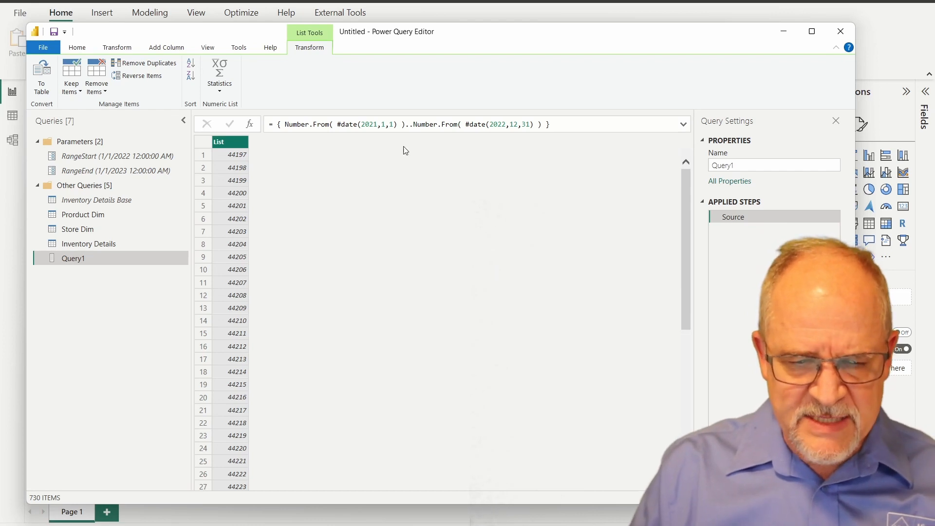
pyautogui.click(41, 78)
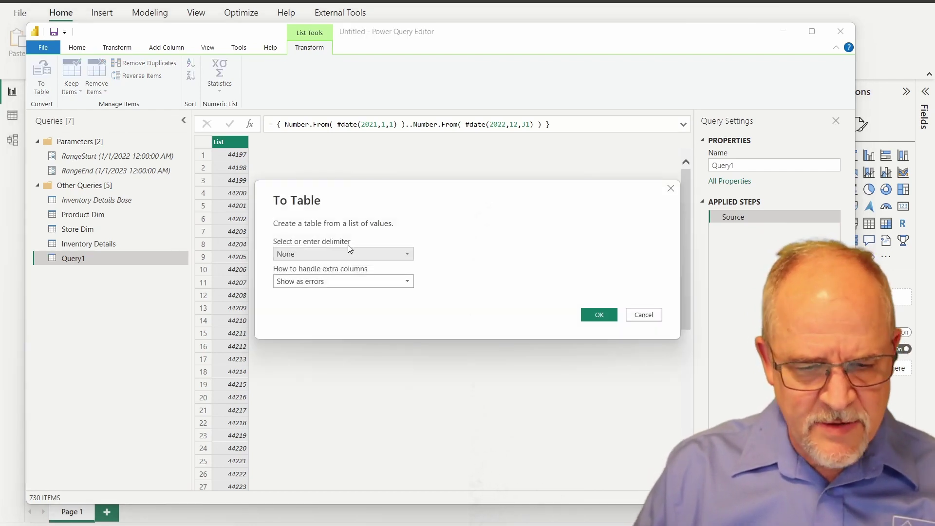
pyautogui.click(598, 314)
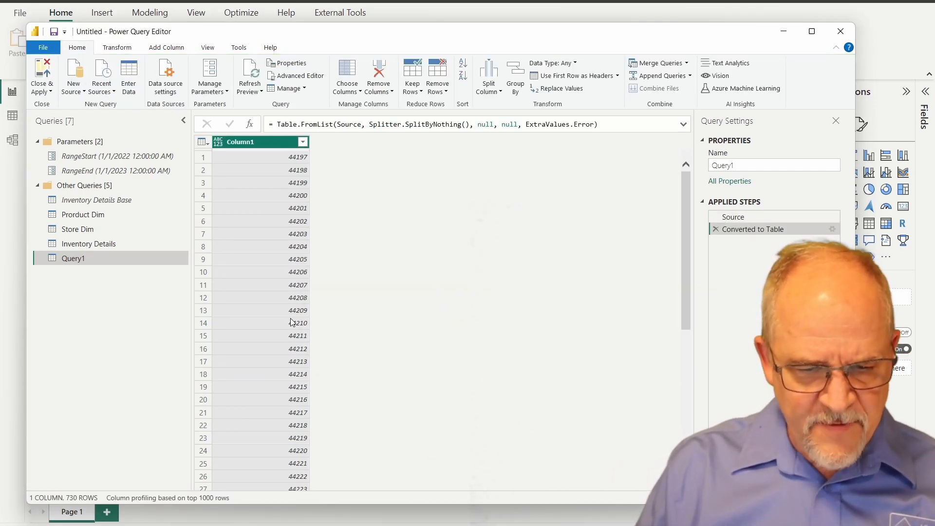
pyautogui.click(206, 141)
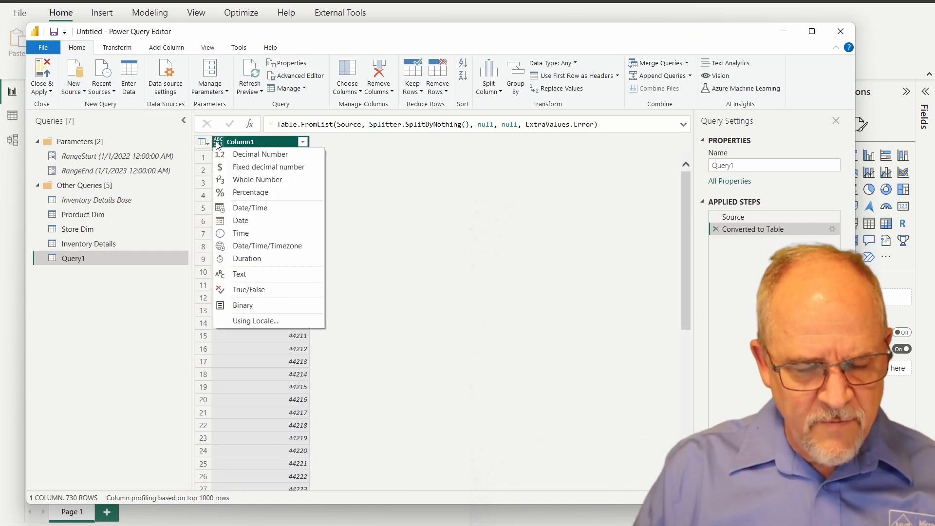
pyautogui.click(241, 220)
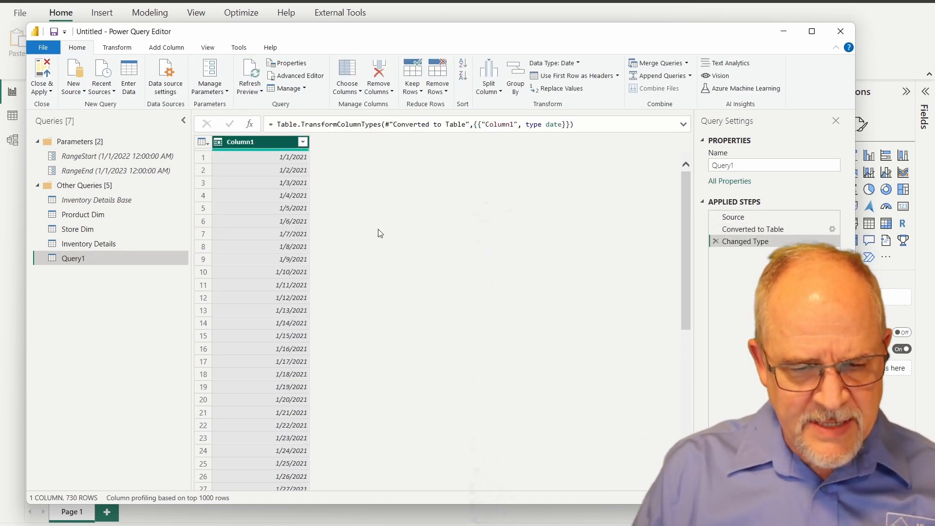
pyautogui.doubleClick(239, 142)
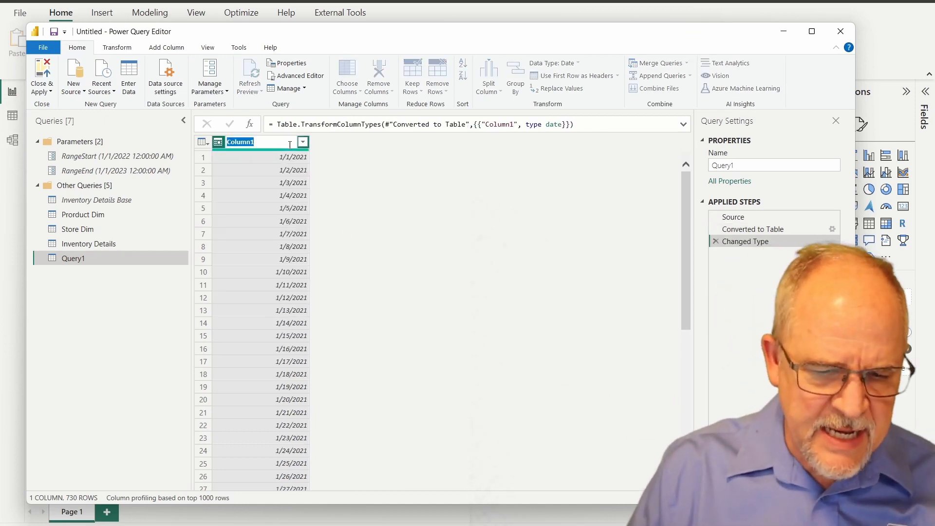
pyautogui.write('Date')
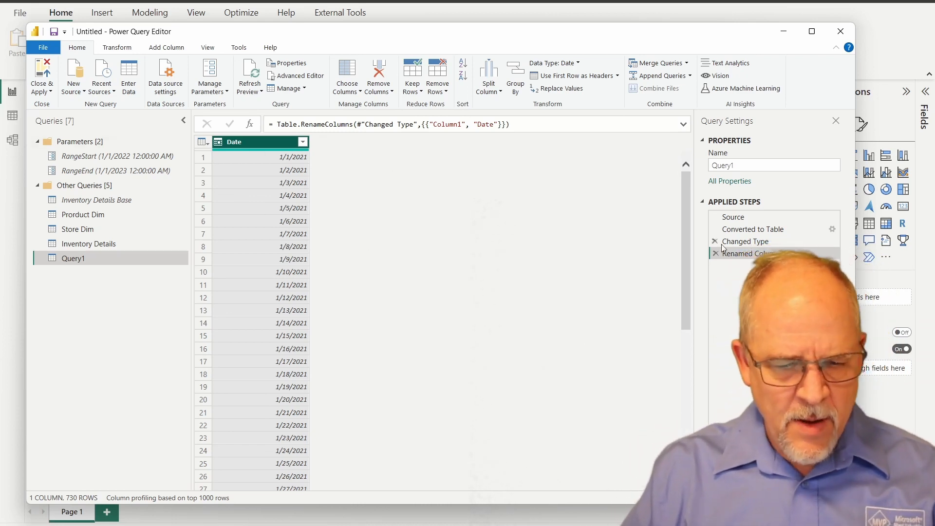
# Step: Rename the Query1 query to 'Date Dim'
pyautogui.click(773, 165)
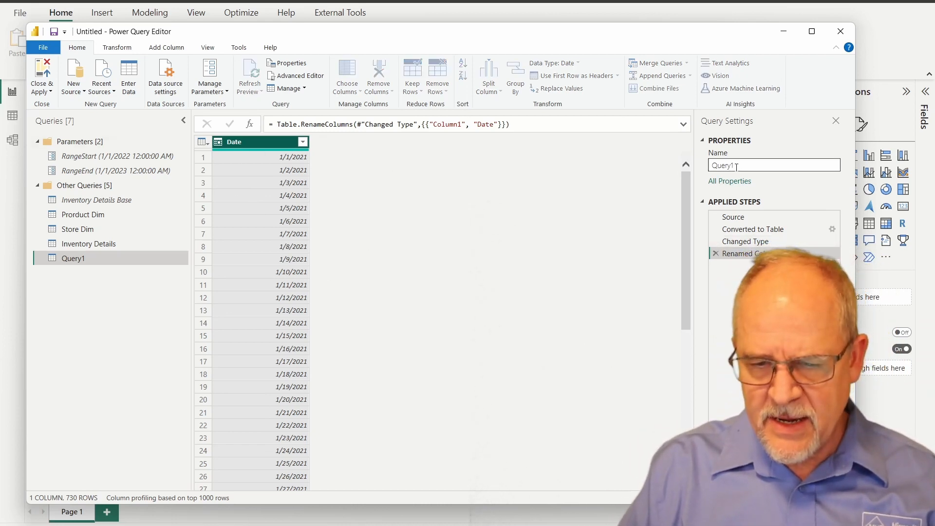
pyautogui.write('Date')
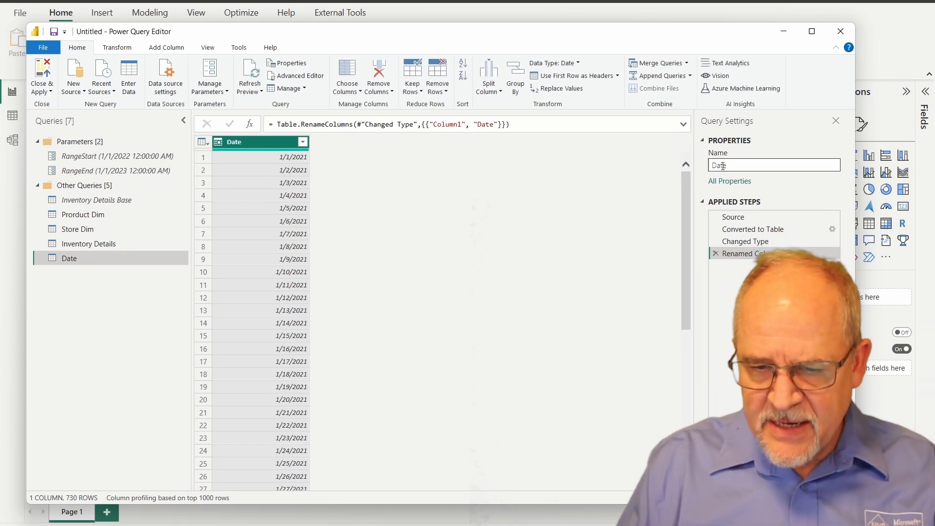
pyautogui.write('Dim')
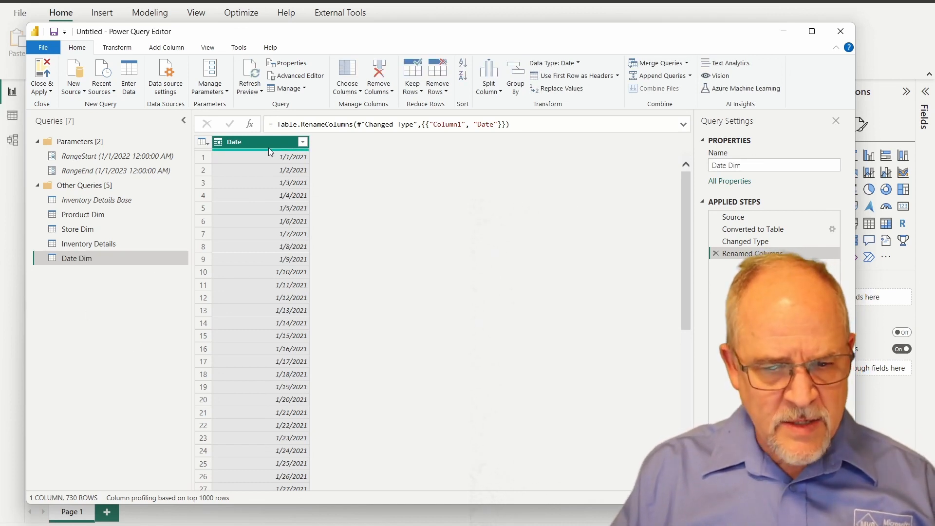
pyautogui.moveTo(110, 286)
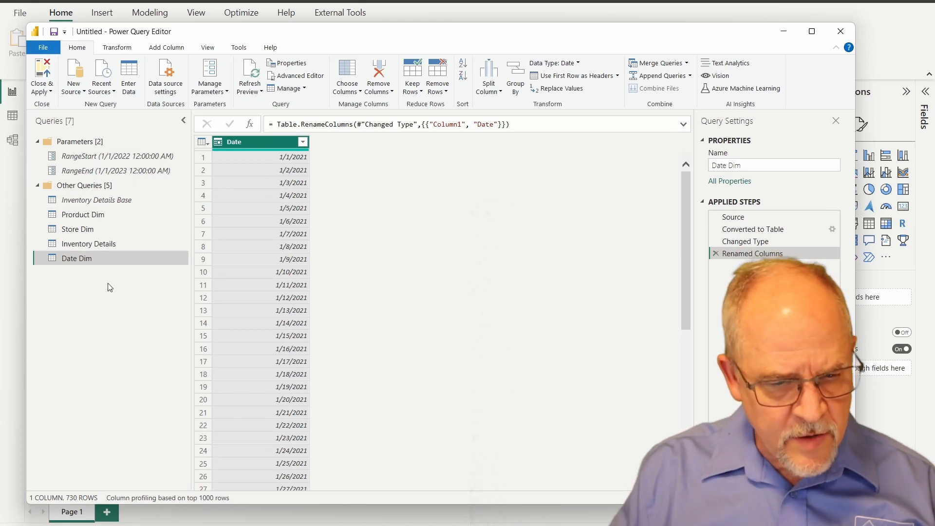
pyautogui.click(88, 243)
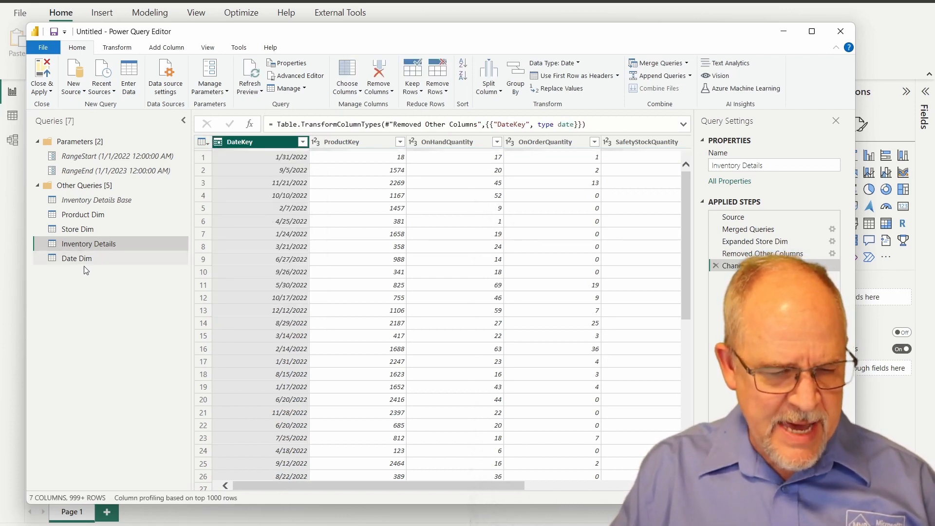
pyautogui.click(77, 257)
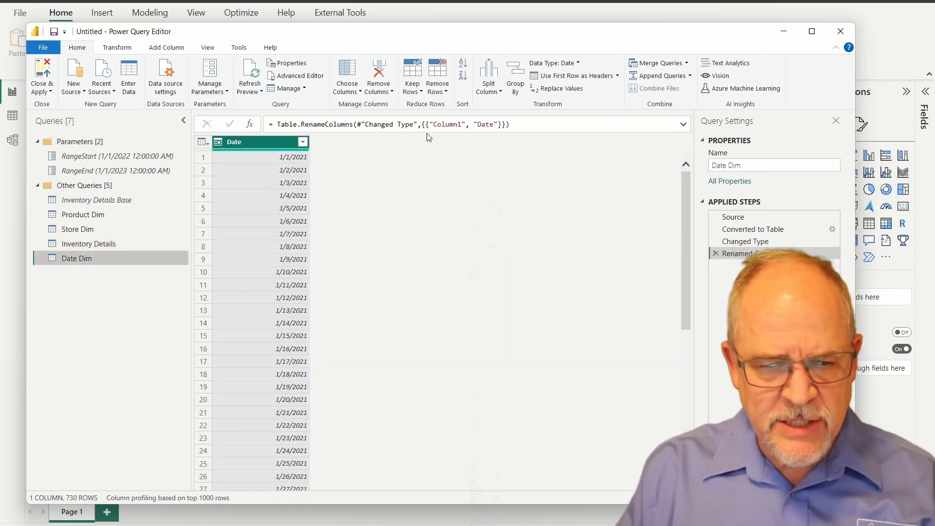
# Step: Add Year and Month number columns derived from Date
pyautogui.click(166, 46)
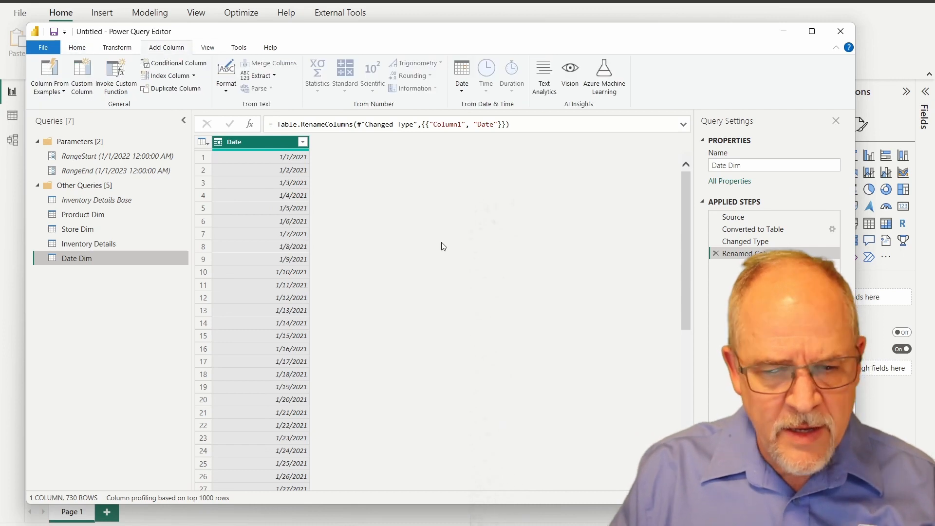
pyautogui.click(461, 71)
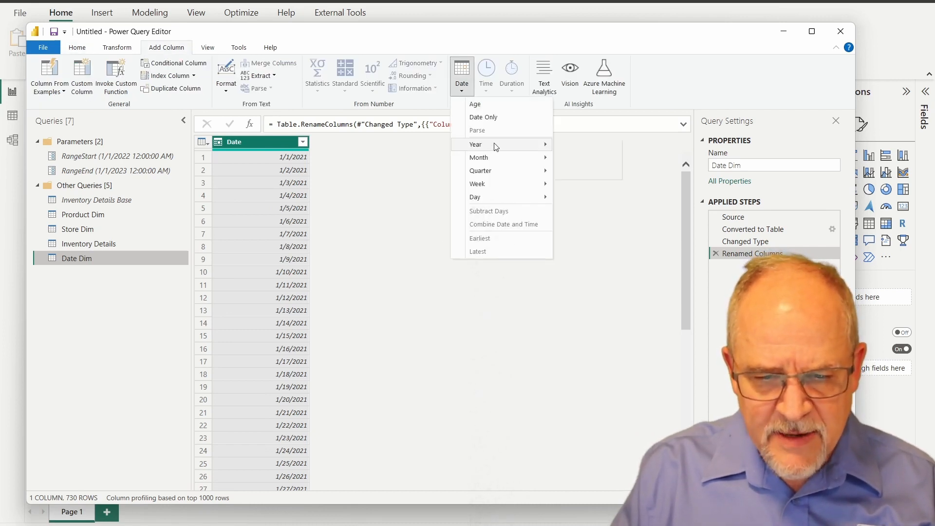
pyautogui.click(475, 144)
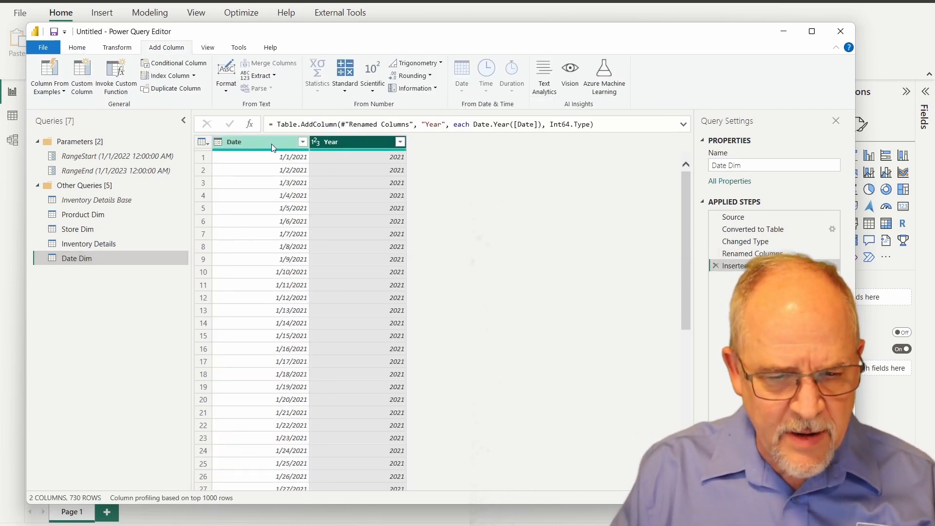
pyautogui.click(462, 75)
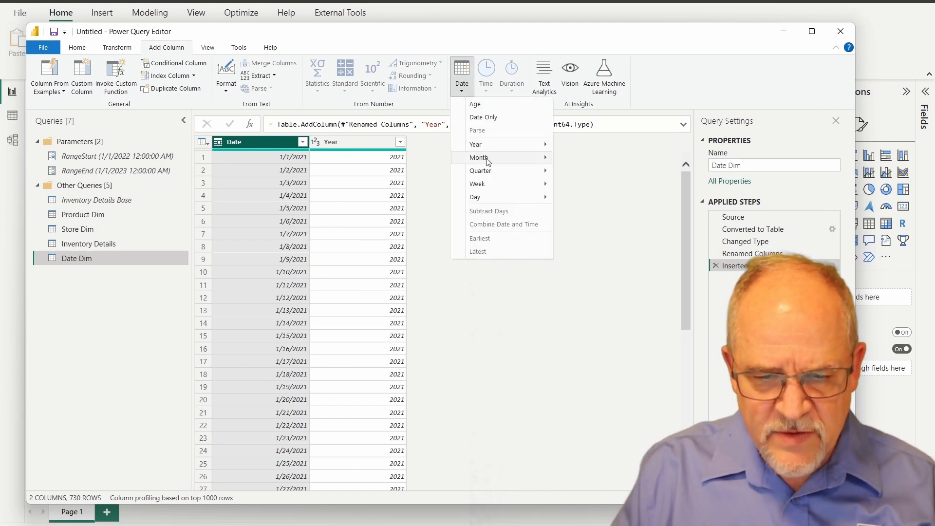
pyautogui.click(479, 157)
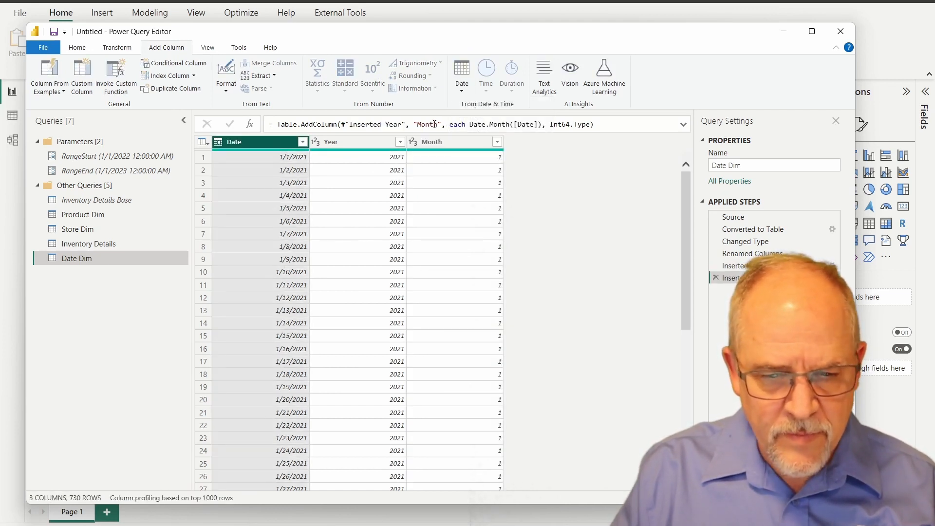
# Step: Add Month Name and Quarter of Year columns derived from Date
pyautogui.click(460, 72)
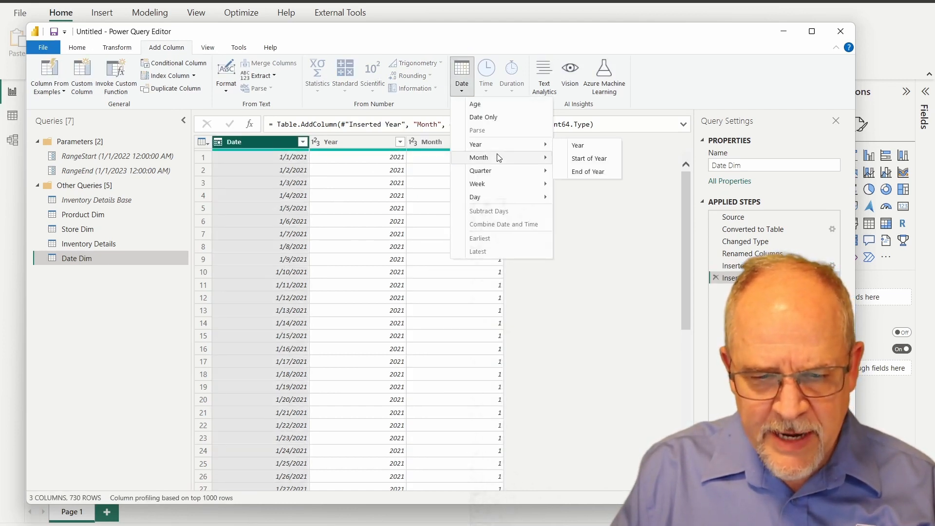
pyautogui.click(590, 210)
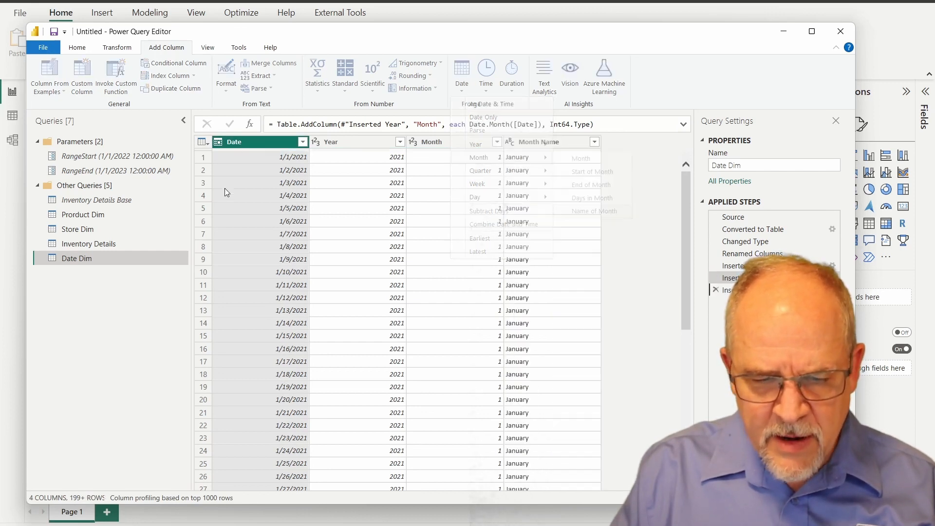
pyautogui.click(593, 210)
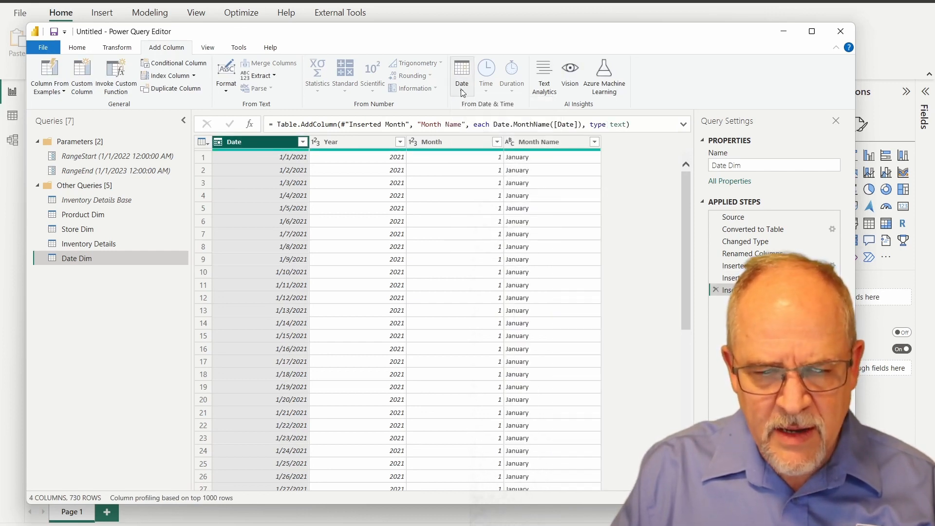
pyautogui.click(461, 75)
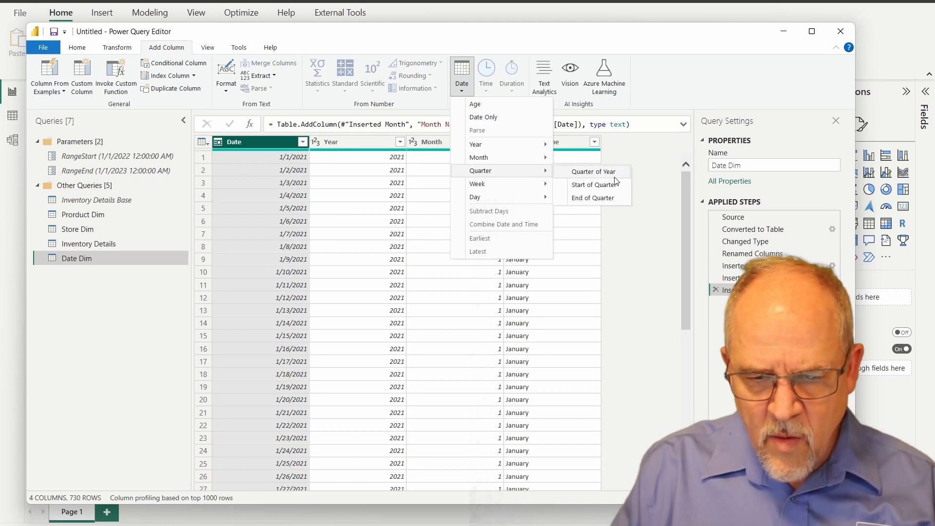
pyautogui.click(591, 171)
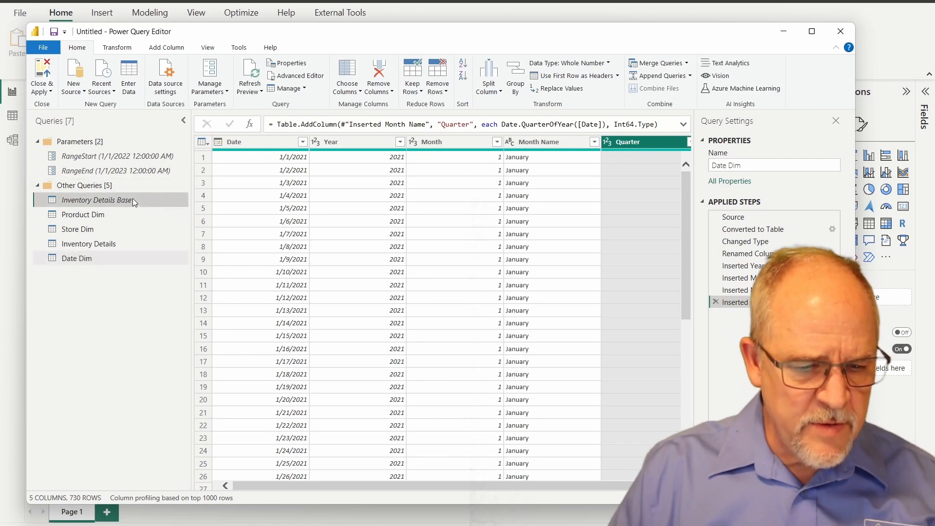
# Step: Review Inventory Details Base, Prorduct Dim, Store Dim and Inventory Details, scrolling across its seven columns
pyautogui.click(98, 200)
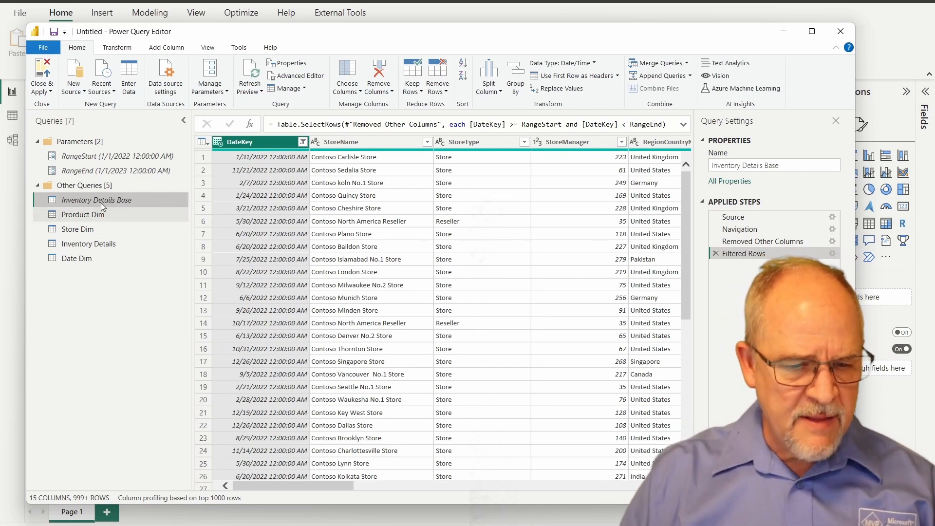
pyautogui.moveTo(104, 202)
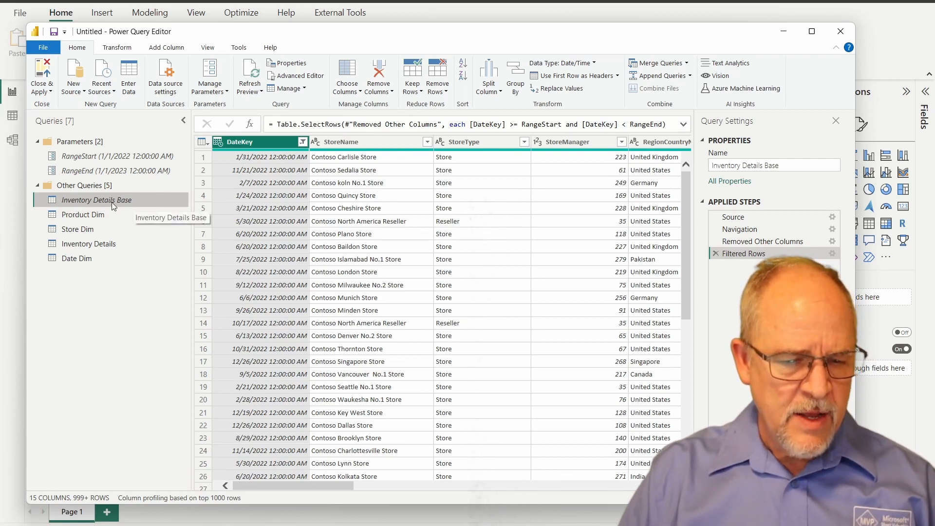
pyautogui.click(84, 214)
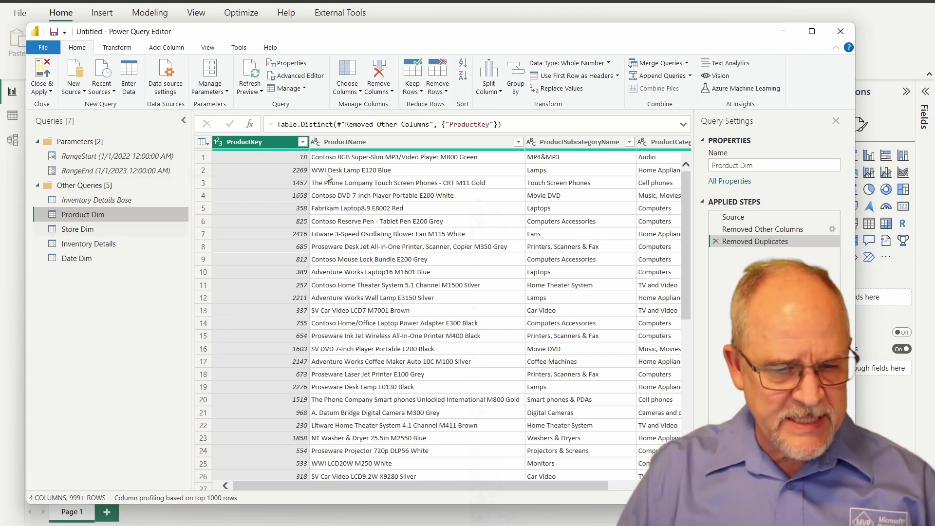
pyautogui.click(78, 229)
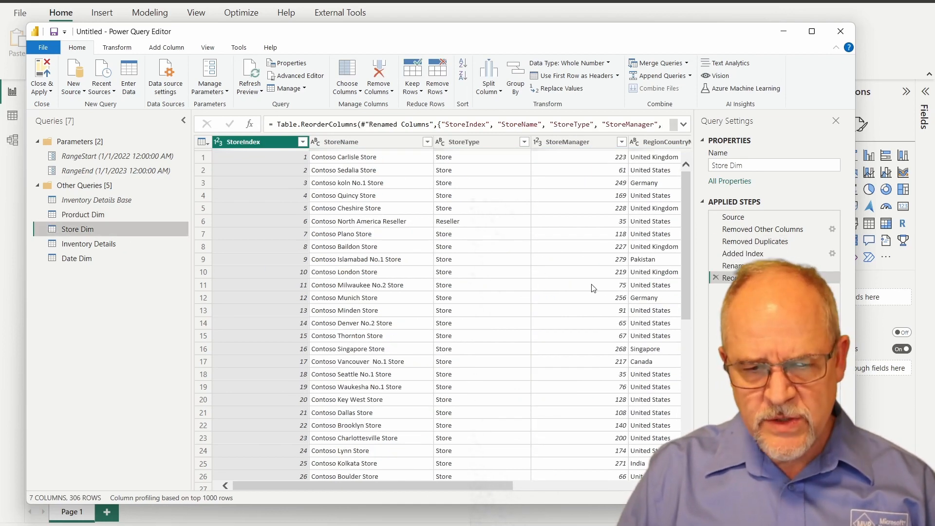
pyautogui.moveTo(292, 267)
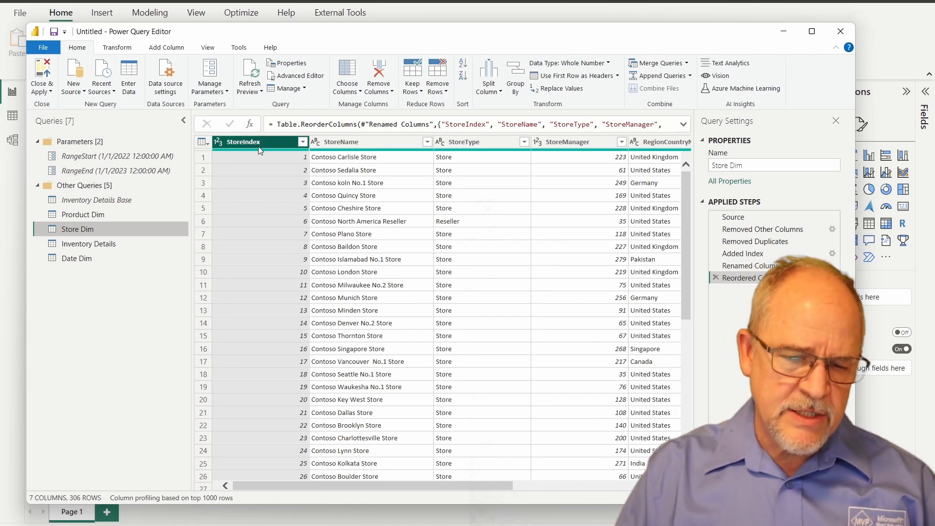
pyautogui.moveTo(296, 145)
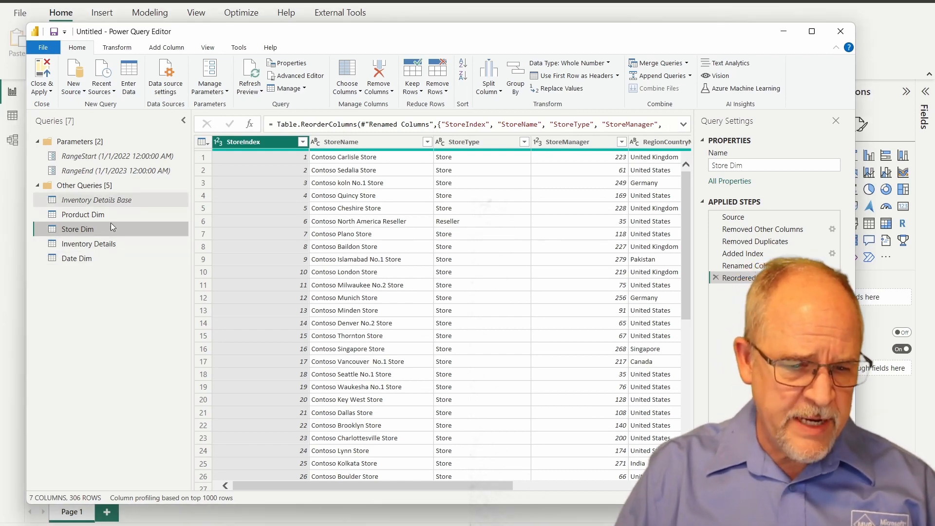
pyautogui.click(89, 243)
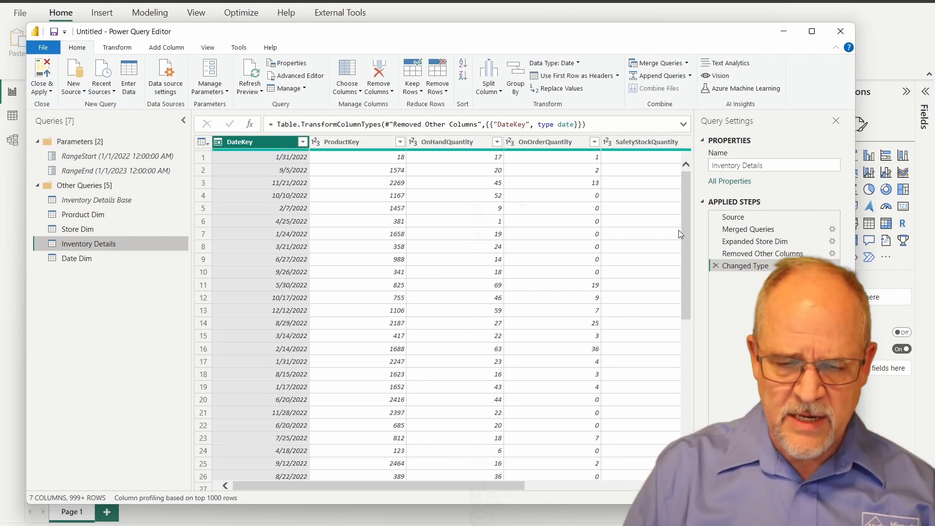
pyautogui.hscroll(3)
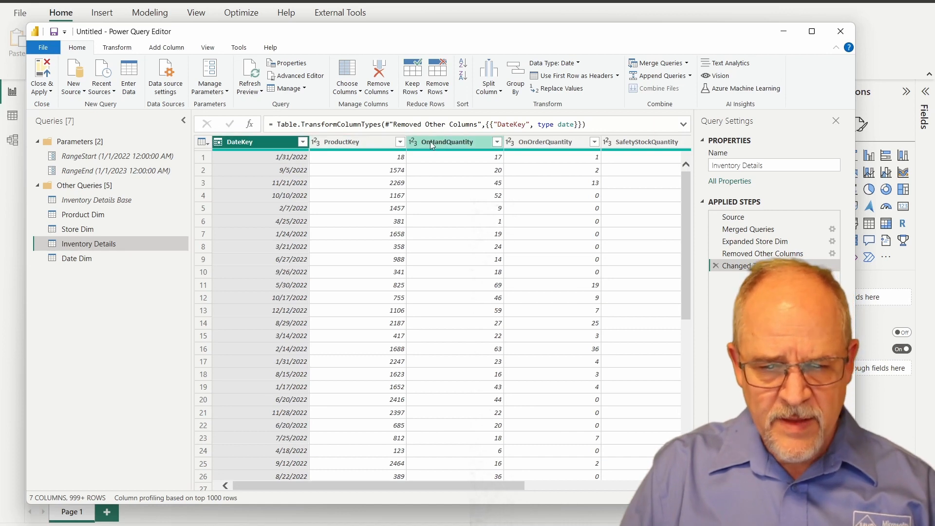
pyautogui.moveTo(587, 358)
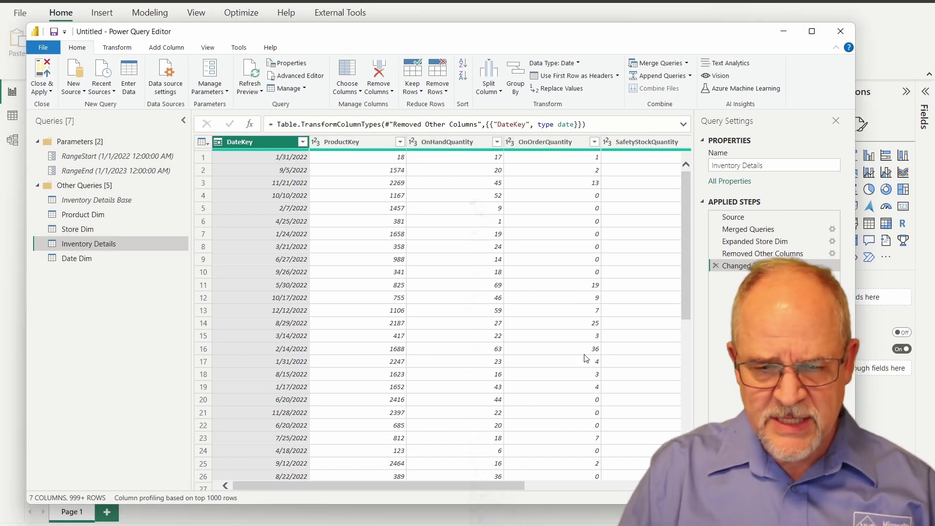
pyautogui.hscroll(3)
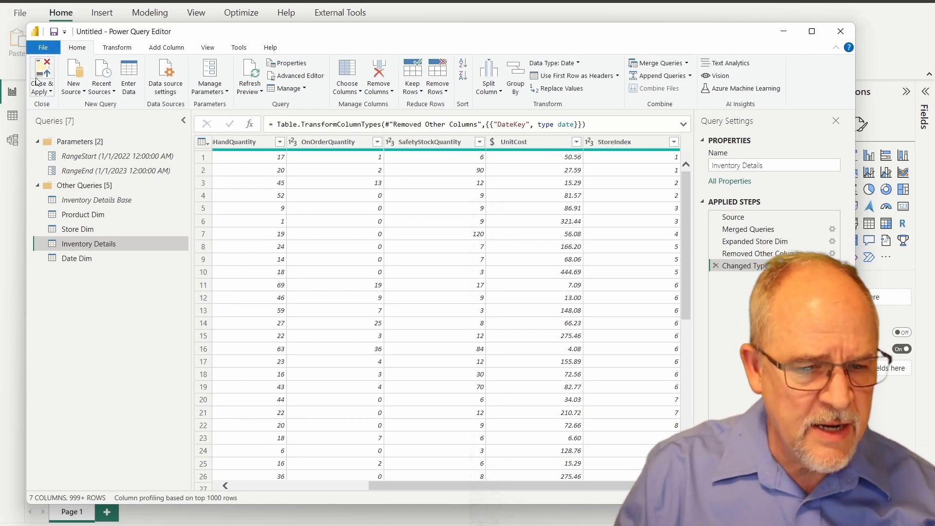
# Step: Close & Apply to load Date Dim, Inventory Details, Prorduct Dim and Store Dim into the model
pyautogui.click(41, 76)
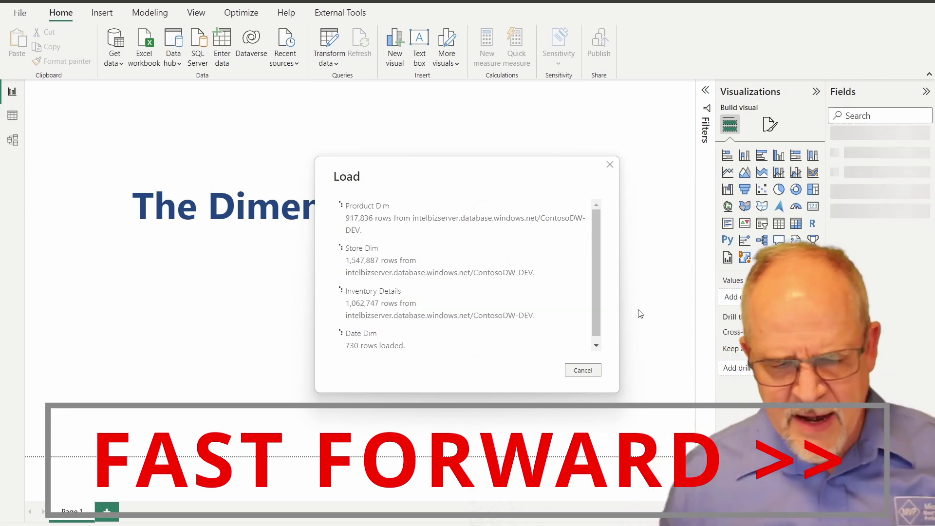
pyautogui.click(582, 370)
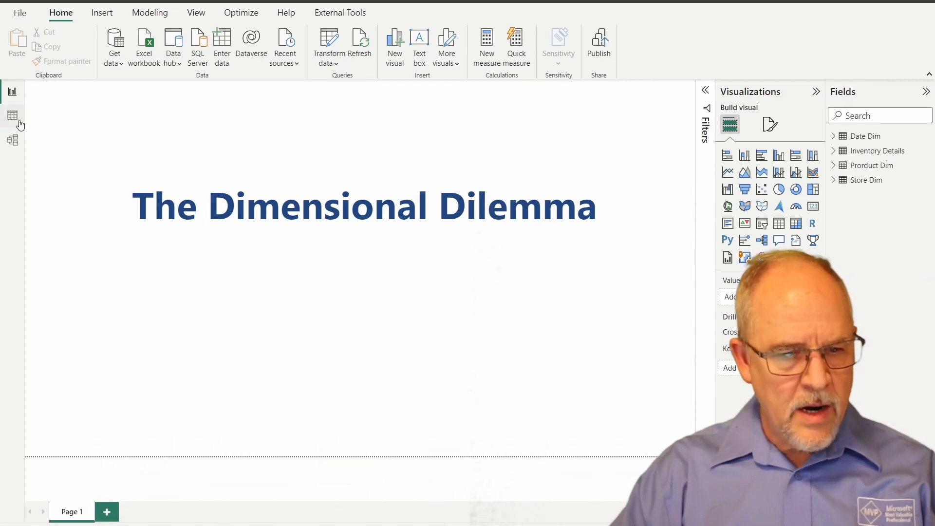
# Step: Review the rows of Store Dim, Product Dim, Date Dim and Inventory Details in table view
pyautogui.click(13, 114)
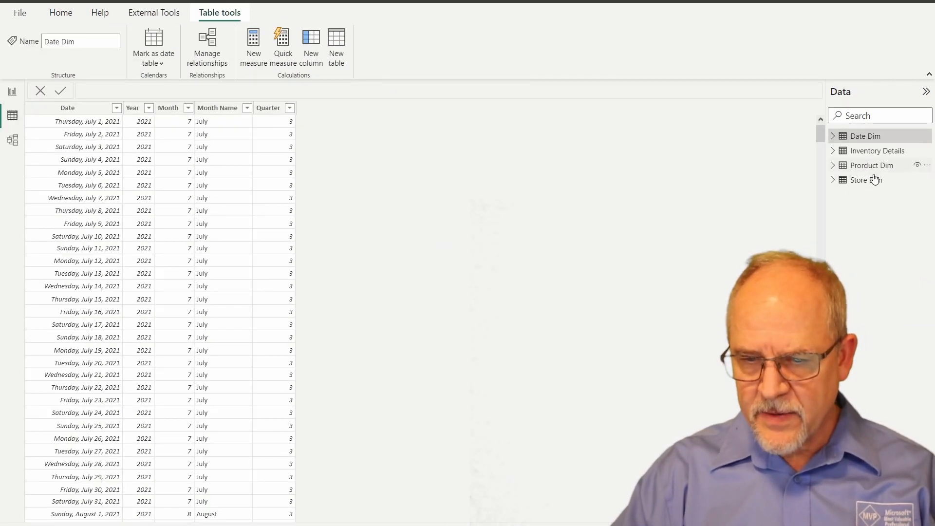
pyautogui.click(865, 179)
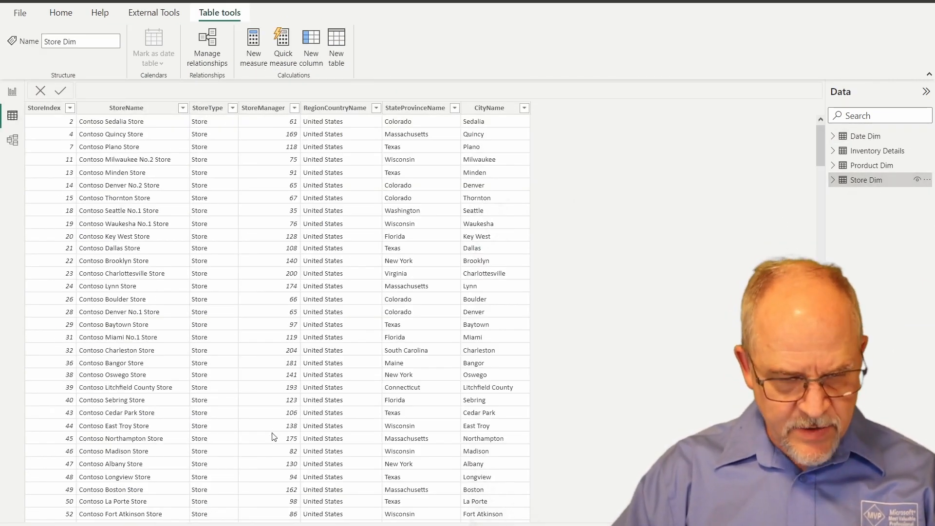
pyautogui.scroll(-3)
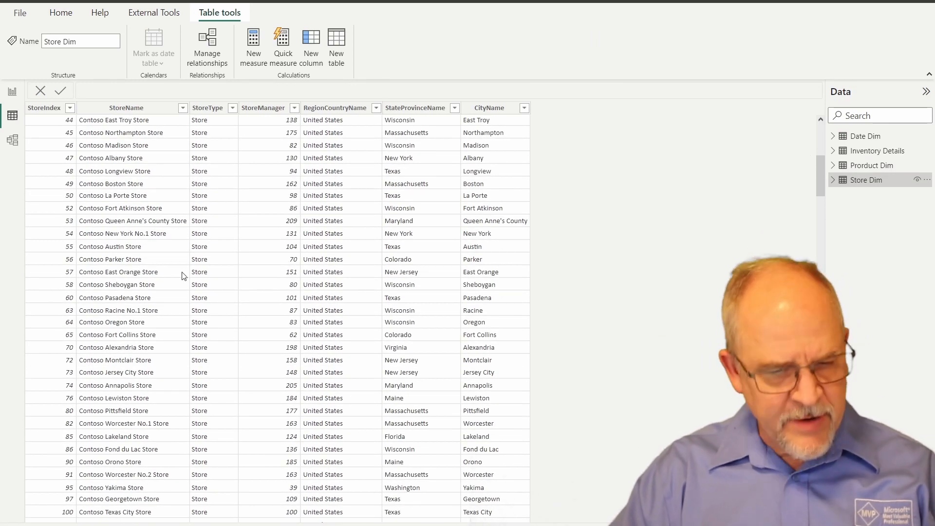
pyautogui.click(873, 165)
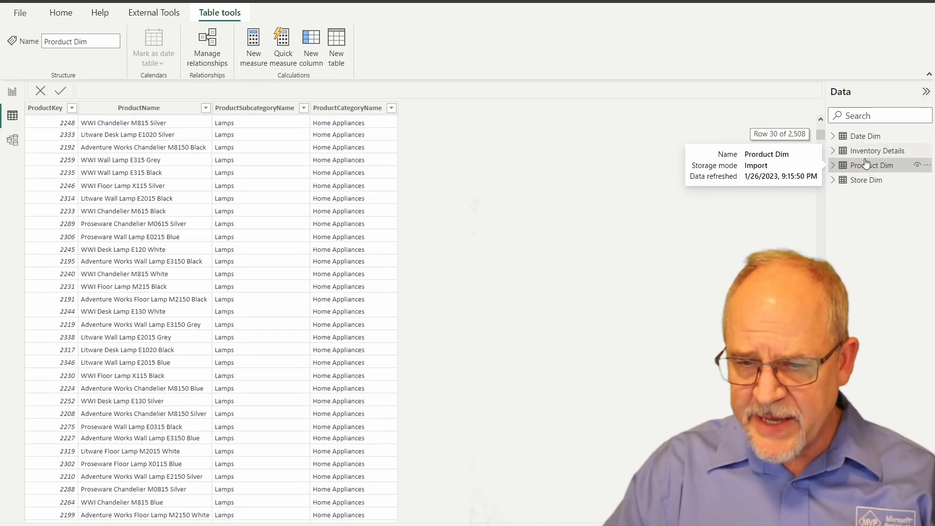
pyautogui.click(866, 135)
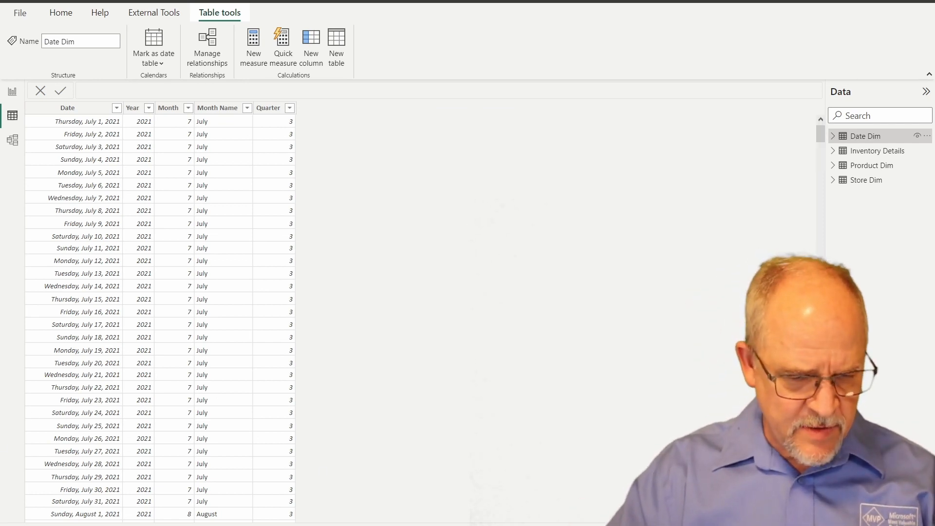
pyautogui.moveTo(889, 156)
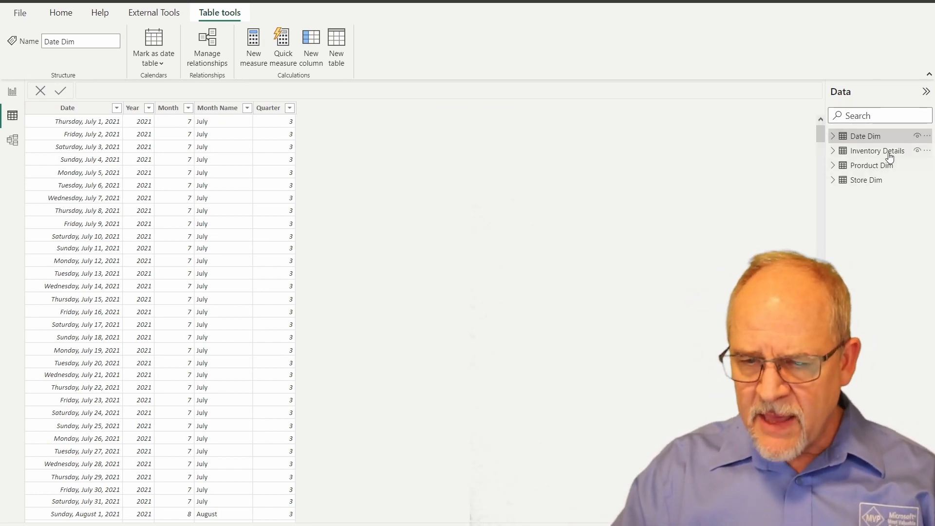
pyautogui.click(875, 150)
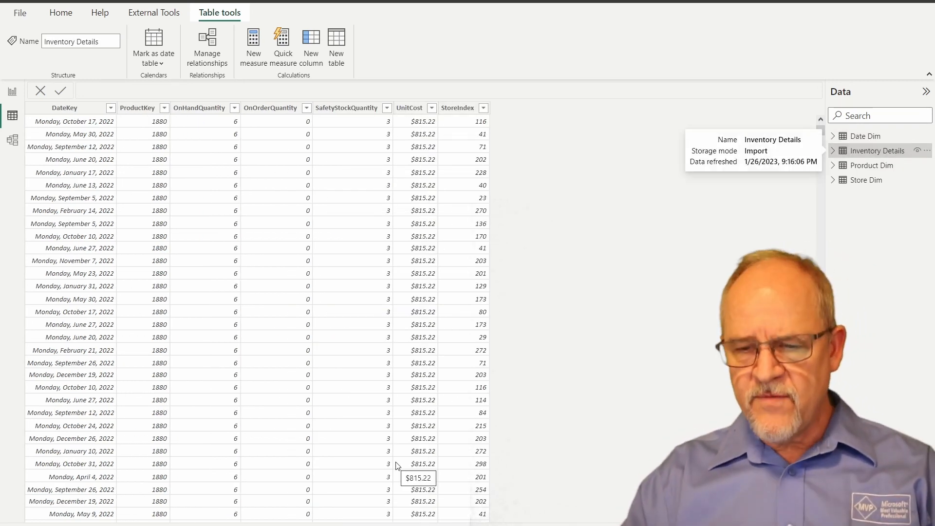
pyautogui.moveTo(302, 367)
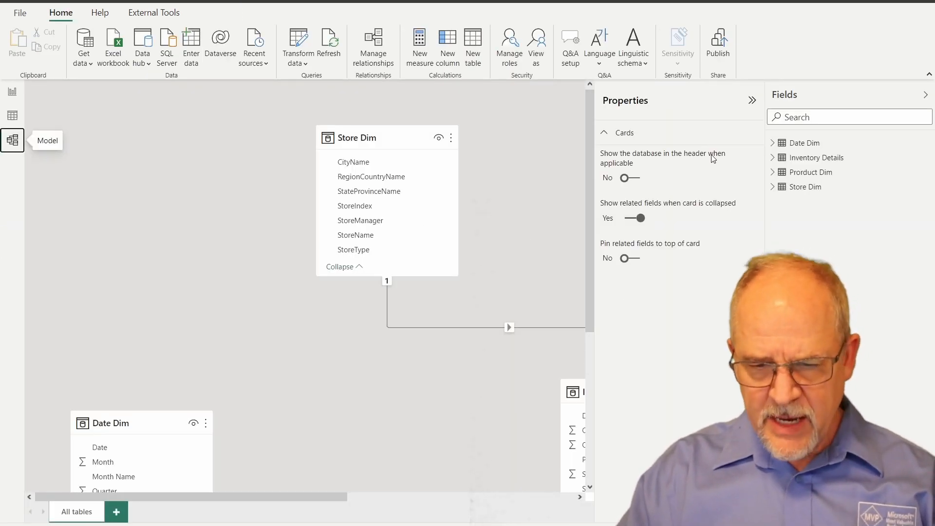
# Step: Widen the model diagram and inspect the Store Dim to Inventory Details relationship
pyautogui.click(752, 100)
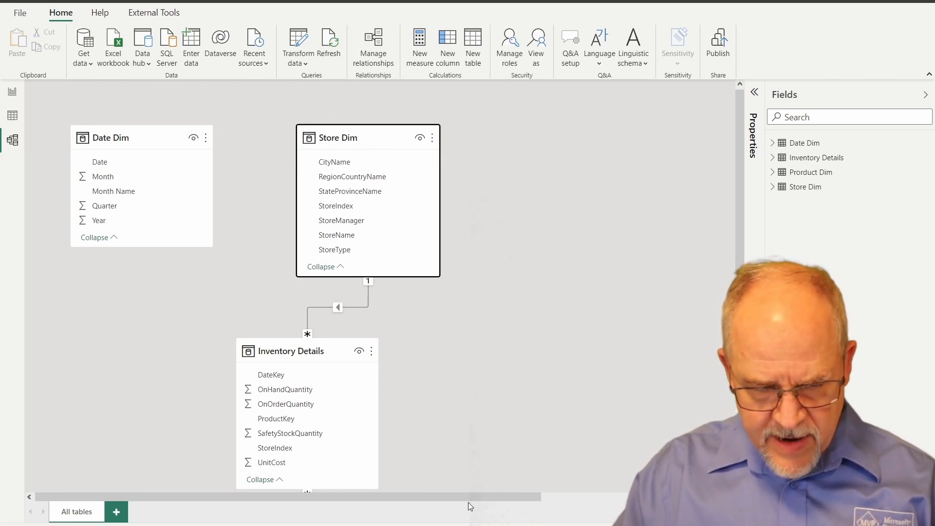
pyautogui.moveTo(587, 511)
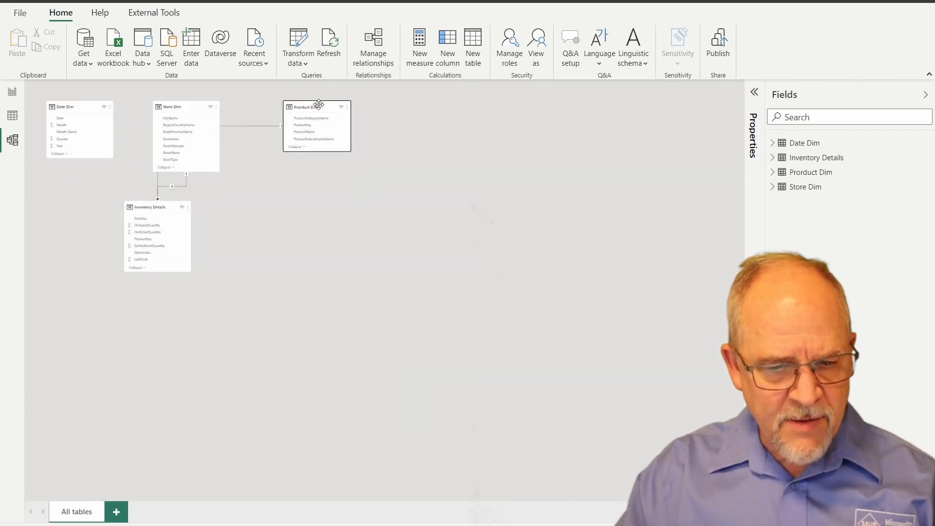
pyautogui.moveTo(161, 106)
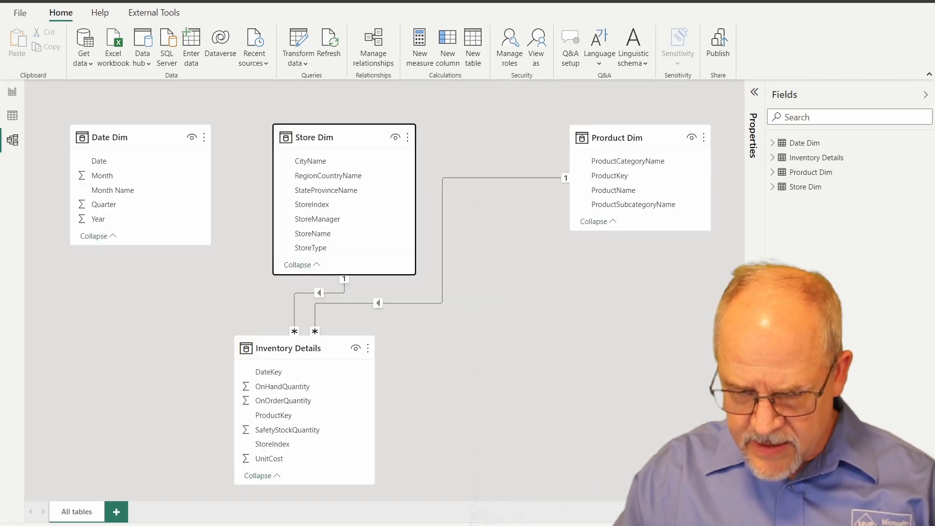
pyautogui.moveTo(345, 143)
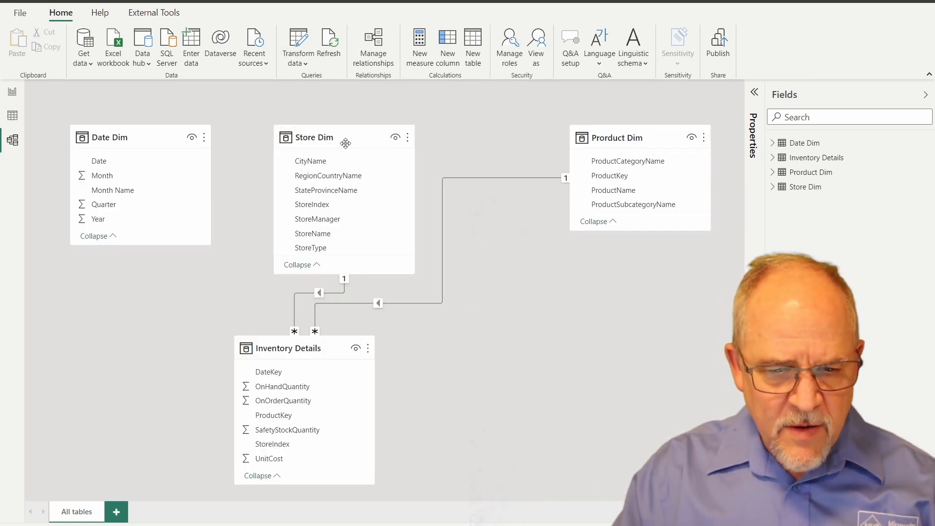
pyautogui.click(312, 204)
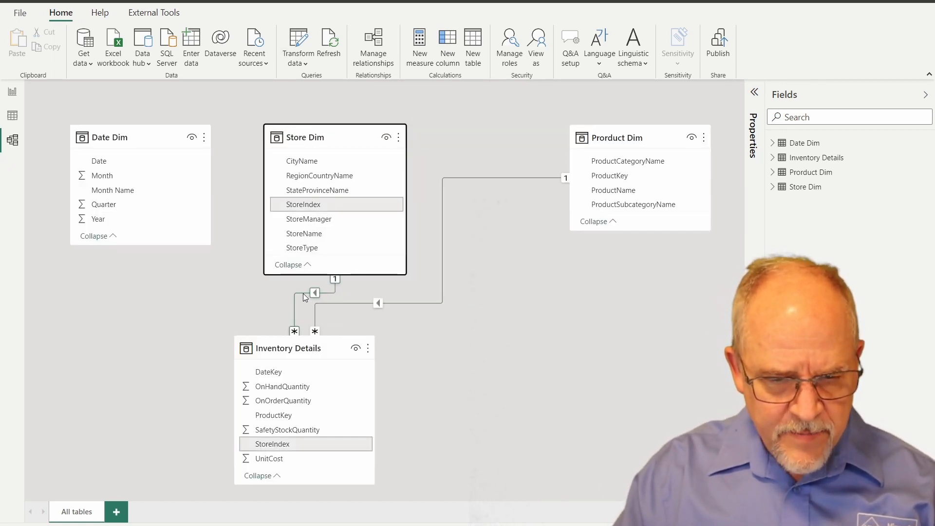
pyautogui.moveTo(441, 262)
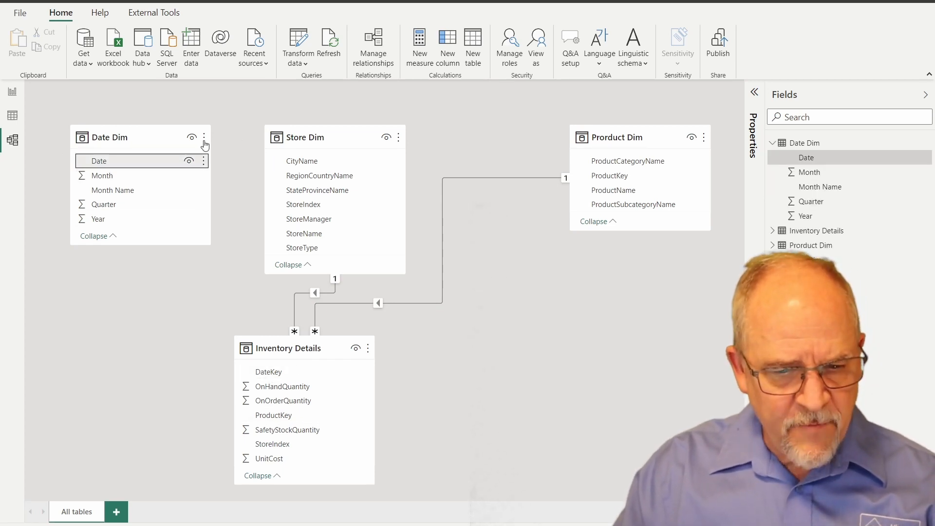
# Step: Mark Date Dim as the date table with Date as its date column
pyautogui.click(204, 137)
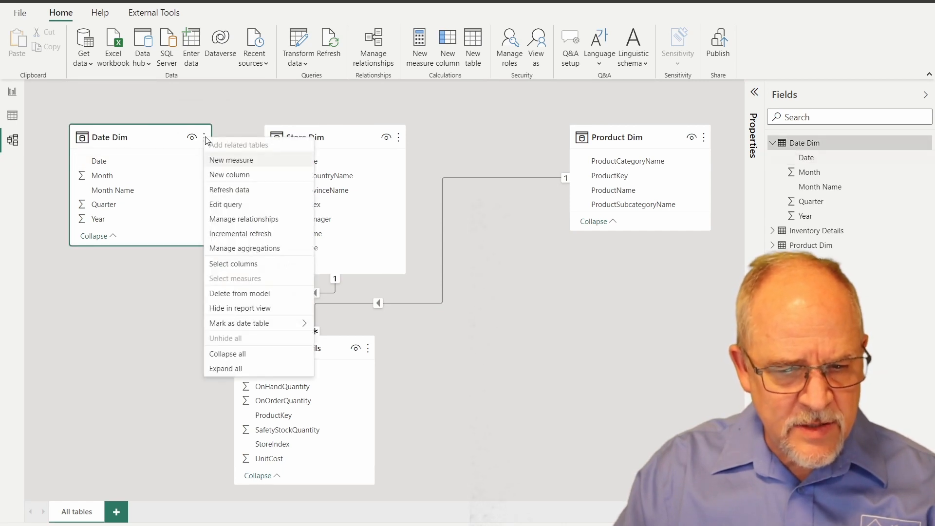
pyautogui.moveTo(105, 140)
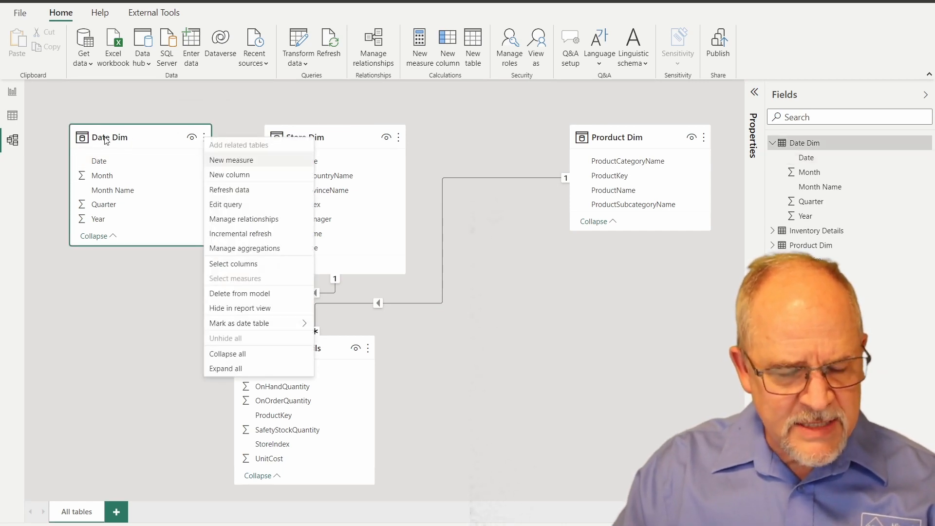
pyautogui.moveTo(273, 218)
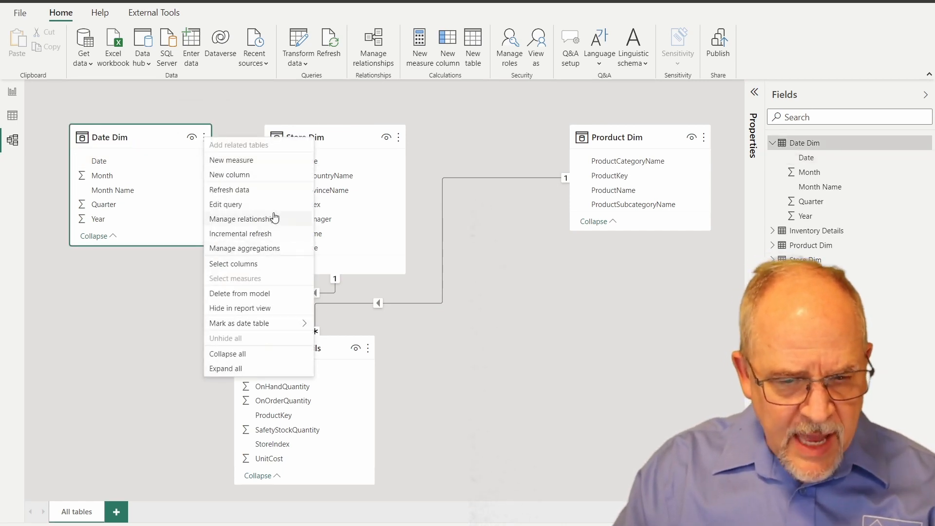
pyautogui.moveTo(239, 323)
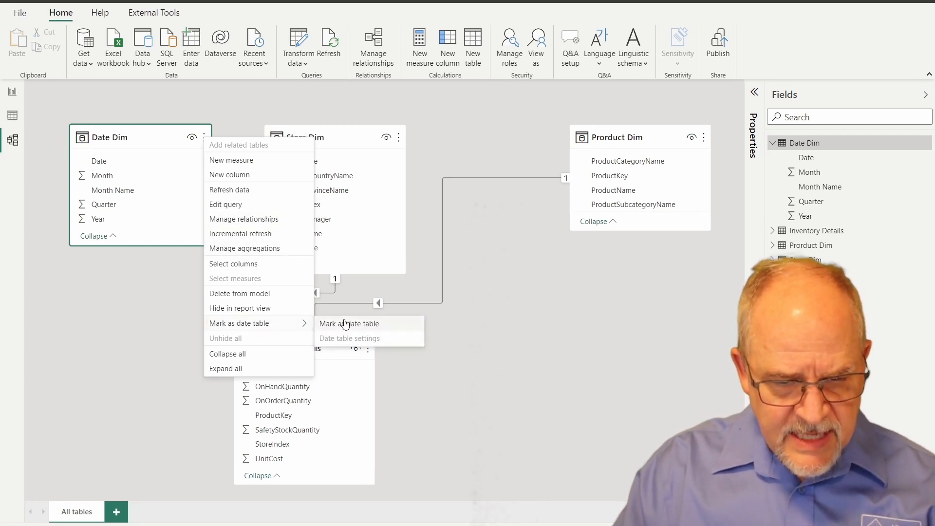
pyautogui.moveTo(349, 323)
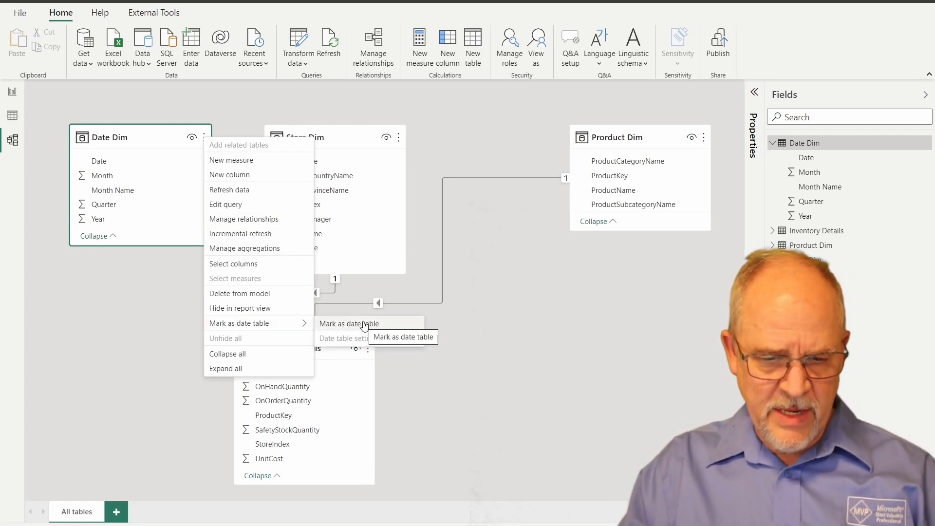
pyautogui.click(349, 323)
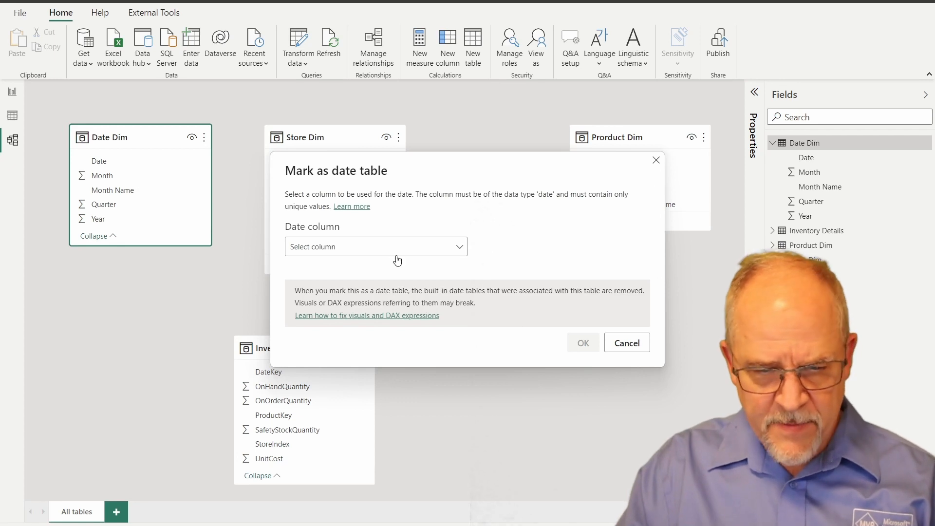
pyautogui.click(376, 246)
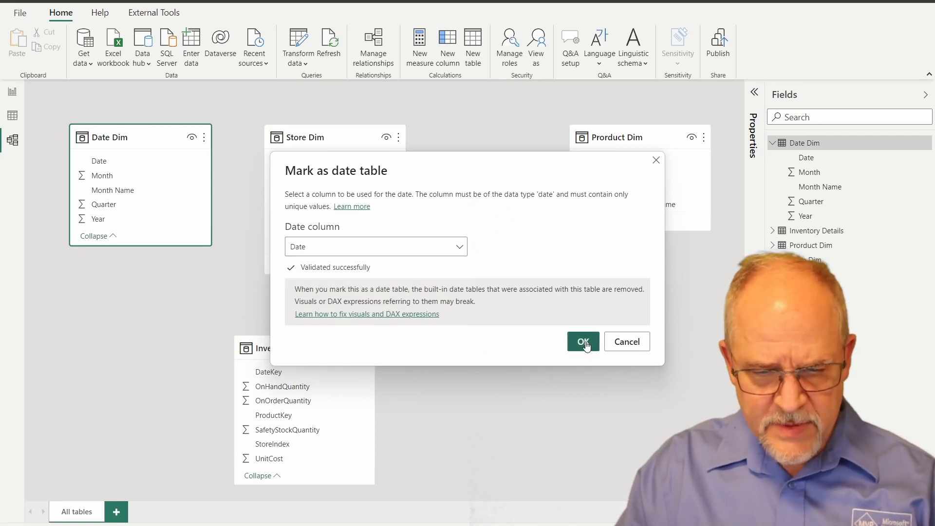
pyautogui.click(582, 342)
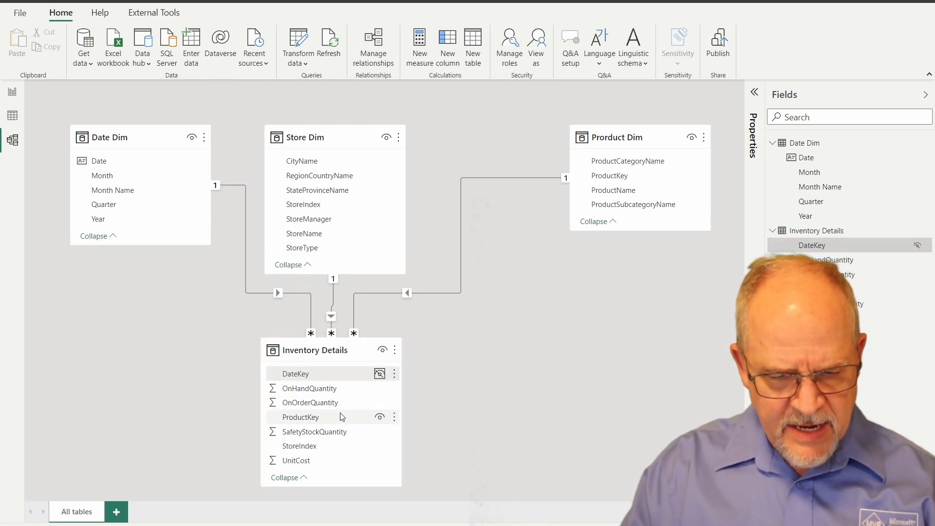
pyautogui.moveTo(379, 420)
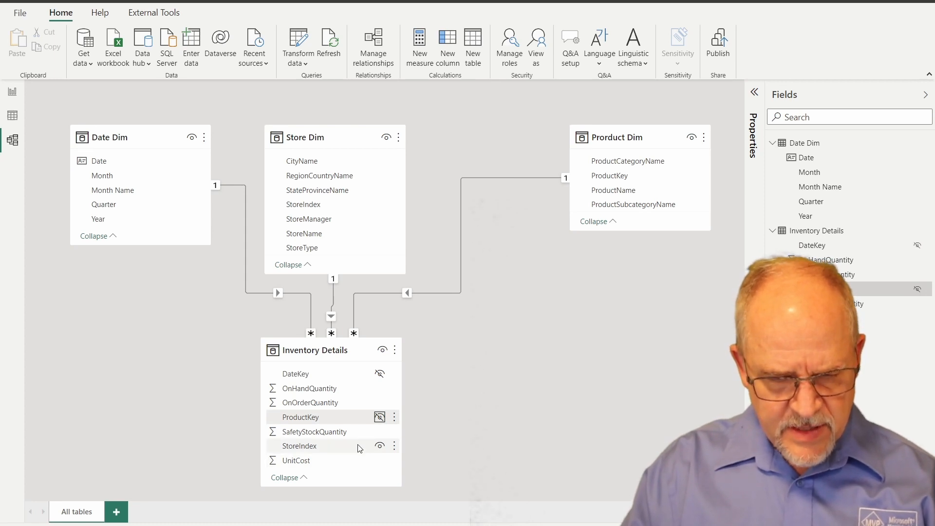
pyautogui.moveTo(487, 401)
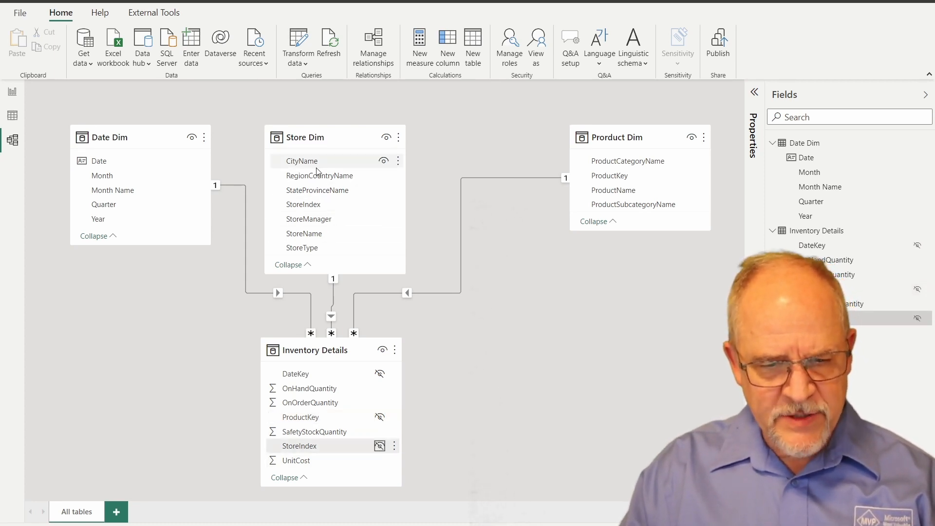
pyautogui.moveTo(309, 219)
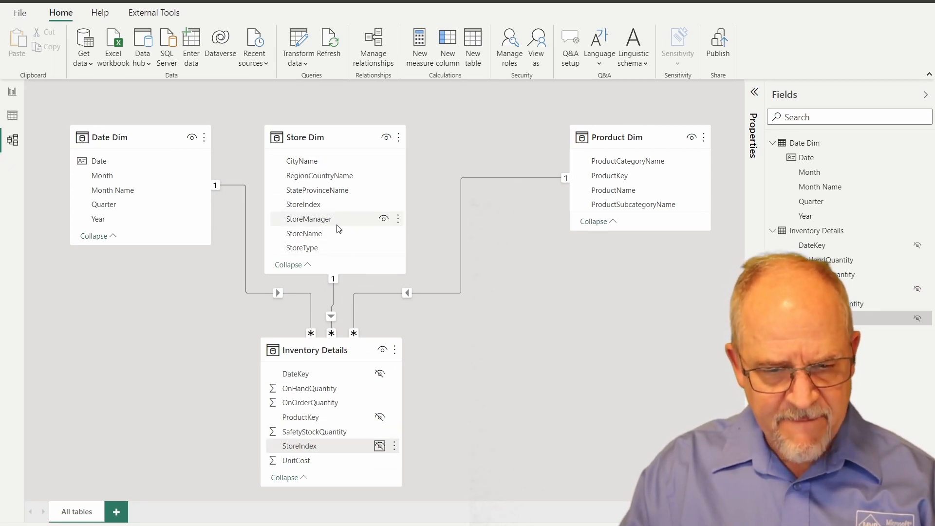
pyautogui.moveTo(383, 205)
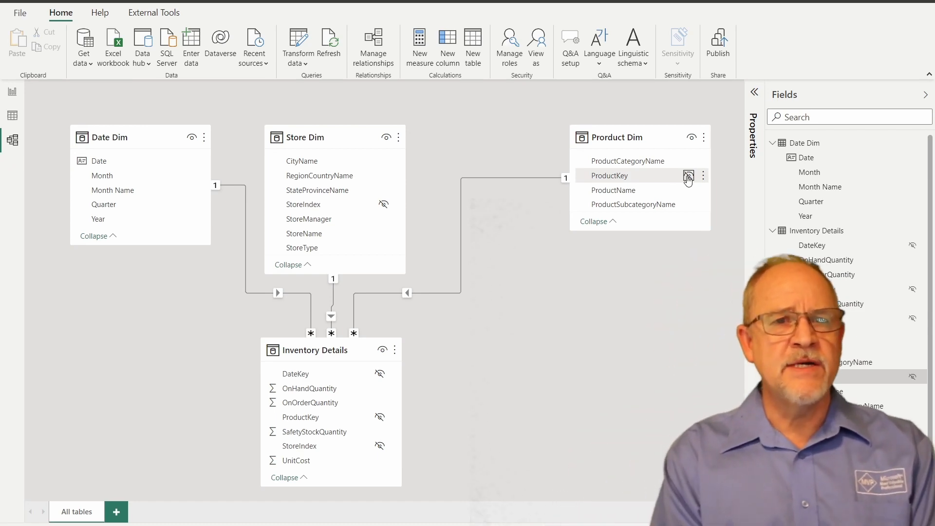
# Step: Hide ProductKey in Product Dim from report view
pyautogui.click(12, 91)
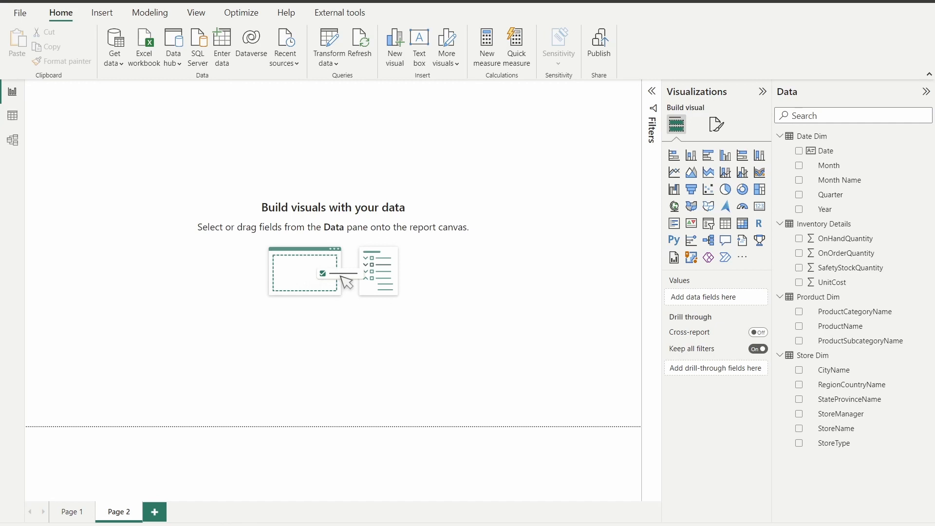
pyautogui.moveTo(843, 150)
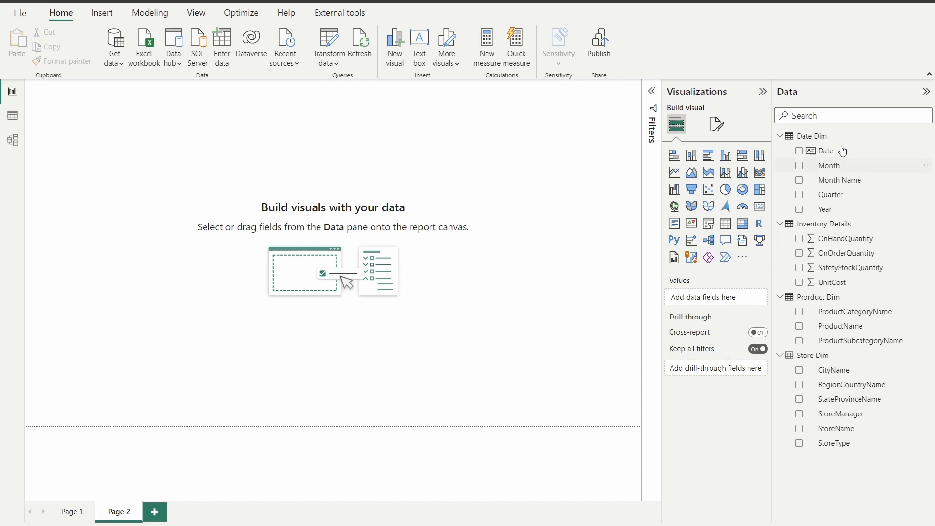
# Step: Turn the ProductCategoryName field into a slicer and review its style options for tiles
pyautogui.click(853, 115)
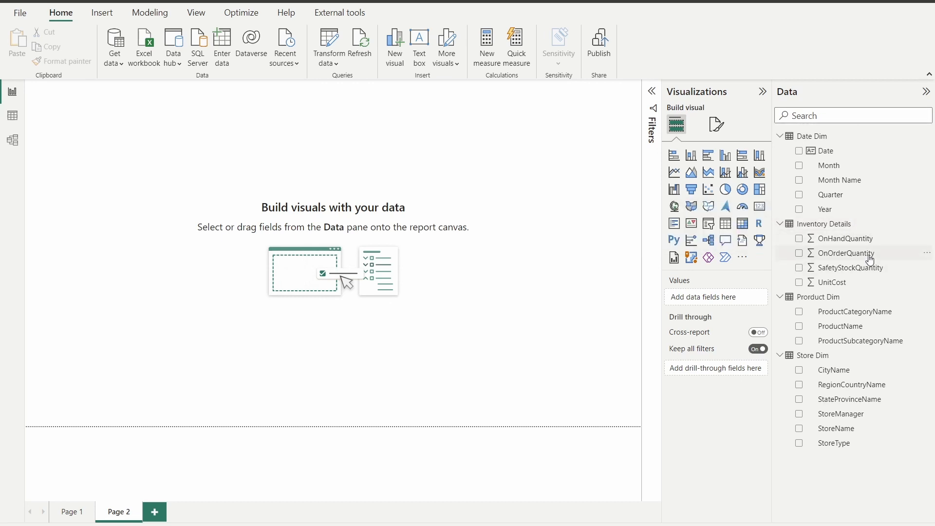
pyautogui.moveTo(724, 378)
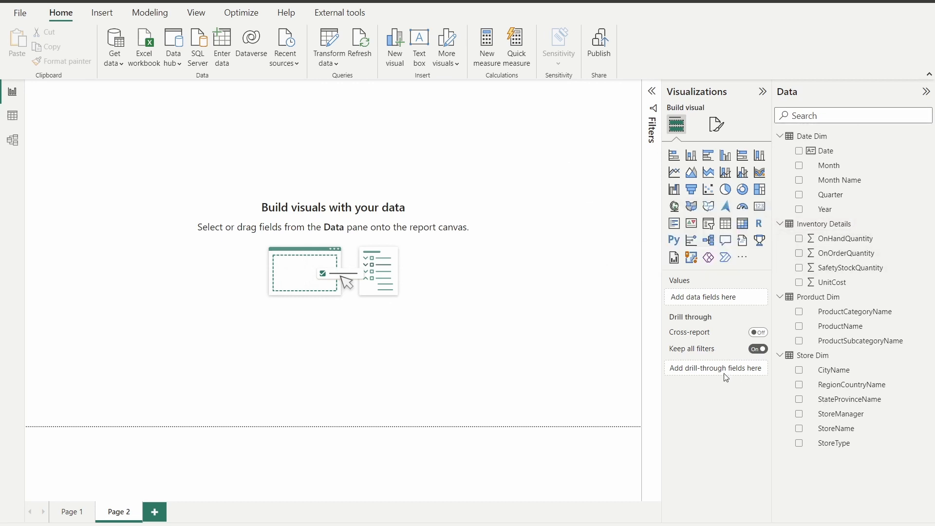
pyautogui.moveTo(761, 382)
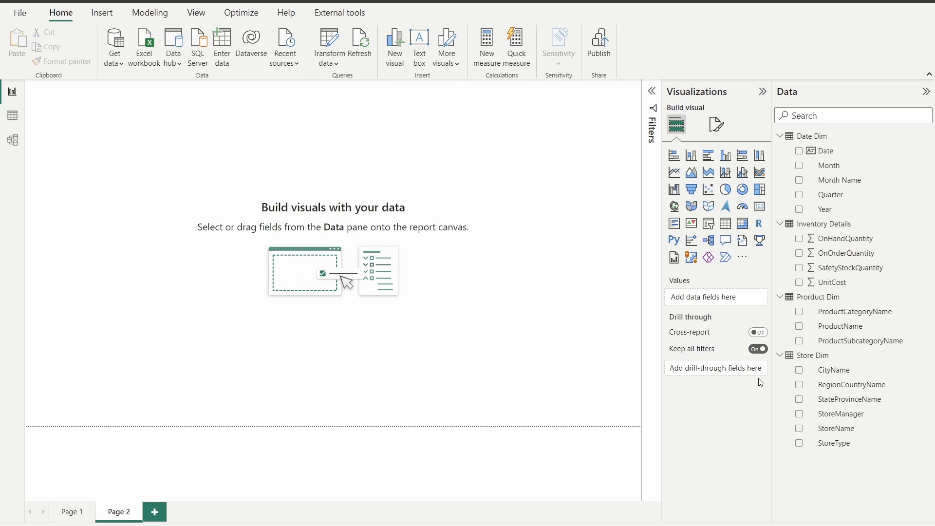
pyautogui.moveTo(855, 311)
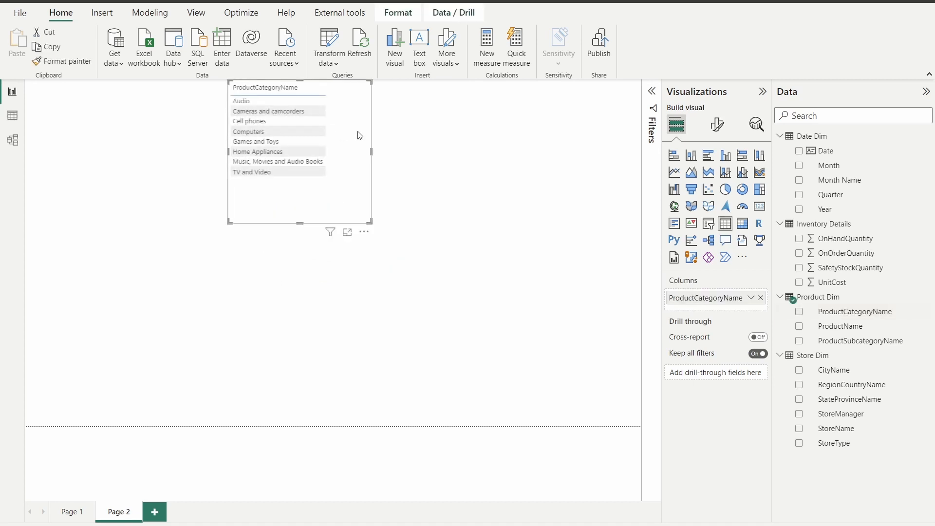
pyautogui.click(798, 312)
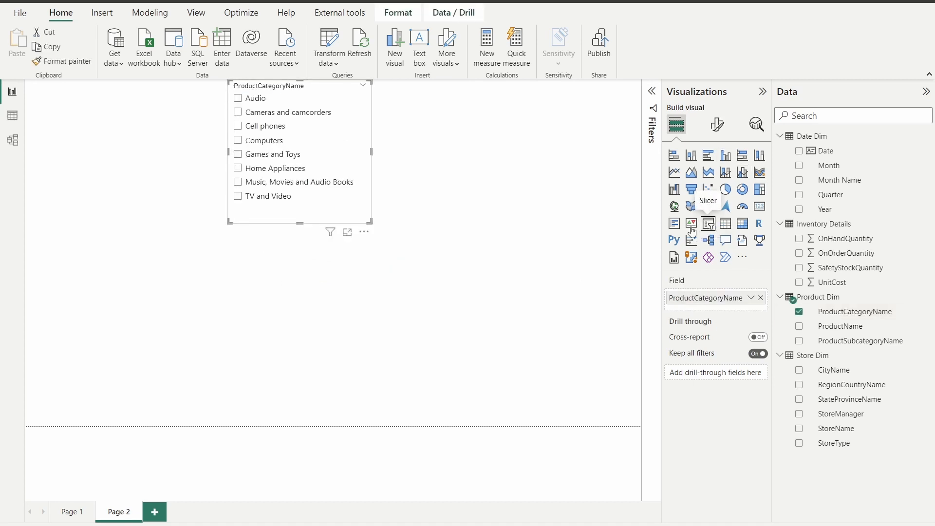
pyautogui.click(718, 126)
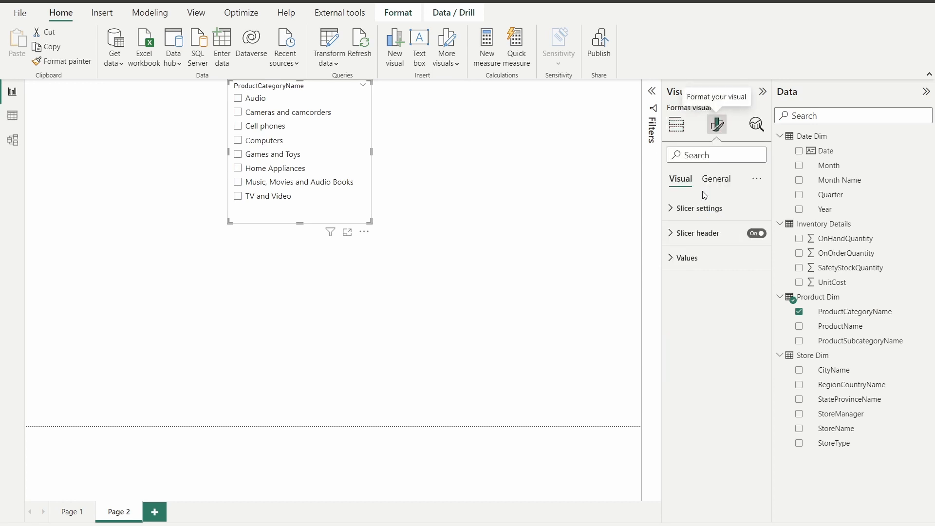
pyautogui.click(697, 208)
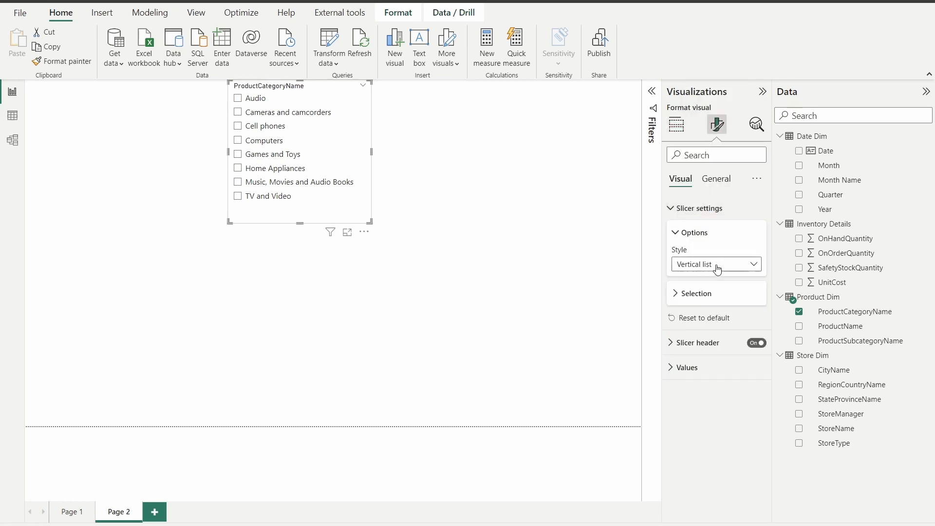
pyautogui.click(716, 264)
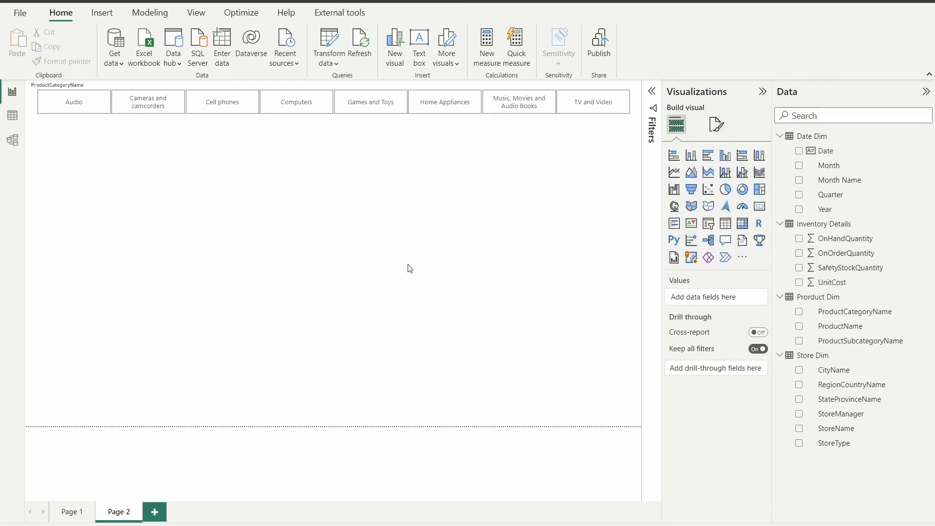
pyautogui.moveTo(885, 359)
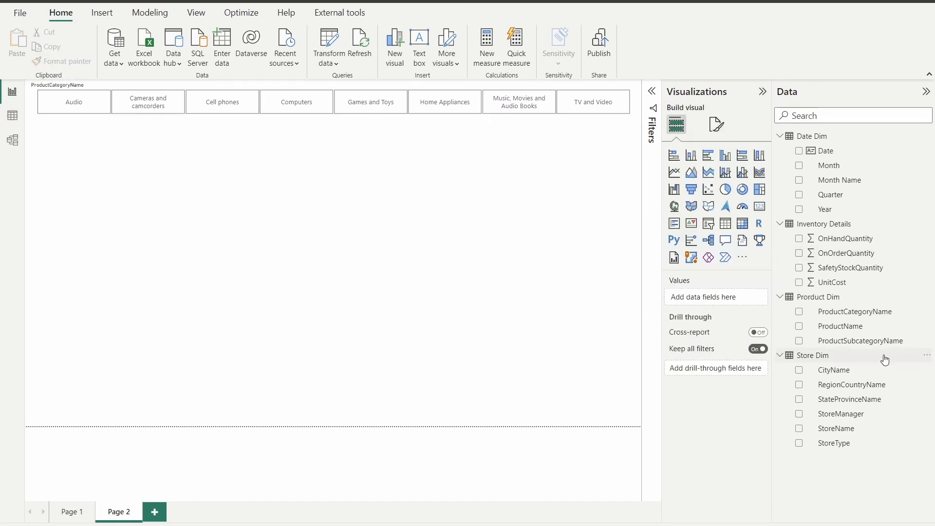
pyautogui.moveTo(844, 253)
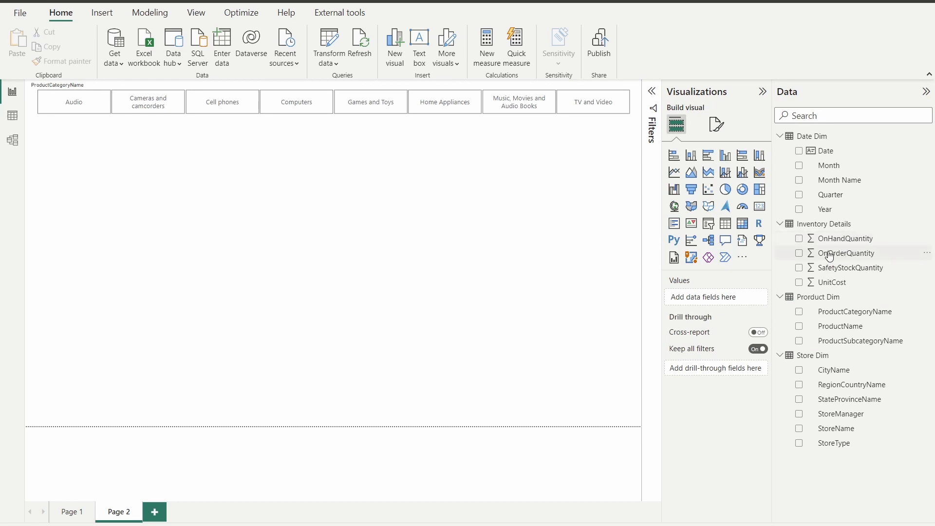
# Step: Start a new chart with OnHandQuantity and OnOrderQuantity
pyautogui.click(799, 253)
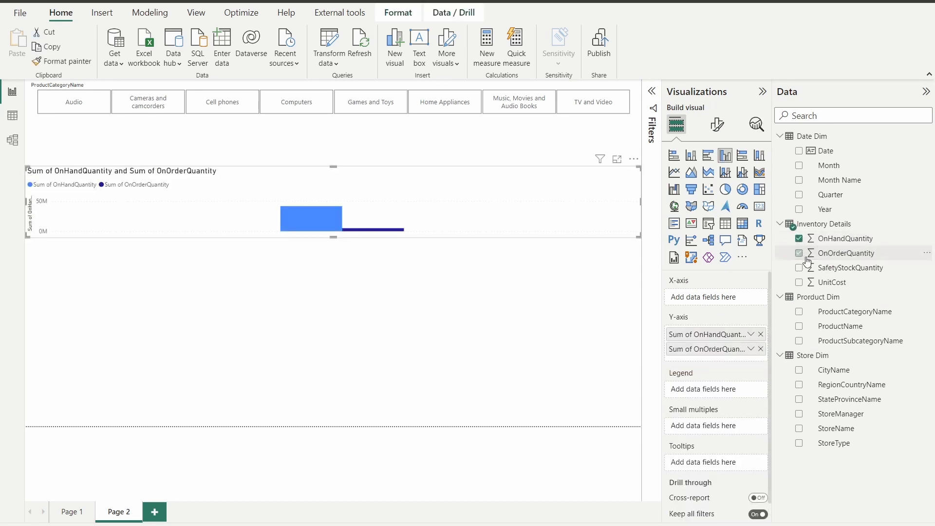
pyautogui.click(798, 253)
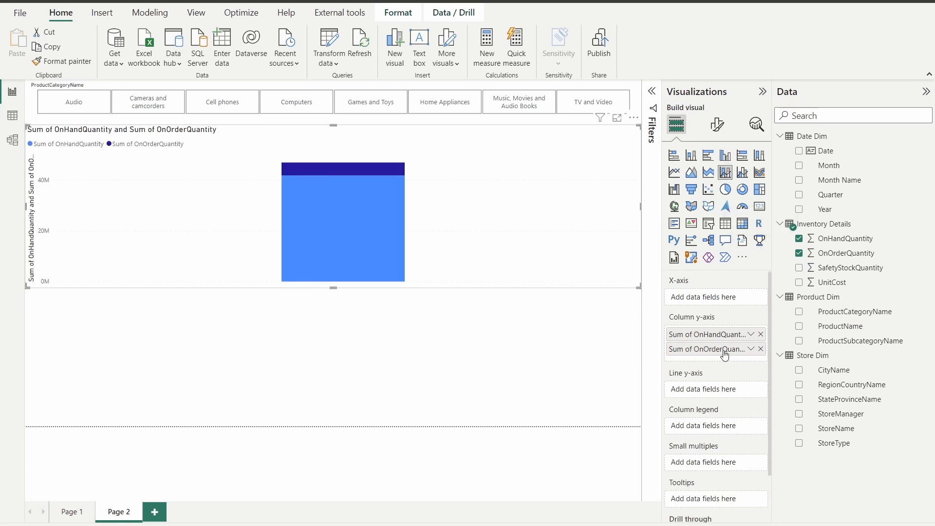
pyautogui.moveTo(712, 351)
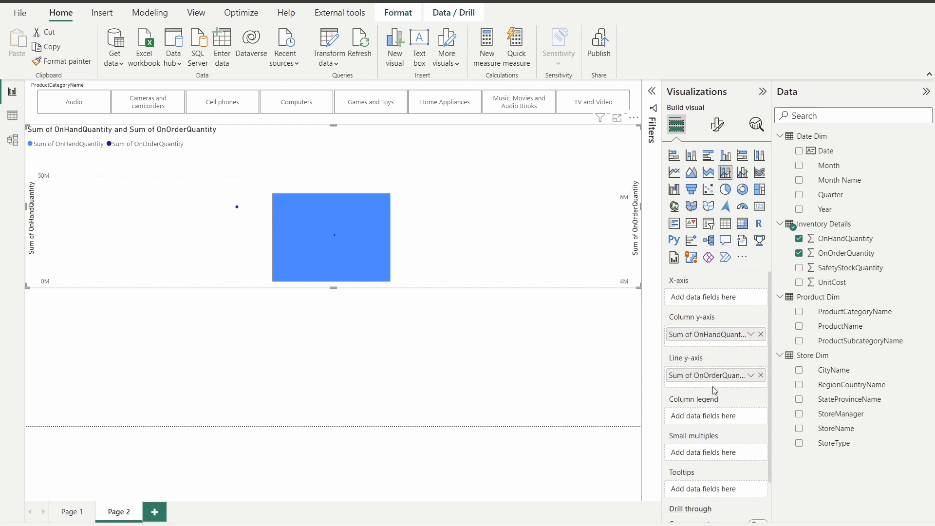
pyautogui.moveTo(823, 162)
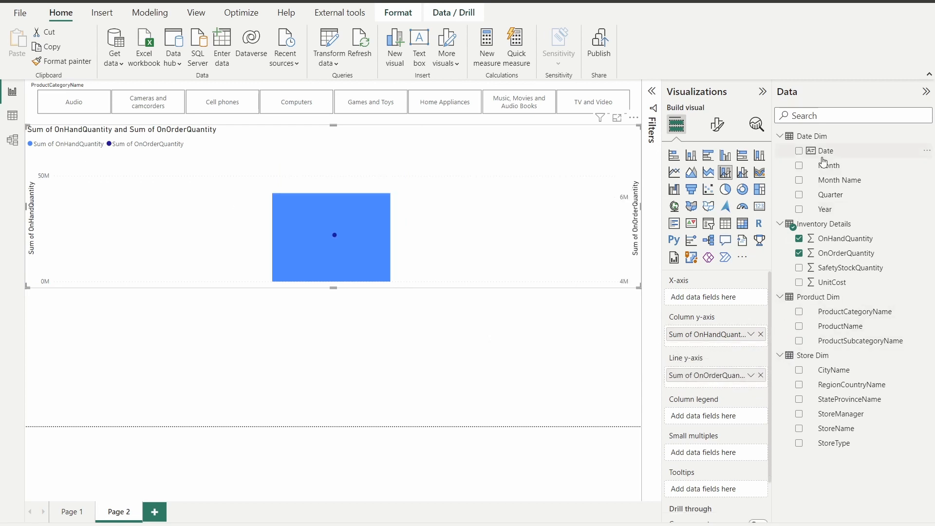
pyautogui.moveTo(830, 195)
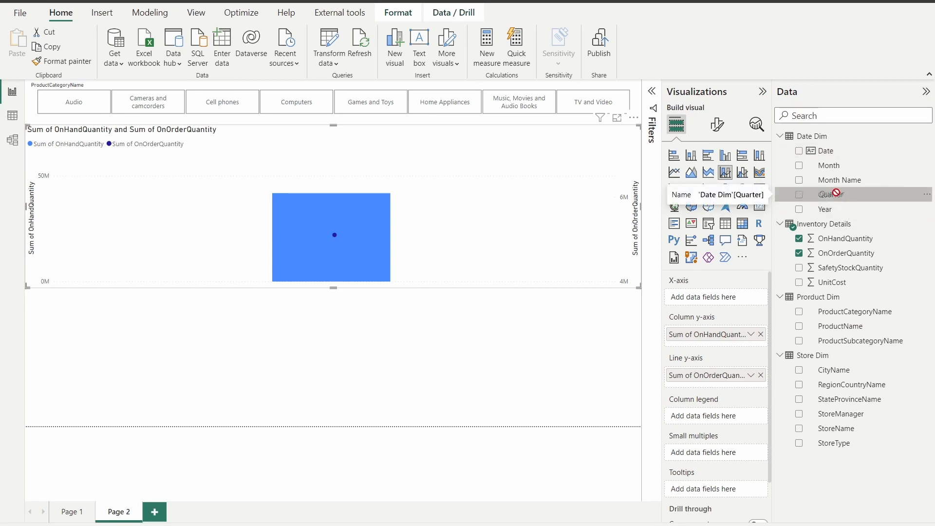
# Step: Put Quarter, Month Name and Date on the X-axis and expand down to individual dates
pyautogui.click(798, 195)
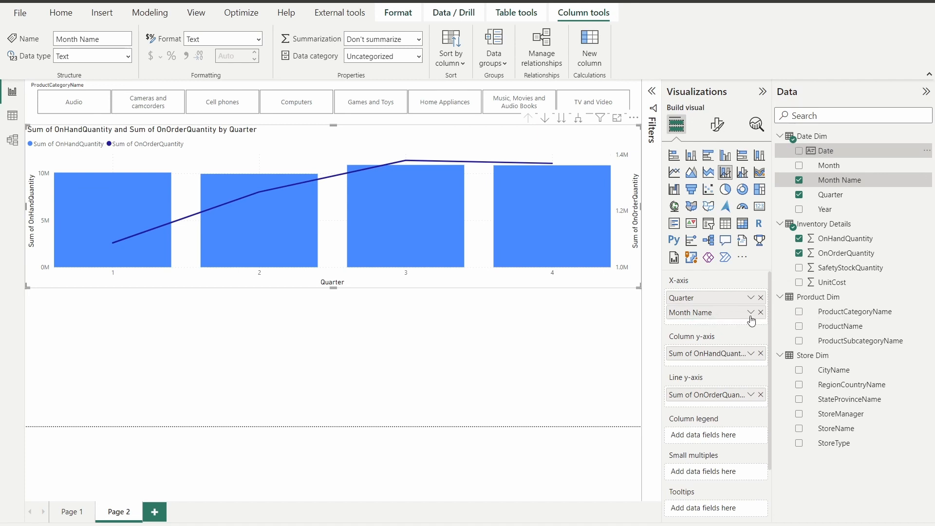
pyautogui.moveTo(827, 150)
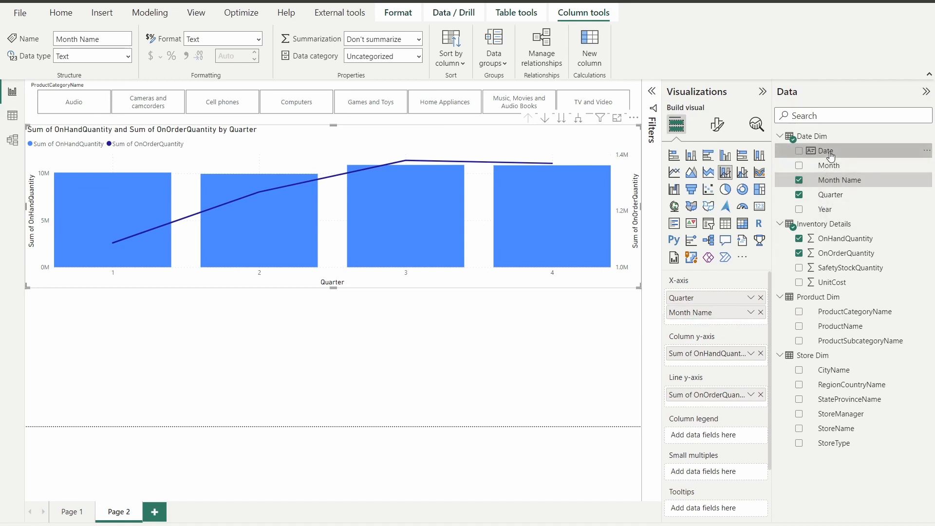
pyautogui.click(825, 150)
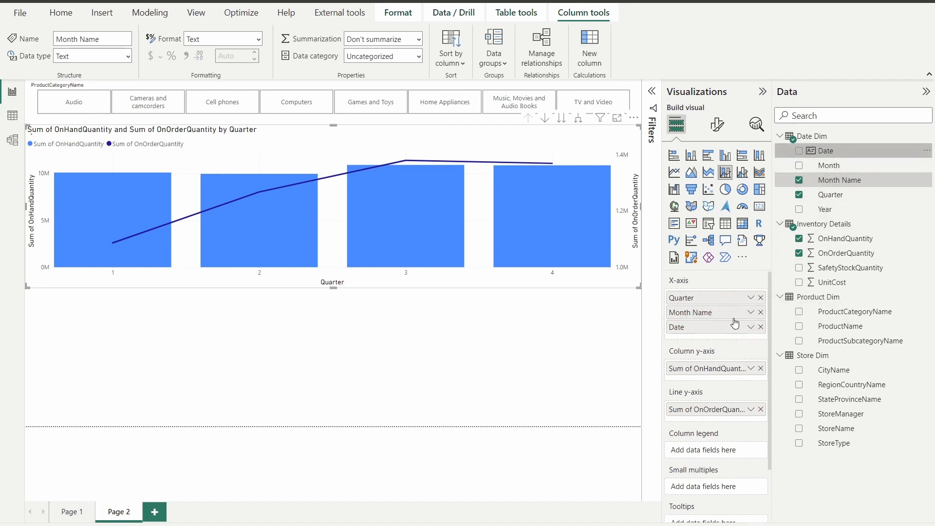
pyautogui.click(799, 150)
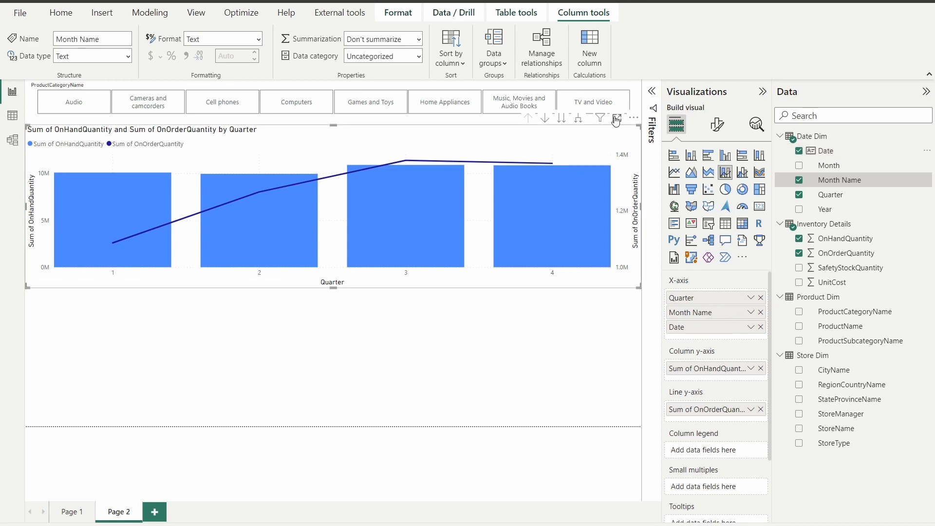
pyautogui.click(578, 117)
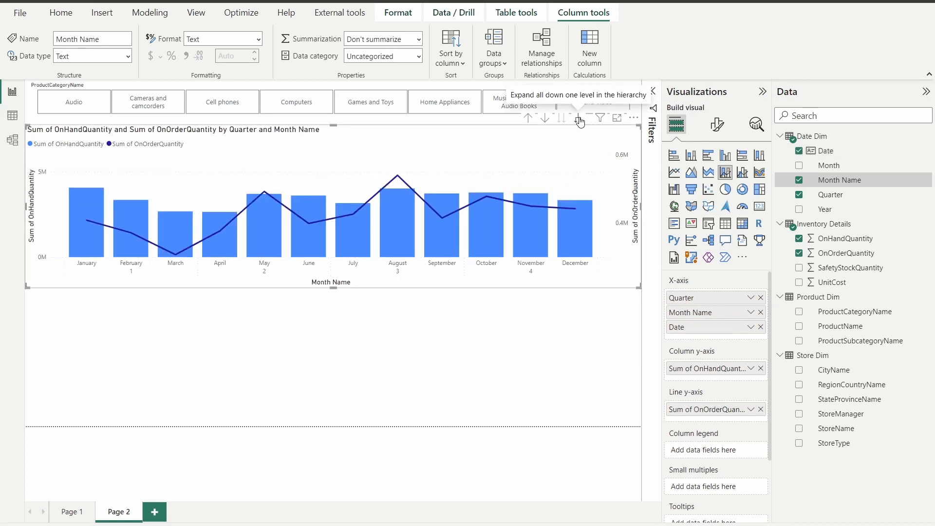
pyautogui.click(578, 118)
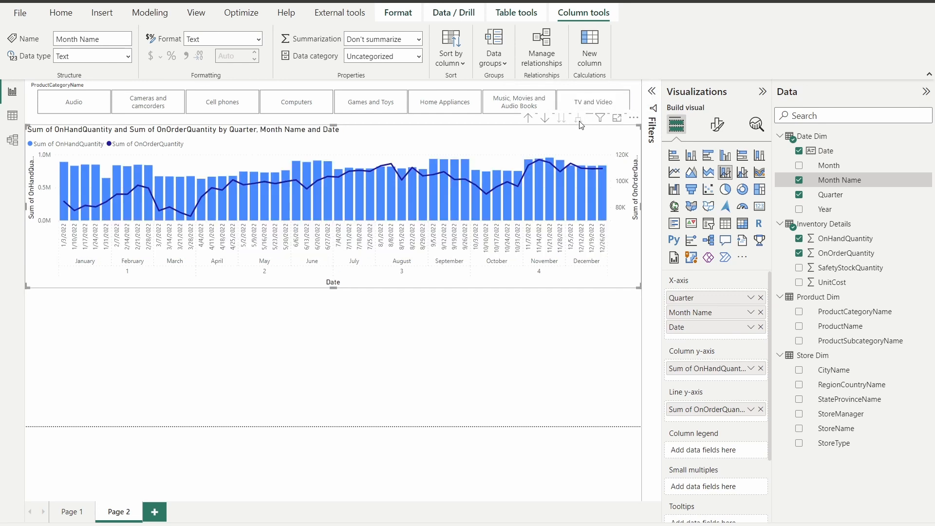
pyautogui.moveTo(206, 150)
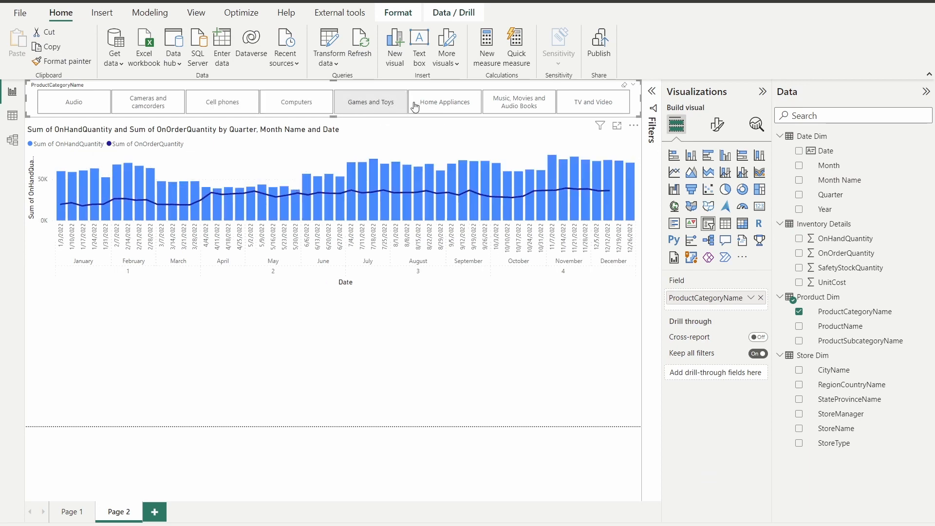
# Step: Filter the page to Music, Movies and Audio Books, then to Cameras and camcorders
pyautogui.click(518, 101)
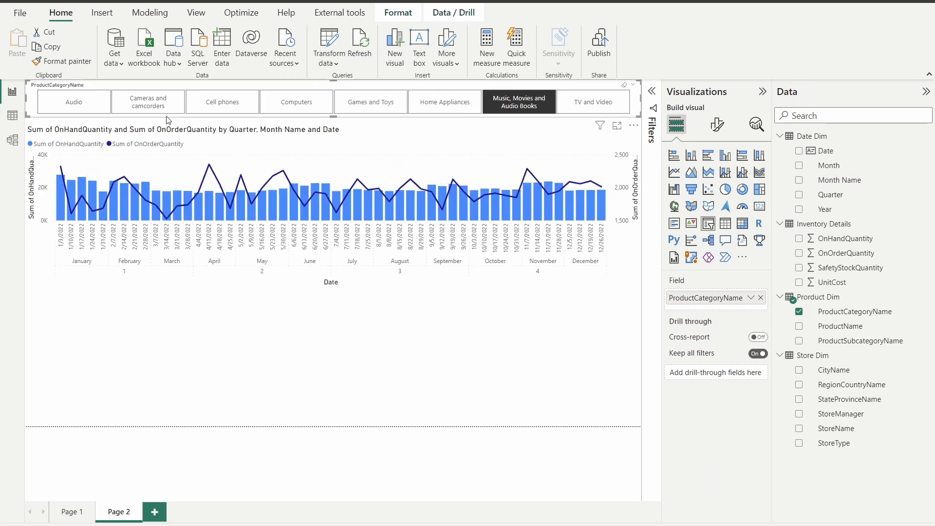
pyautogui.click(147, 101)
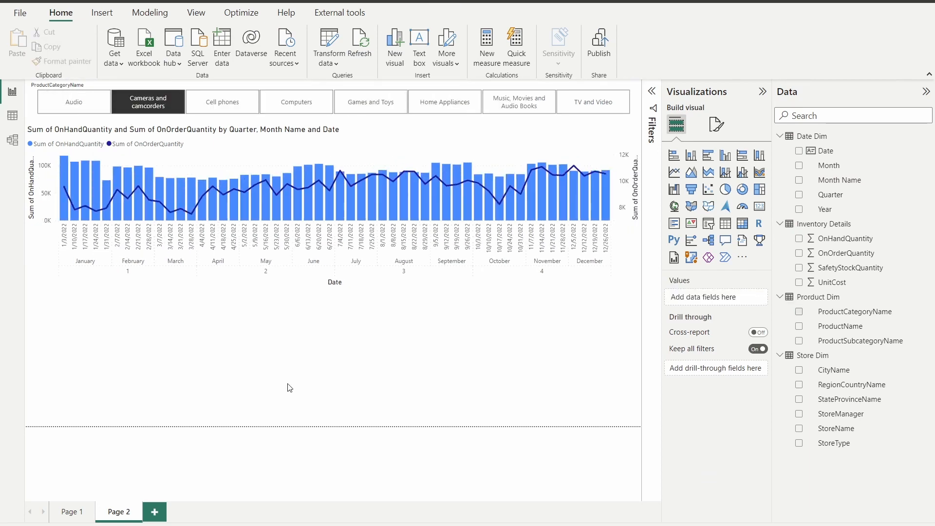
pyautogui.moveTo(863, 347)
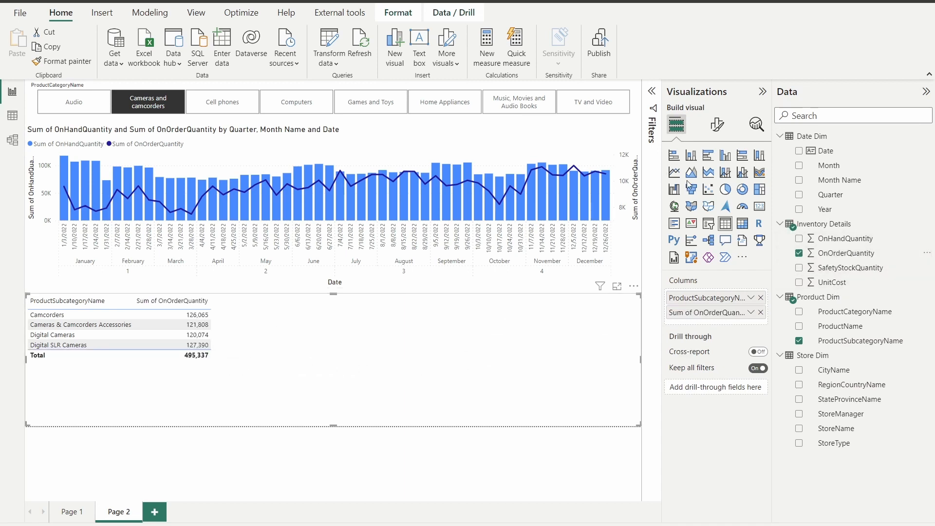
# Step: Change the subcategory on-order visual to a bar chart, then to a treemap
pyautogui.click(673, 155)
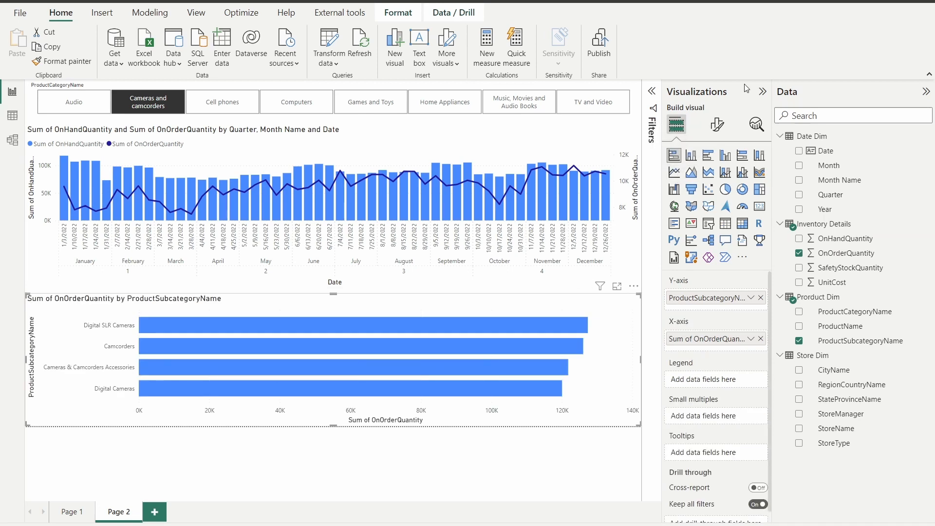
pyautogui.click(759, 189)
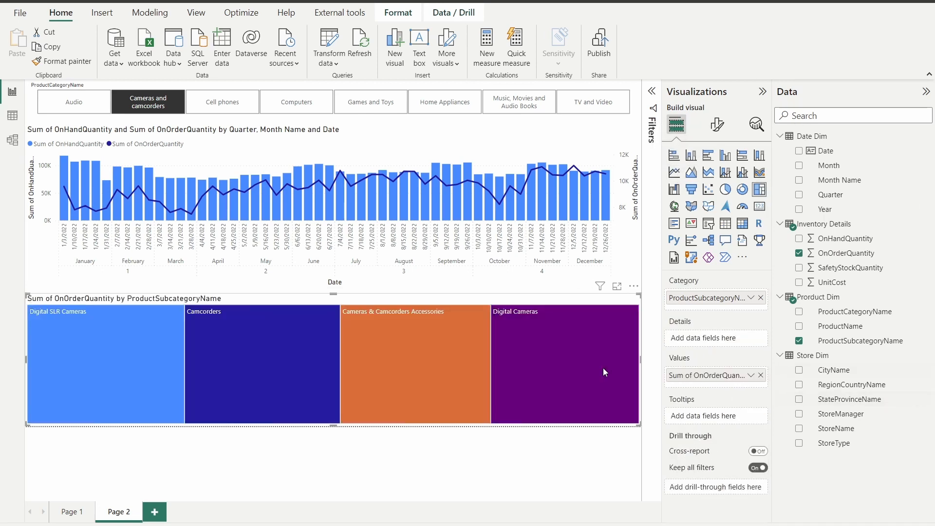
pyautogui.moveTo(297, 297)
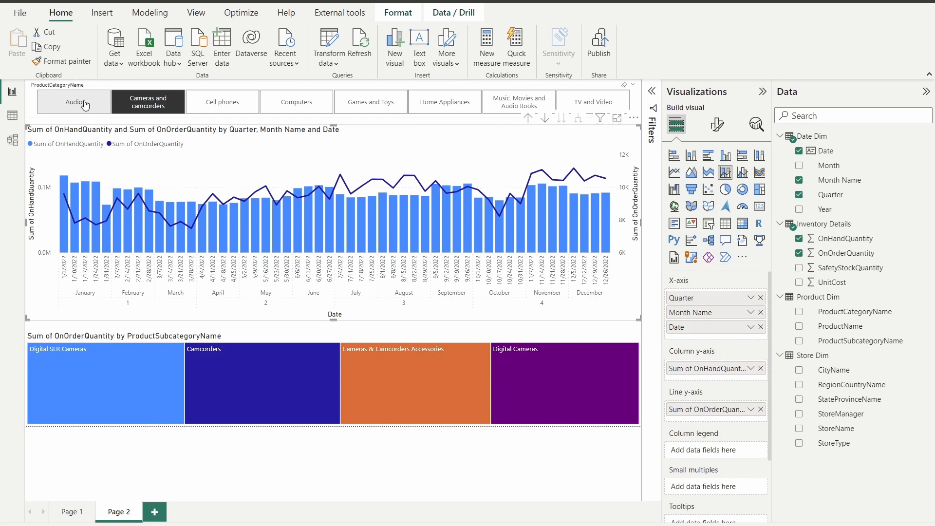
# Step: Filter the page to Audio, Cameras and camcorders, Computers, then Cell phones
pyautogui.click(74, 103)
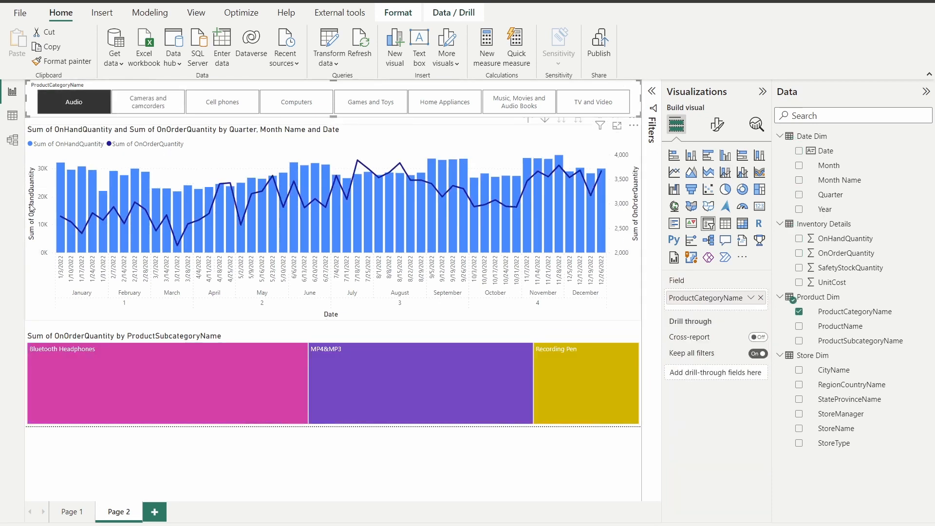
pyautogui.click(147, 102)
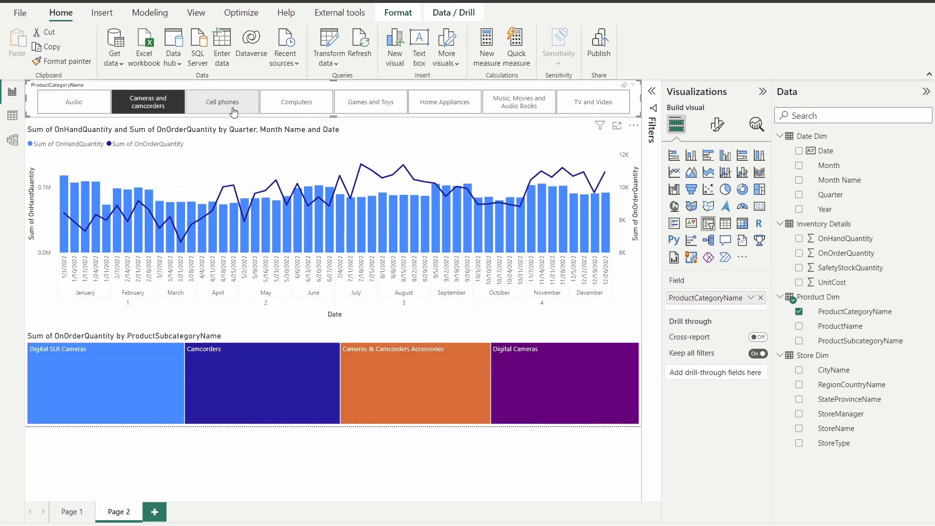
pyautogui.click(296, 101)
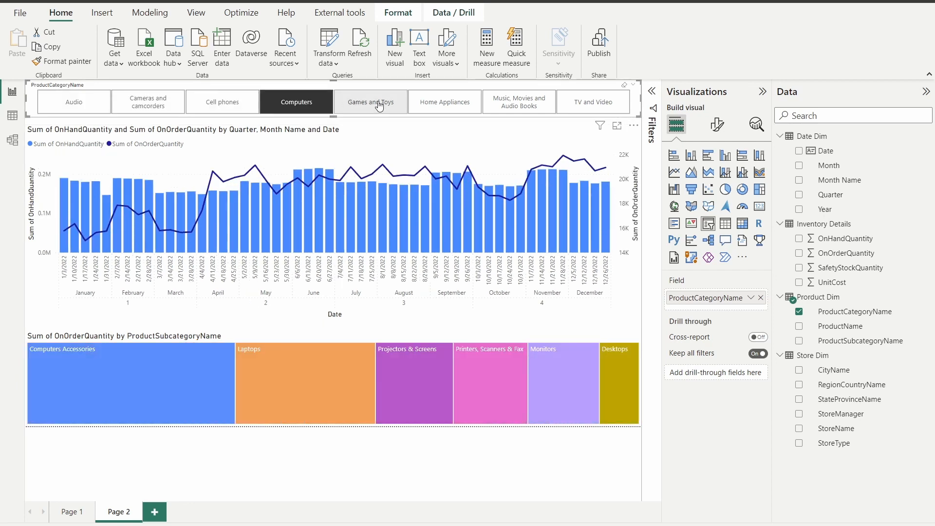
pyautogui.moveTo(232, 106)
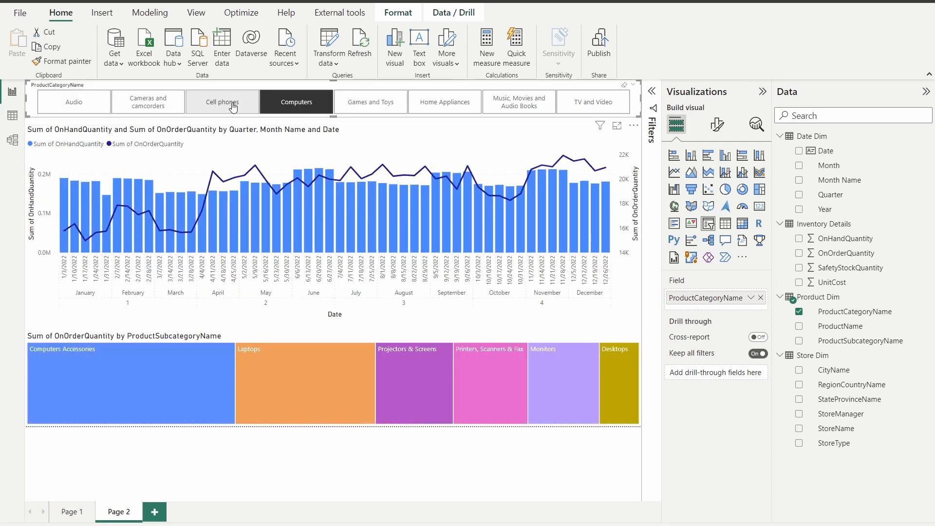
pyautogui.click(222, 101)
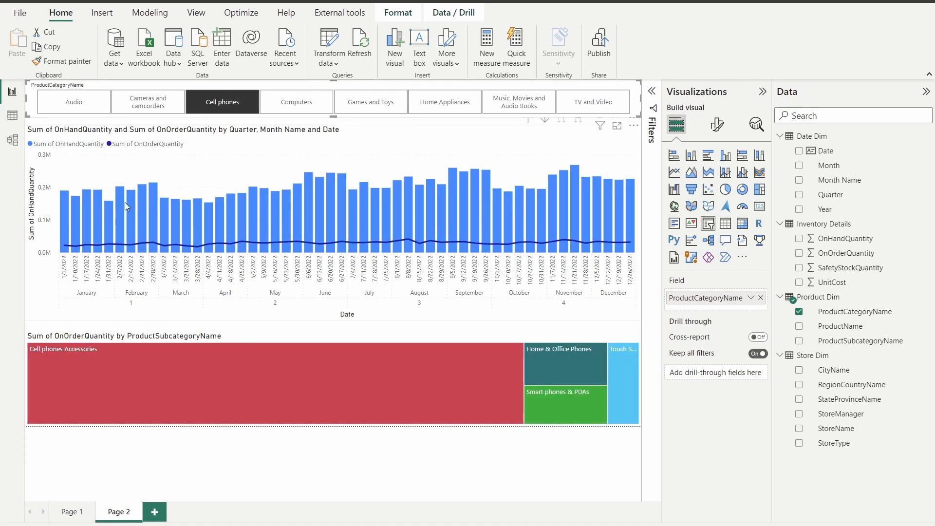
pyautogui.moveTo(226, 119)
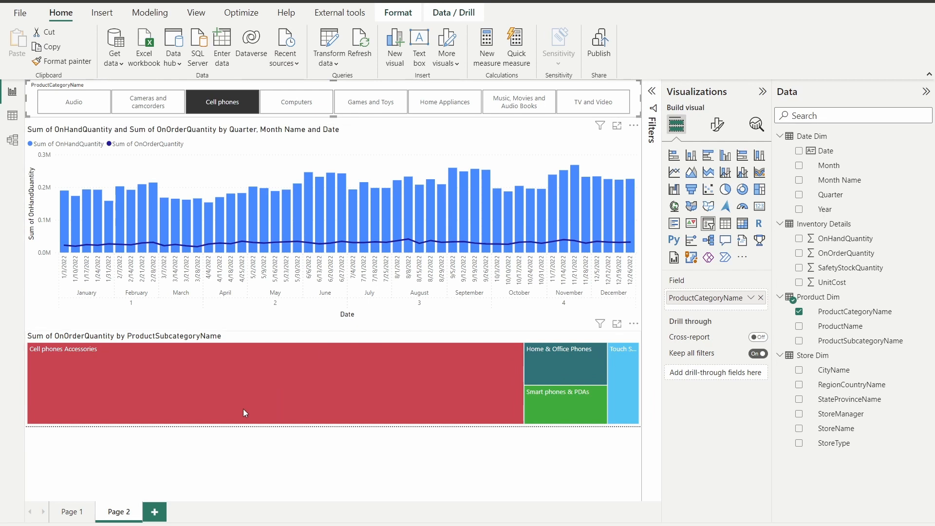
pyautogui.moveTo(116, 362)
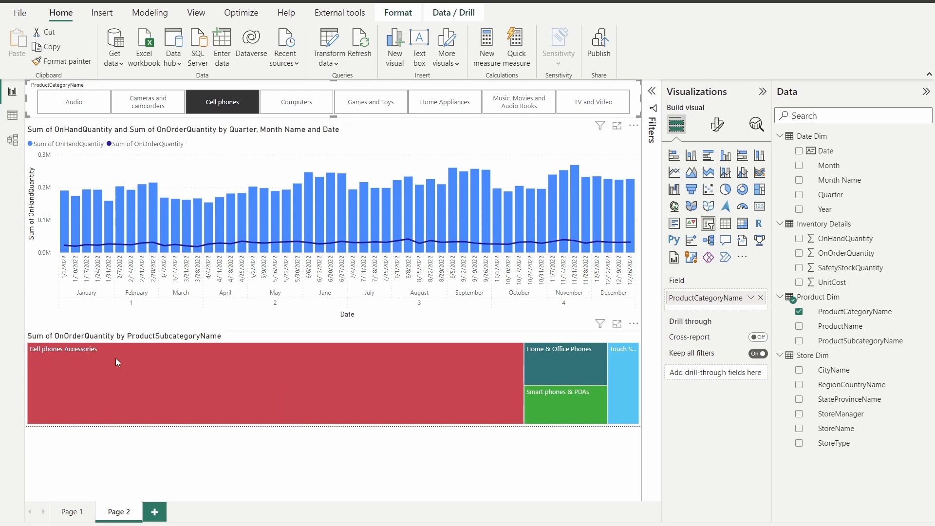
pyautogui.moveTo(563, 430)
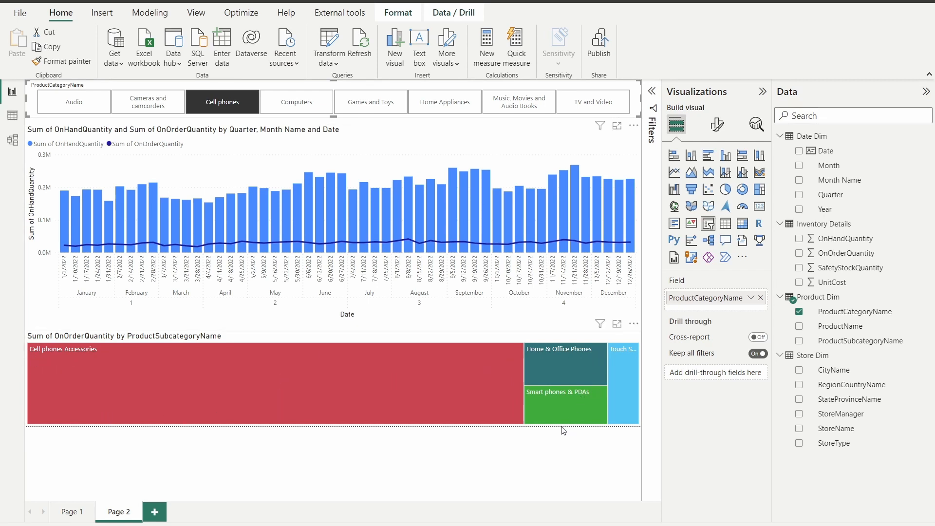
pyautogui.moveTo(669, 290)
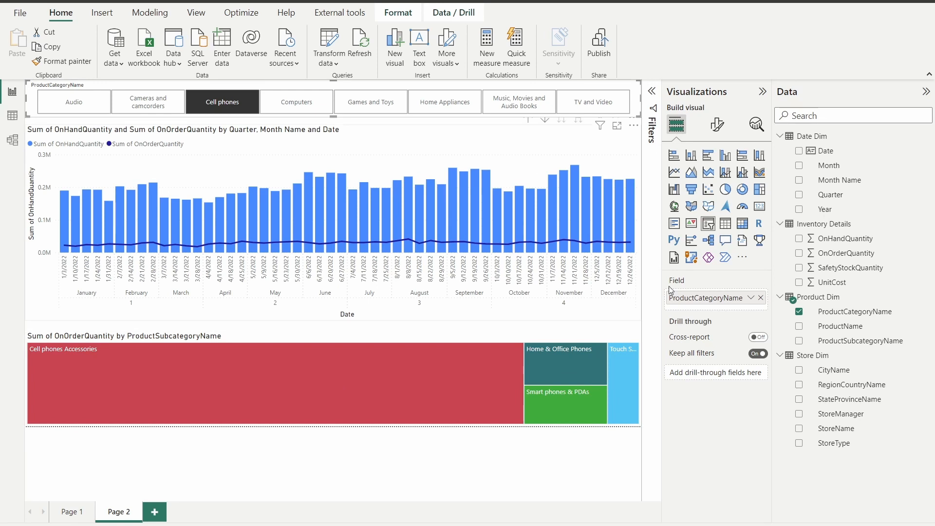